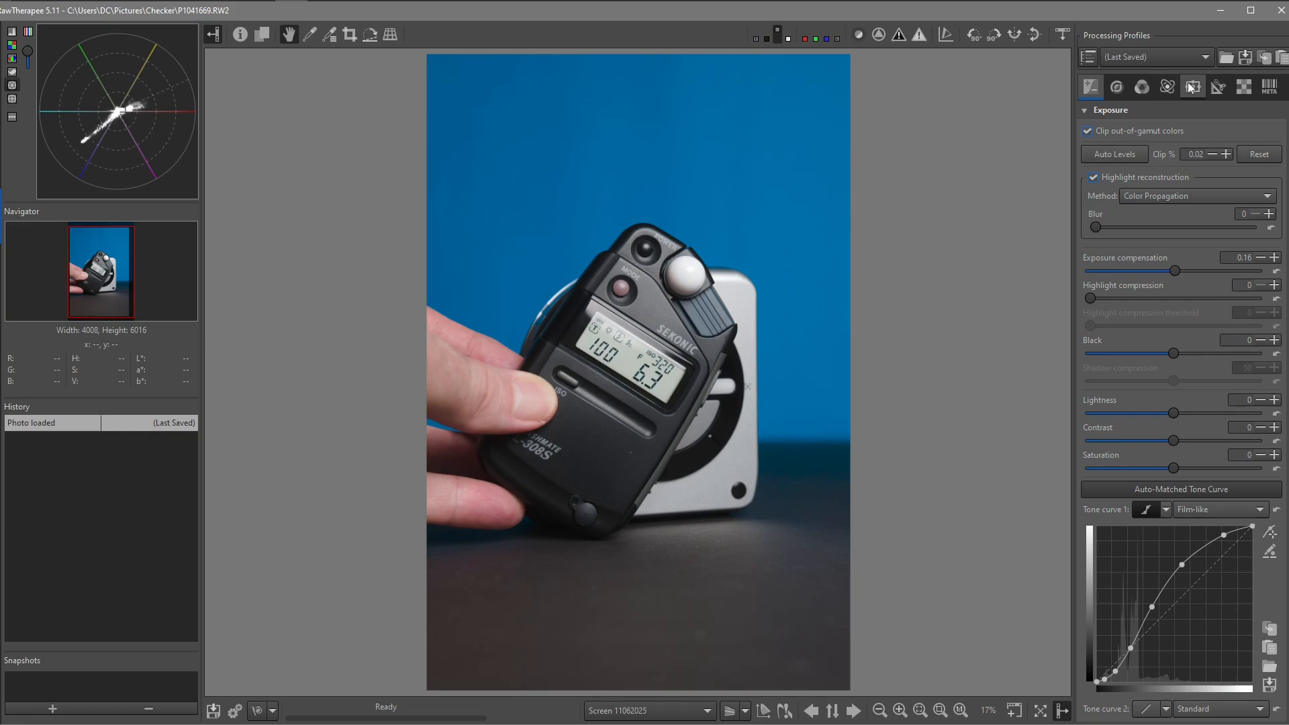
mouse_move(1190, 85)
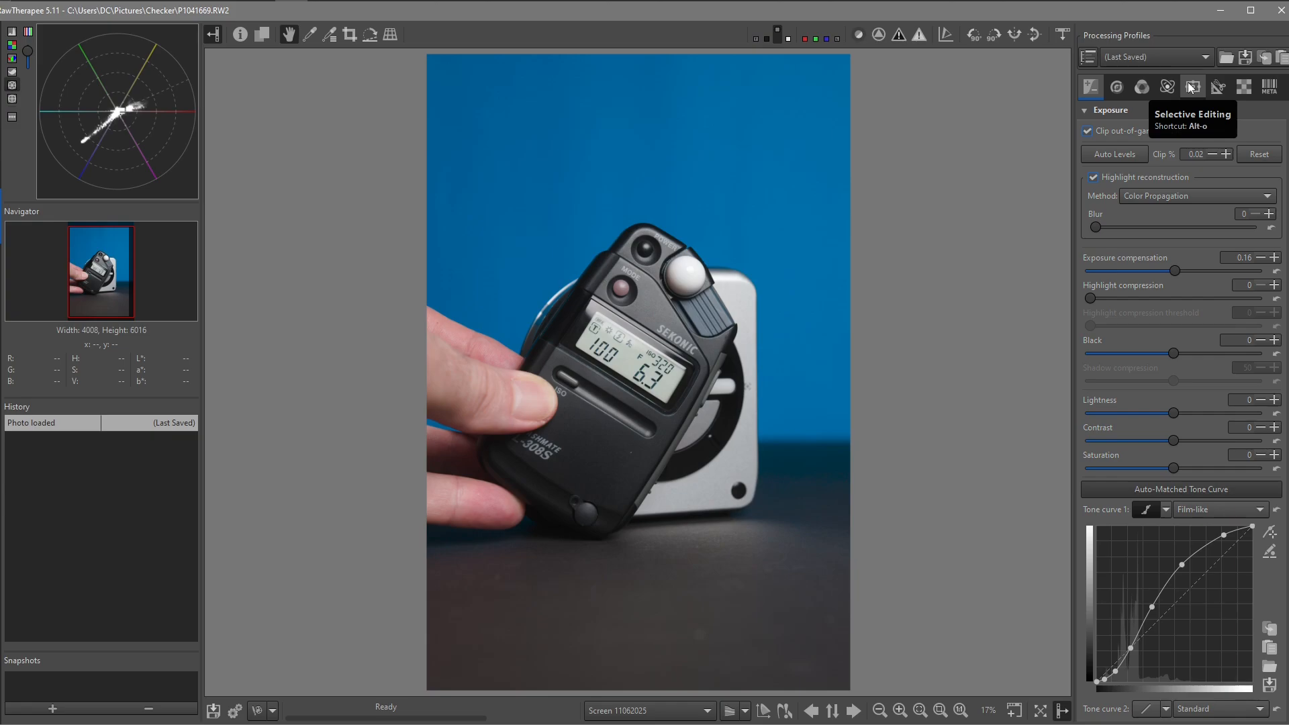
mouse_move(576, 425)
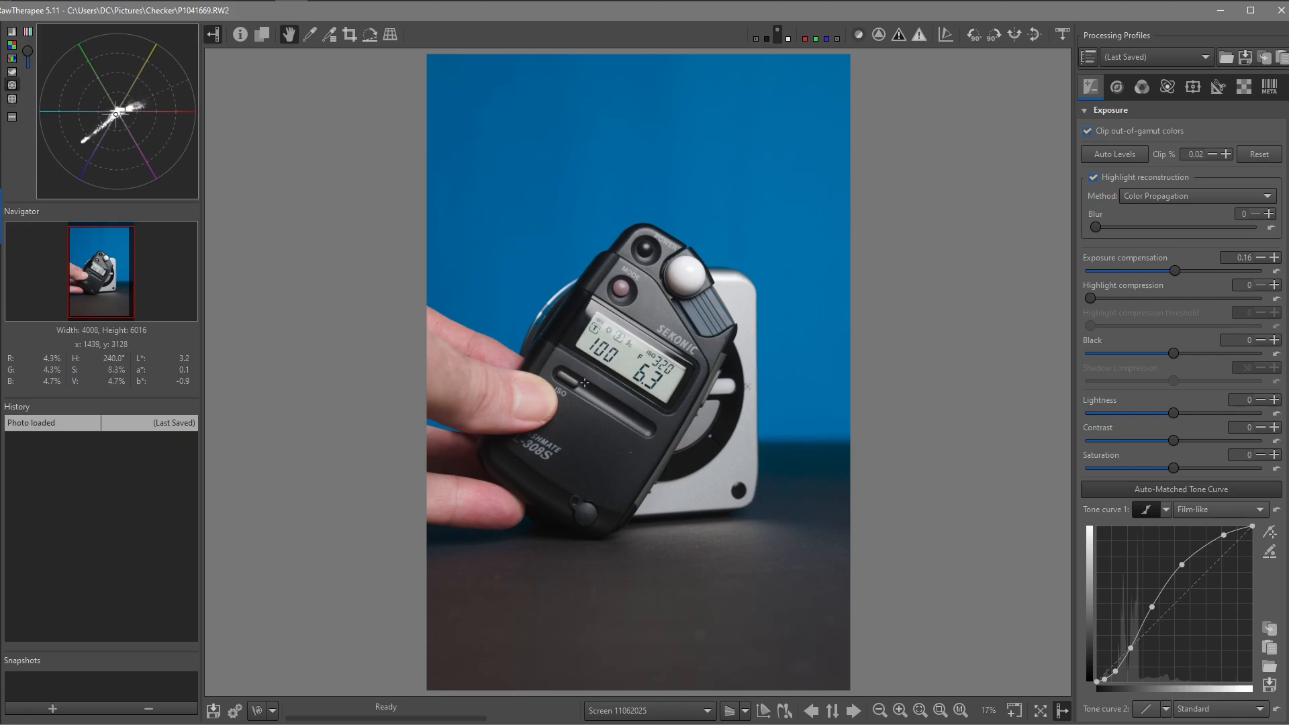
mouse_move(677, 387)
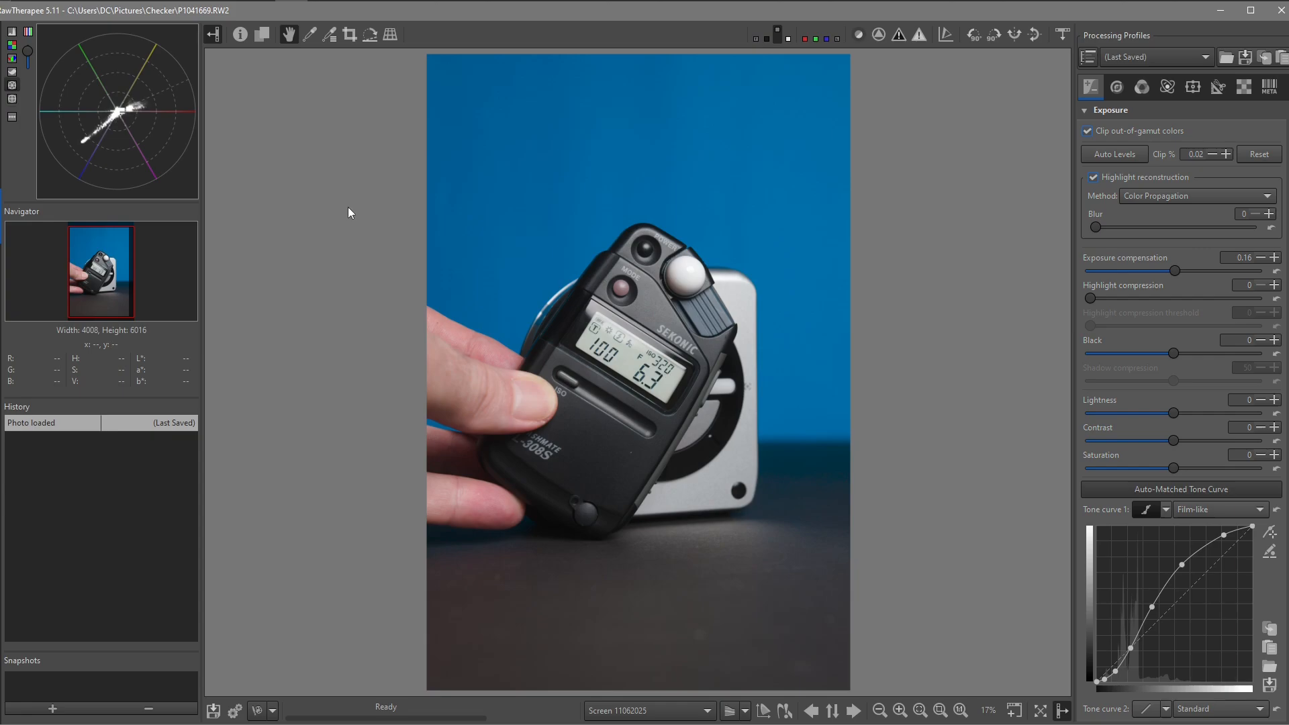
Open the i1 Studio photo and bring up its Selective Editing settings with the two spots
click(239, 33)
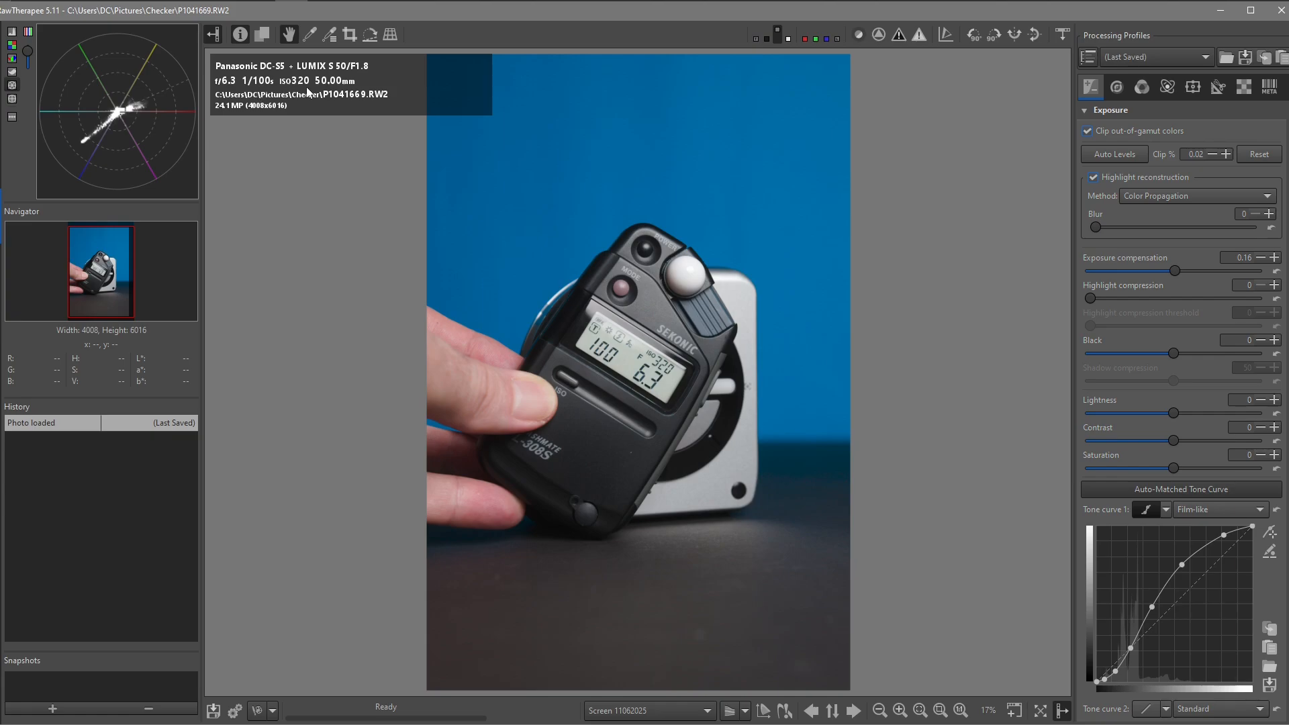
mouse_move(240, 33)
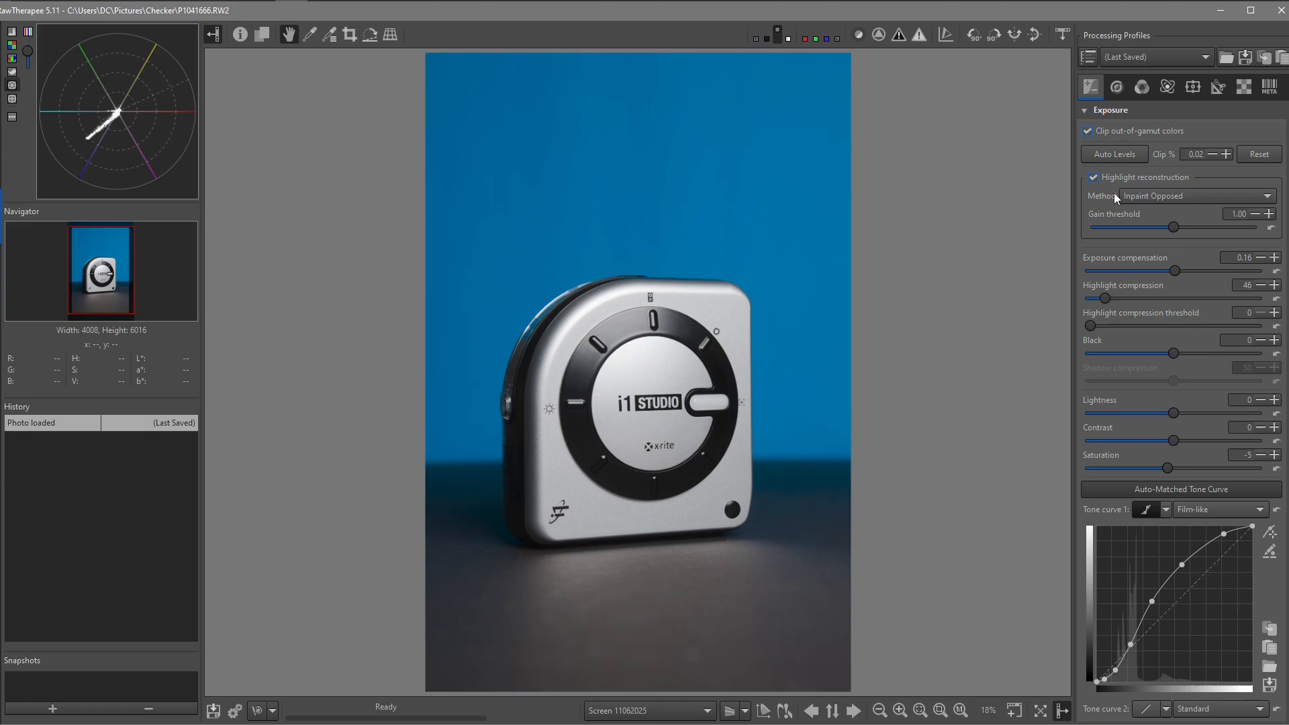
click(1193, 86)
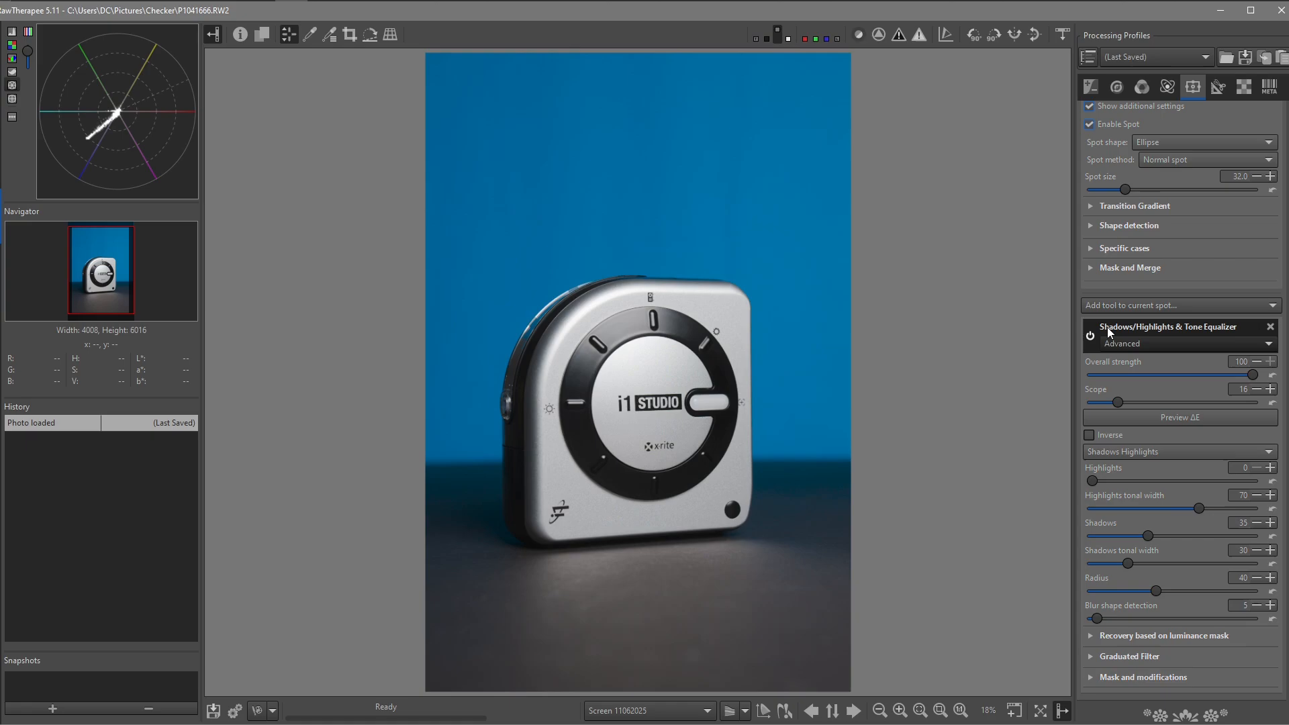
mouse_move(1137, 337)
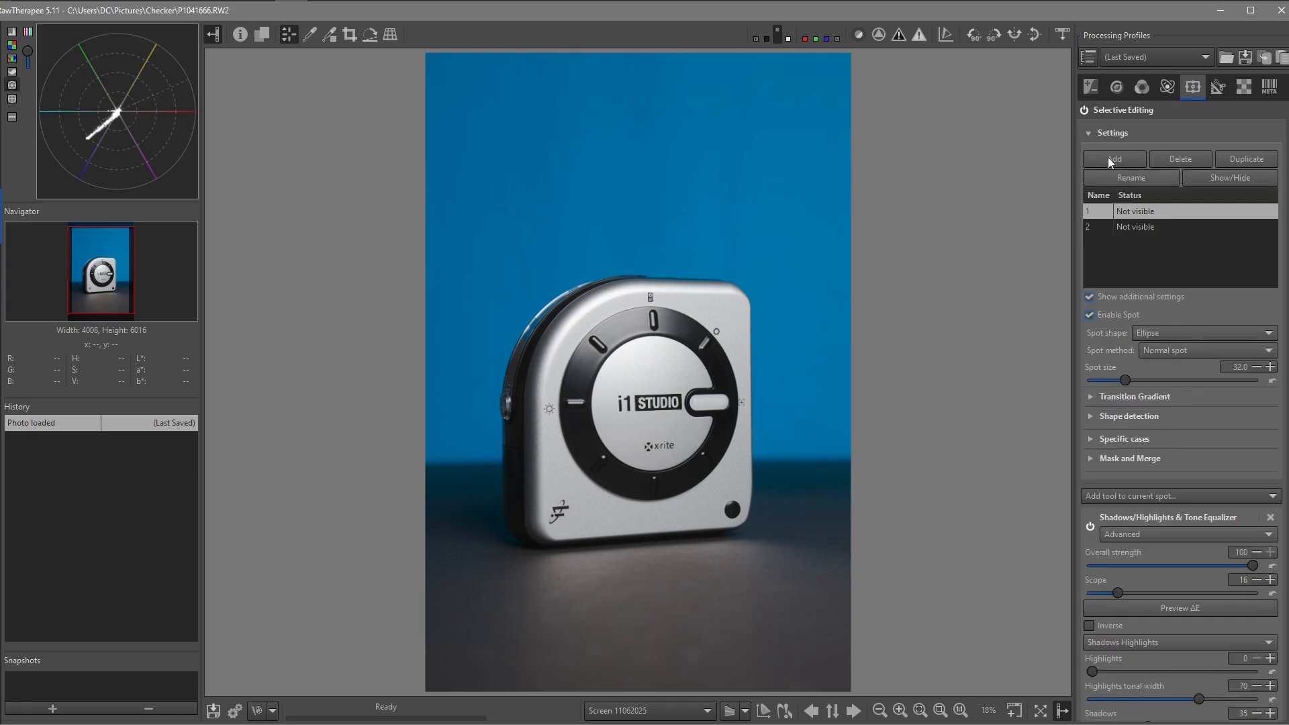
Switch Selective Editing off and zoom out to judge the whole device unedited
click(1085, 109)
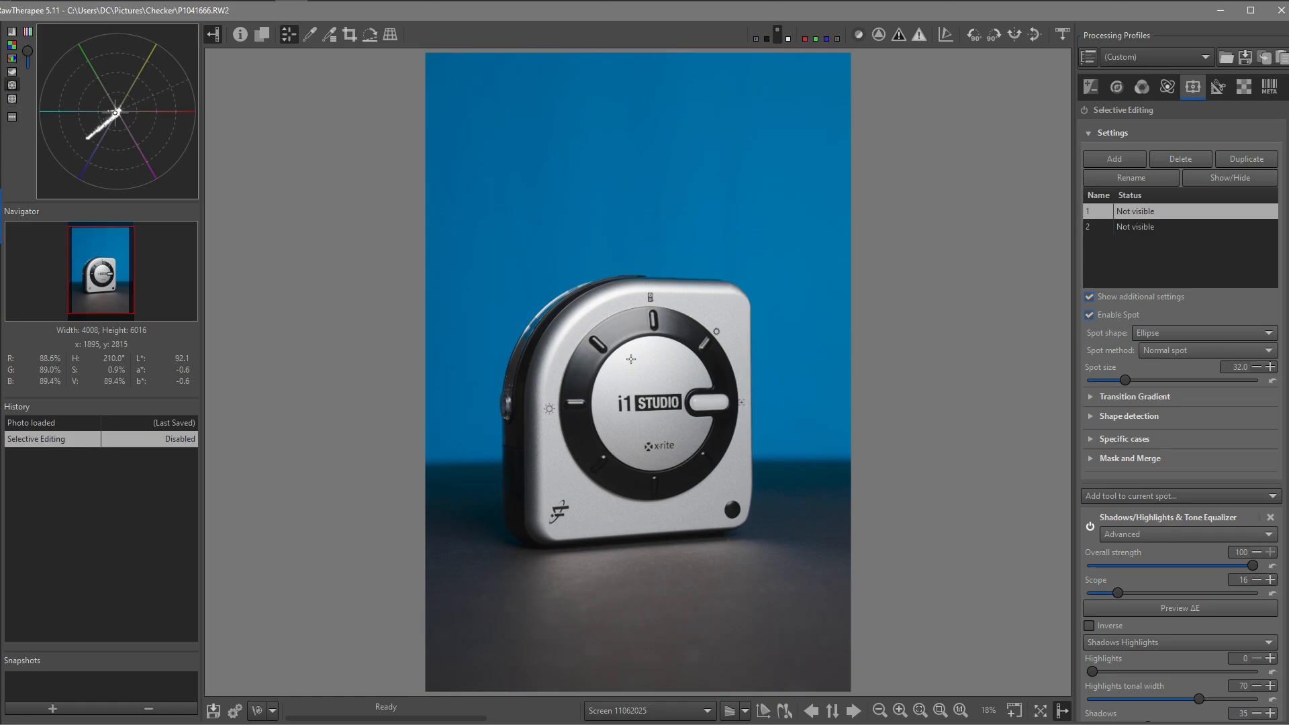
mouse_move(650, 387)
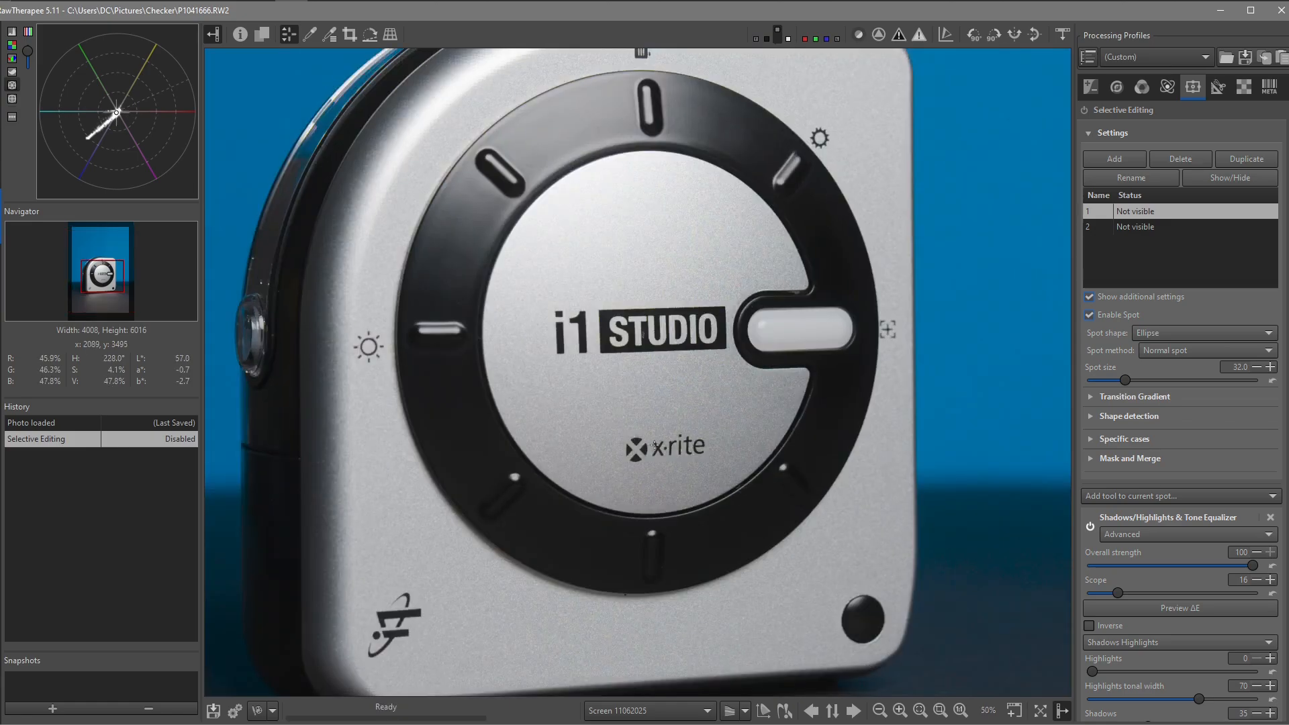
click(878, 709)
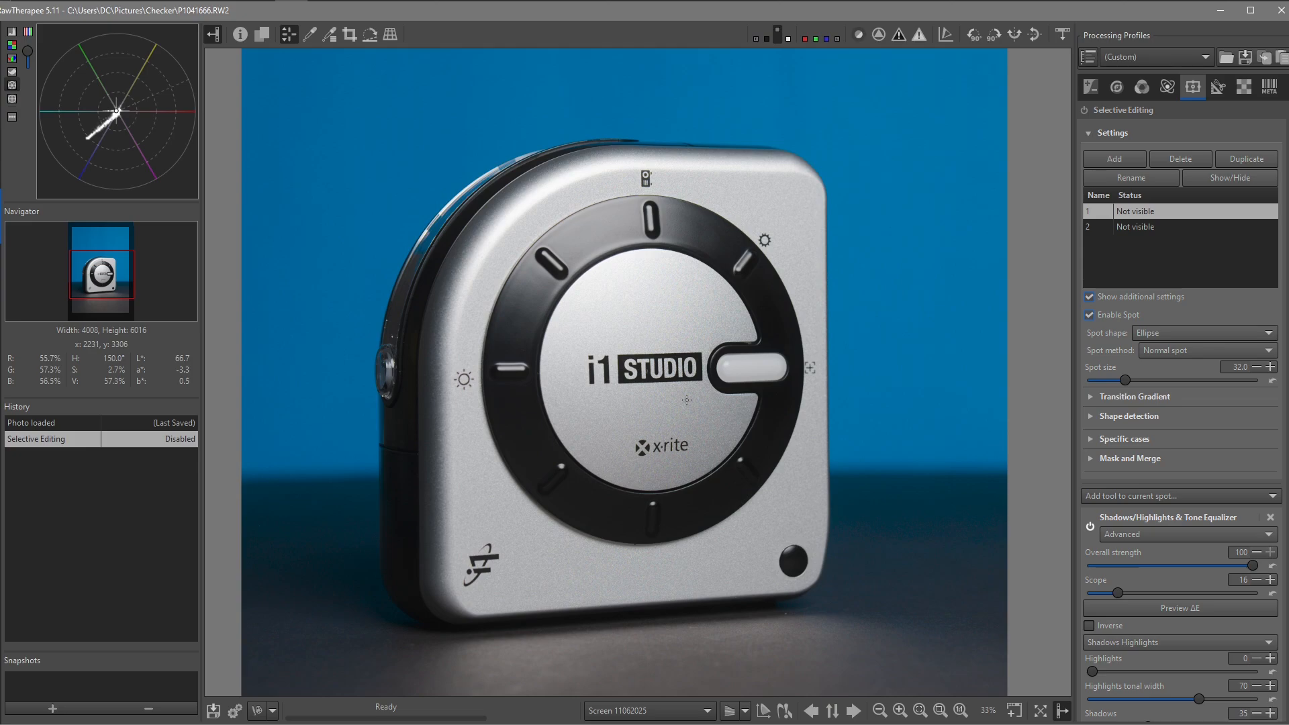
mouse_move(593, 397)
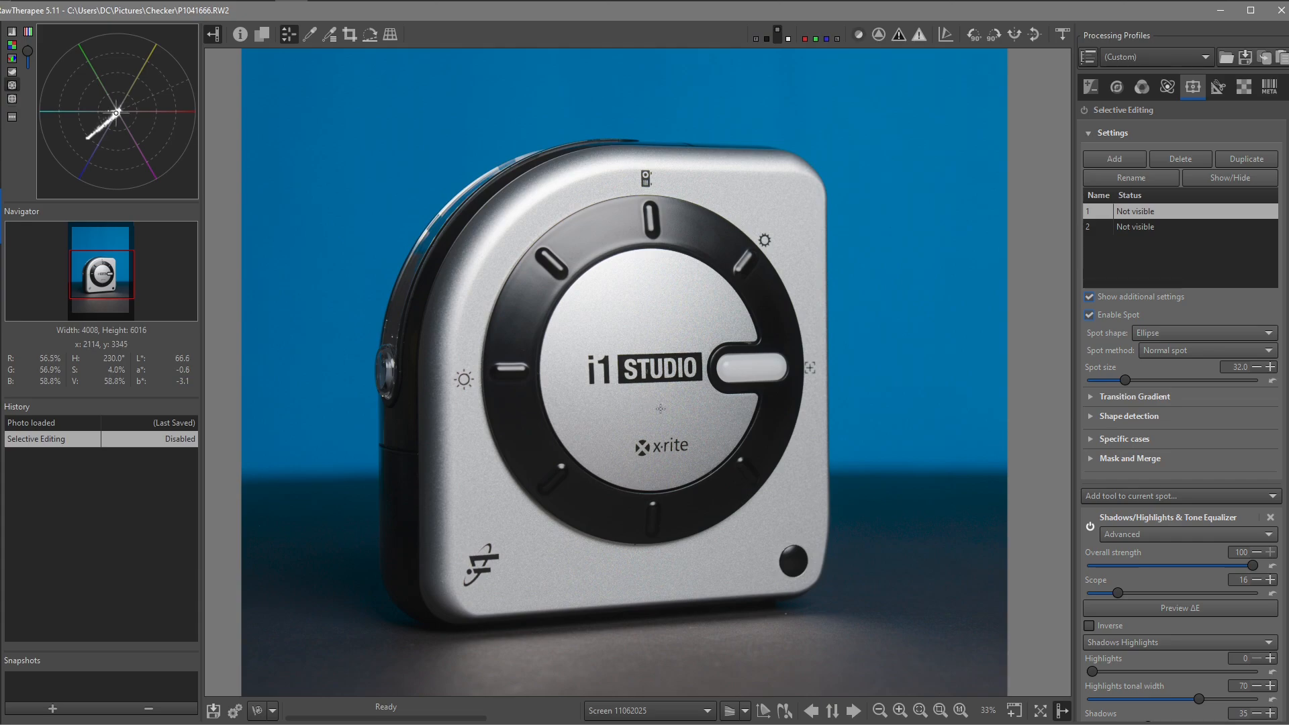
mouse_move(662, 411)
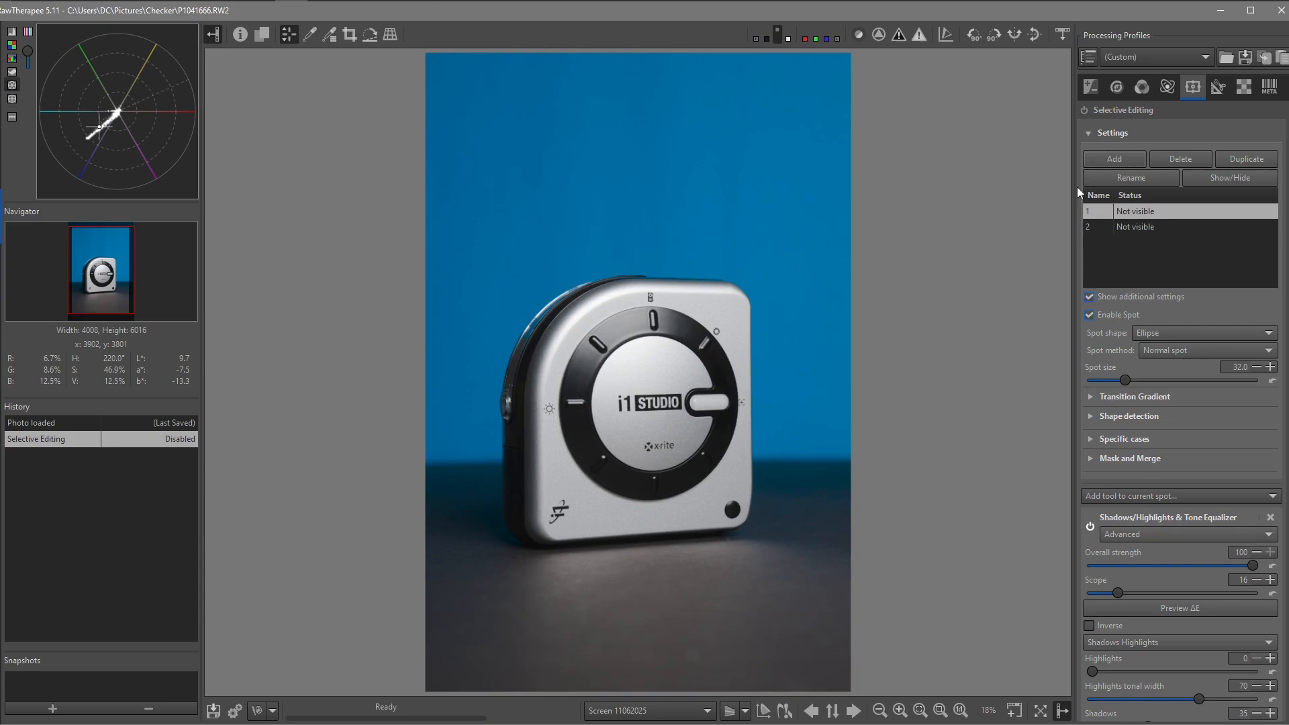
Re-enable Selective Editing and show the outlines of spots 1 and 2 over the dial face
click(1083, 108)
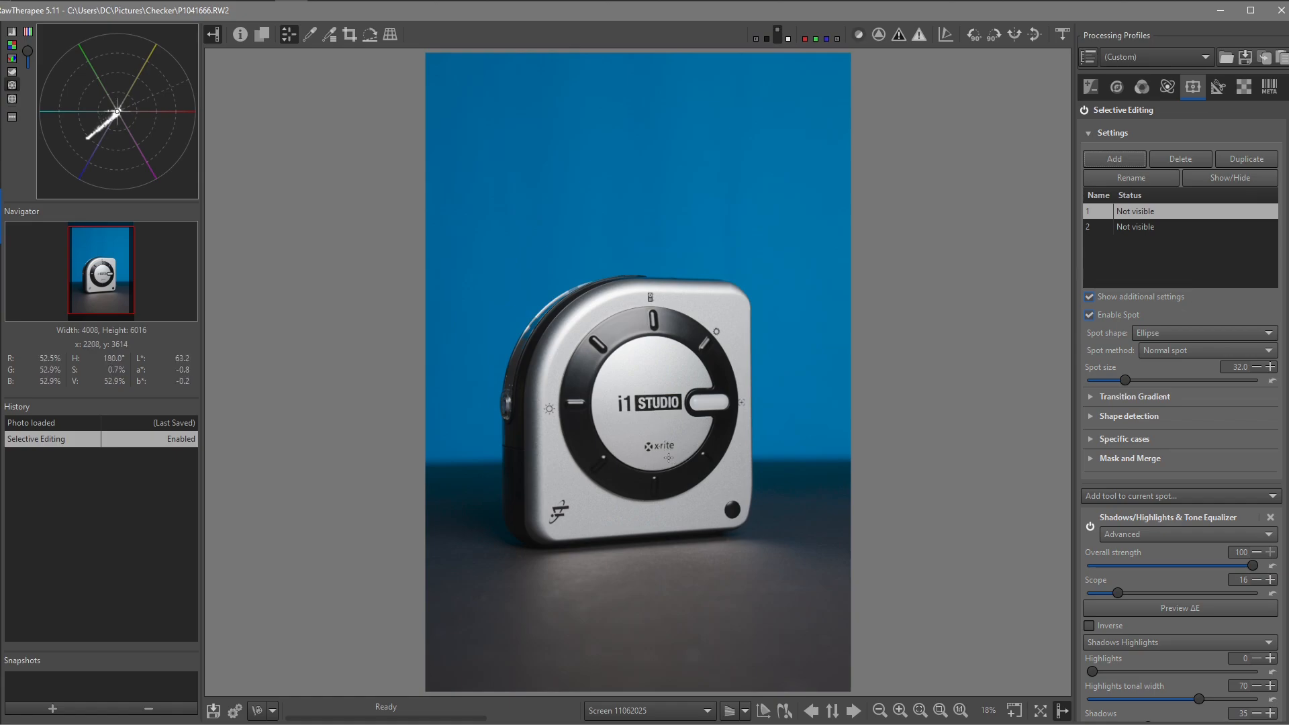
mouse_move(665, 456)
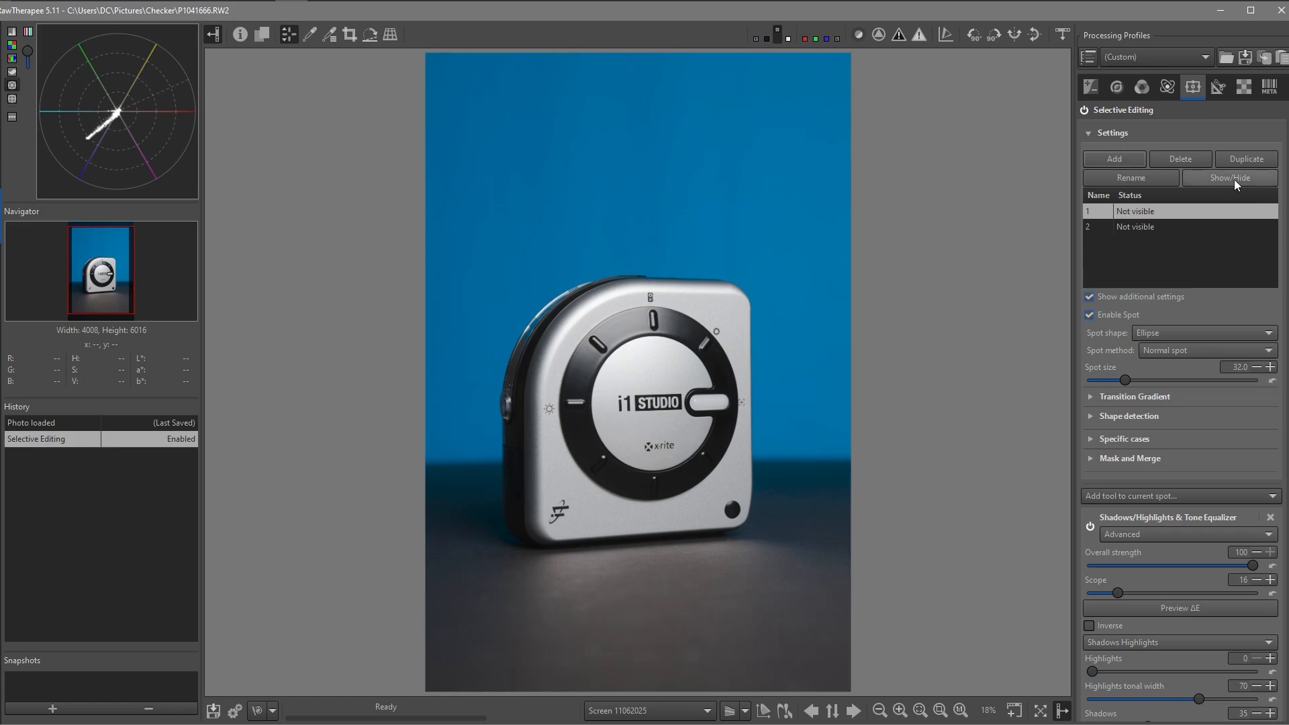
click(1231, 177)
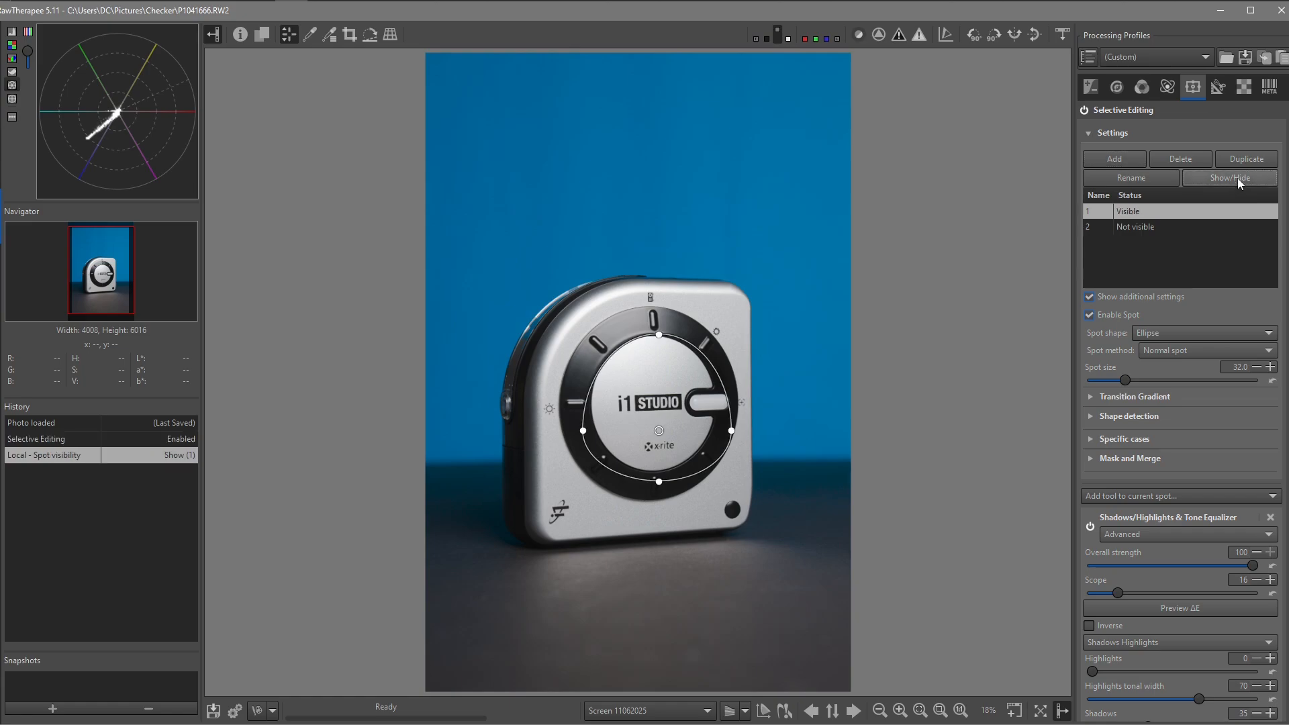
click(1151, 226)
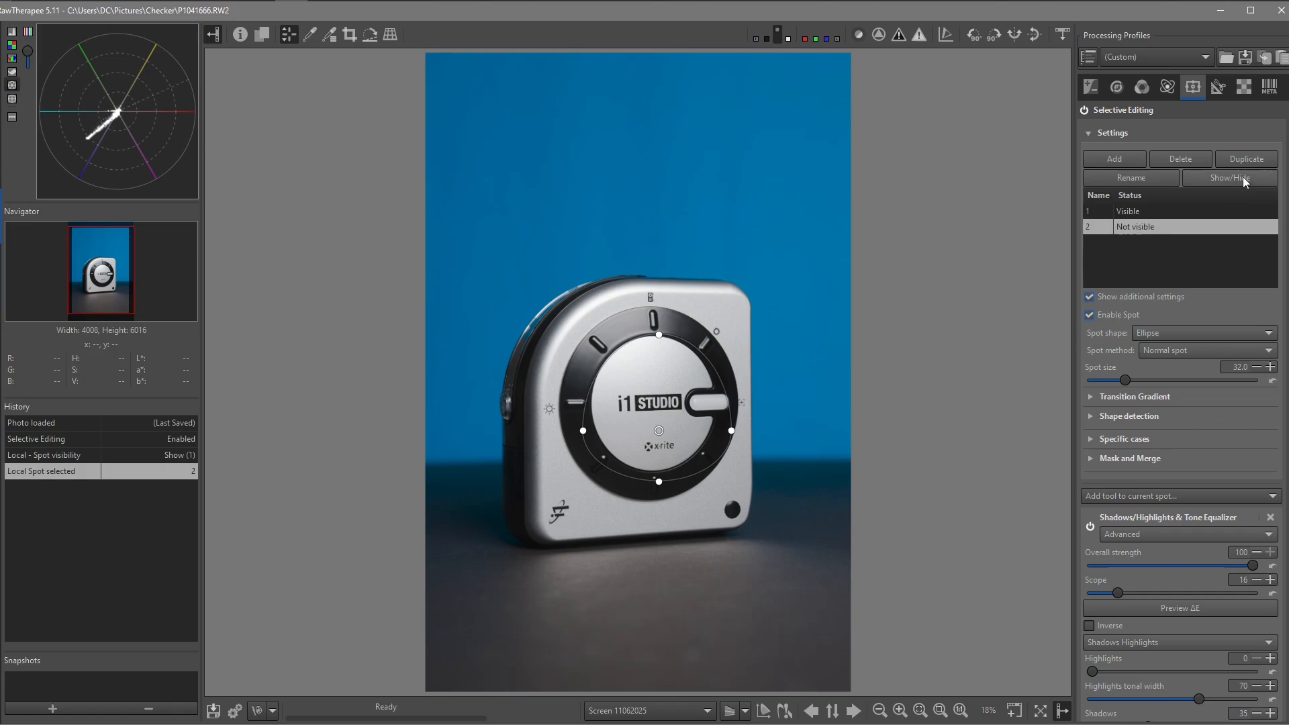
click(1231, 178)
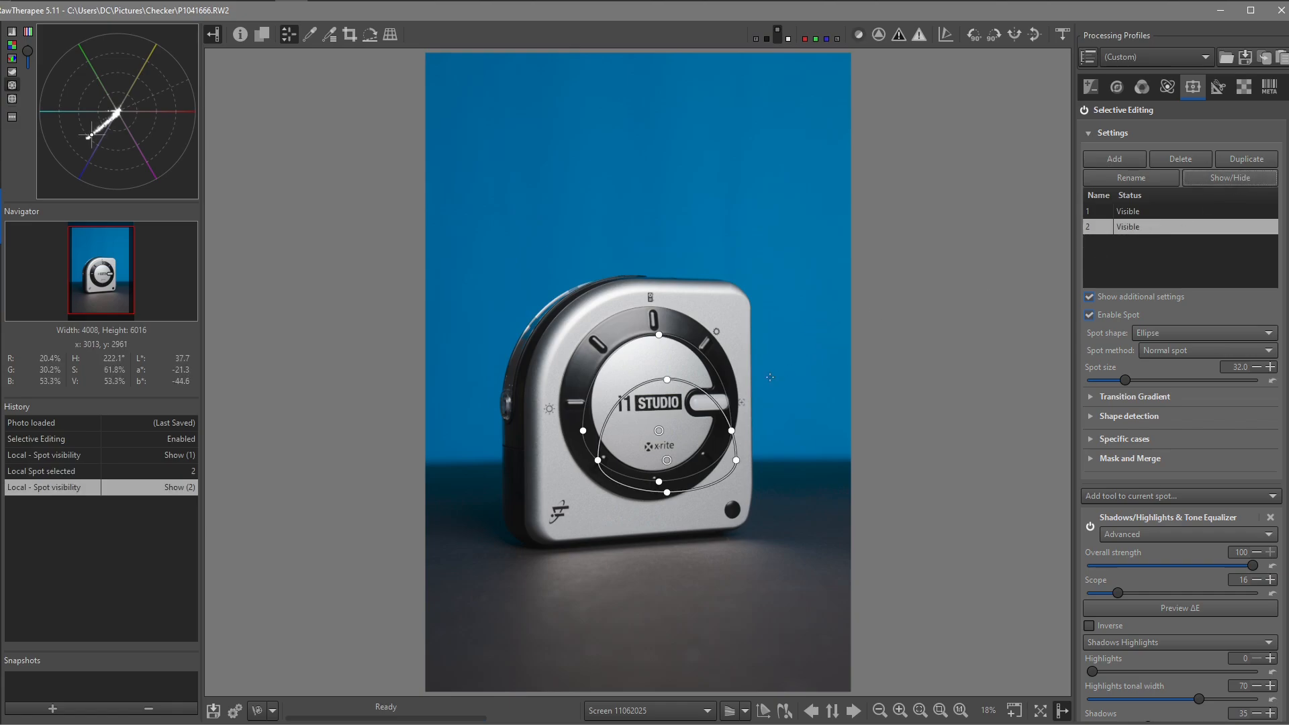
click(1151, 211)
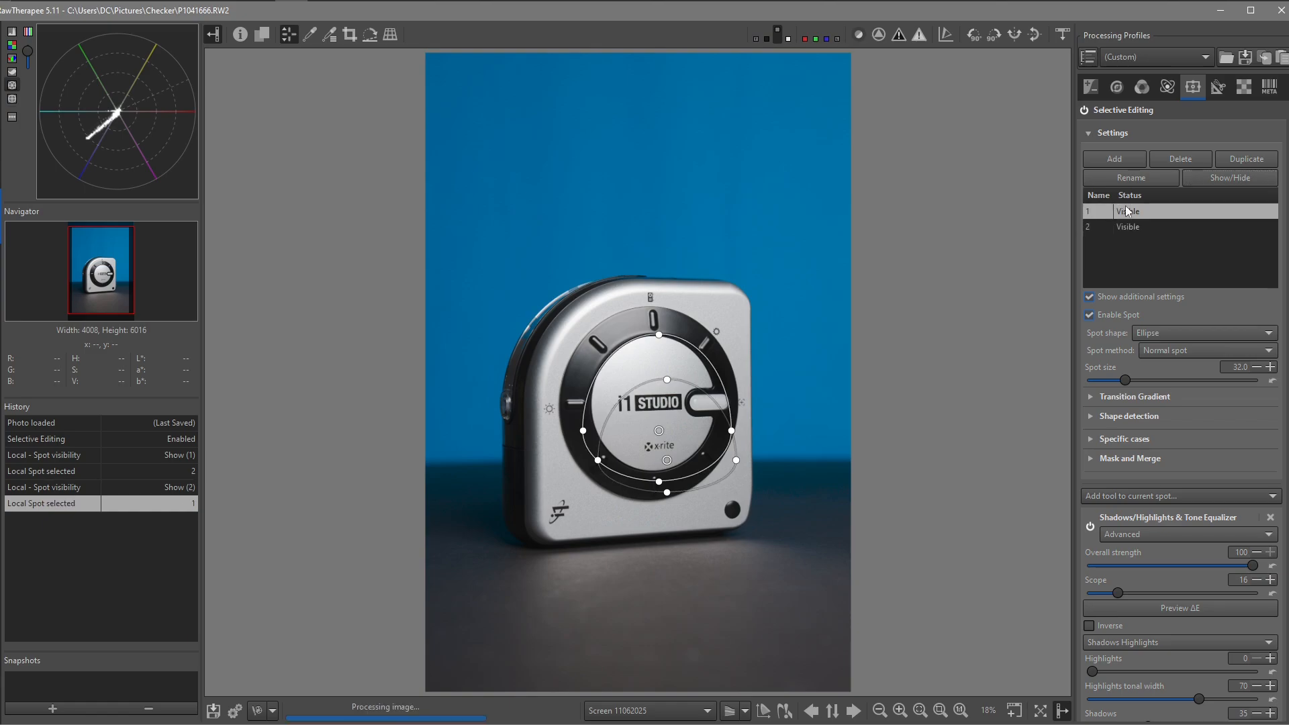
click(1151, 227)
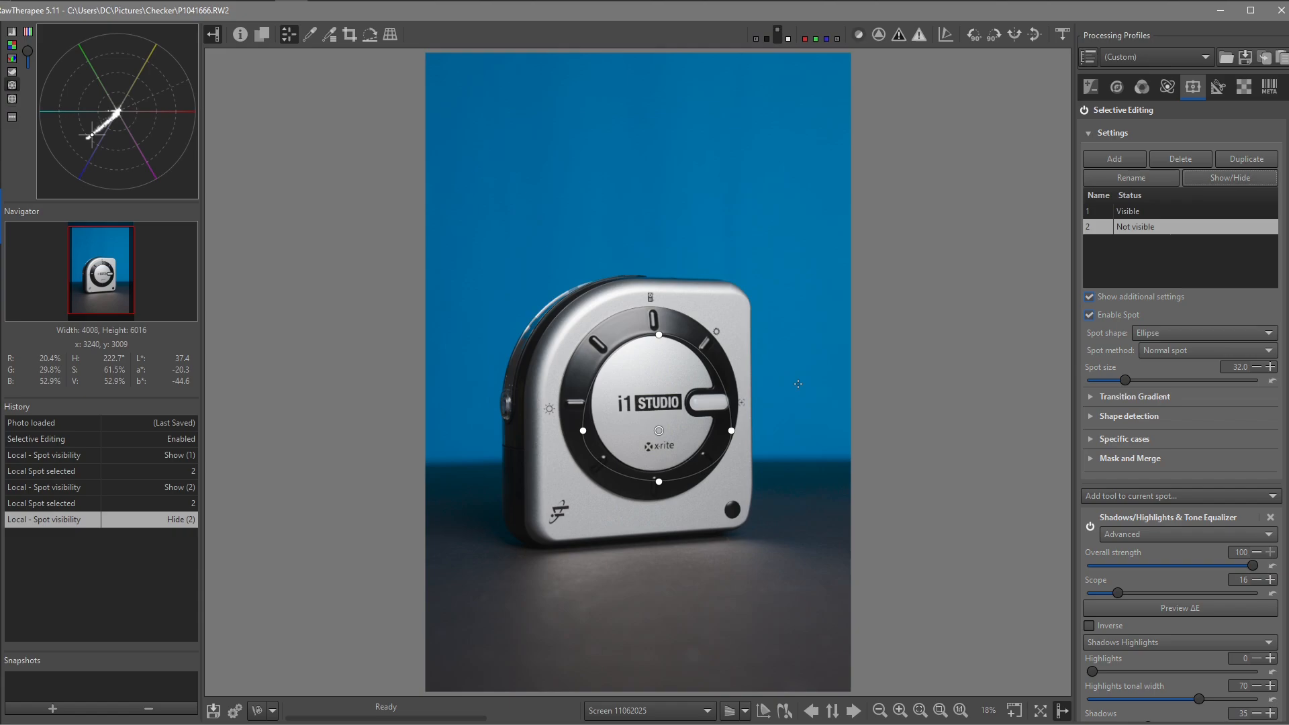
click(1231, 177)
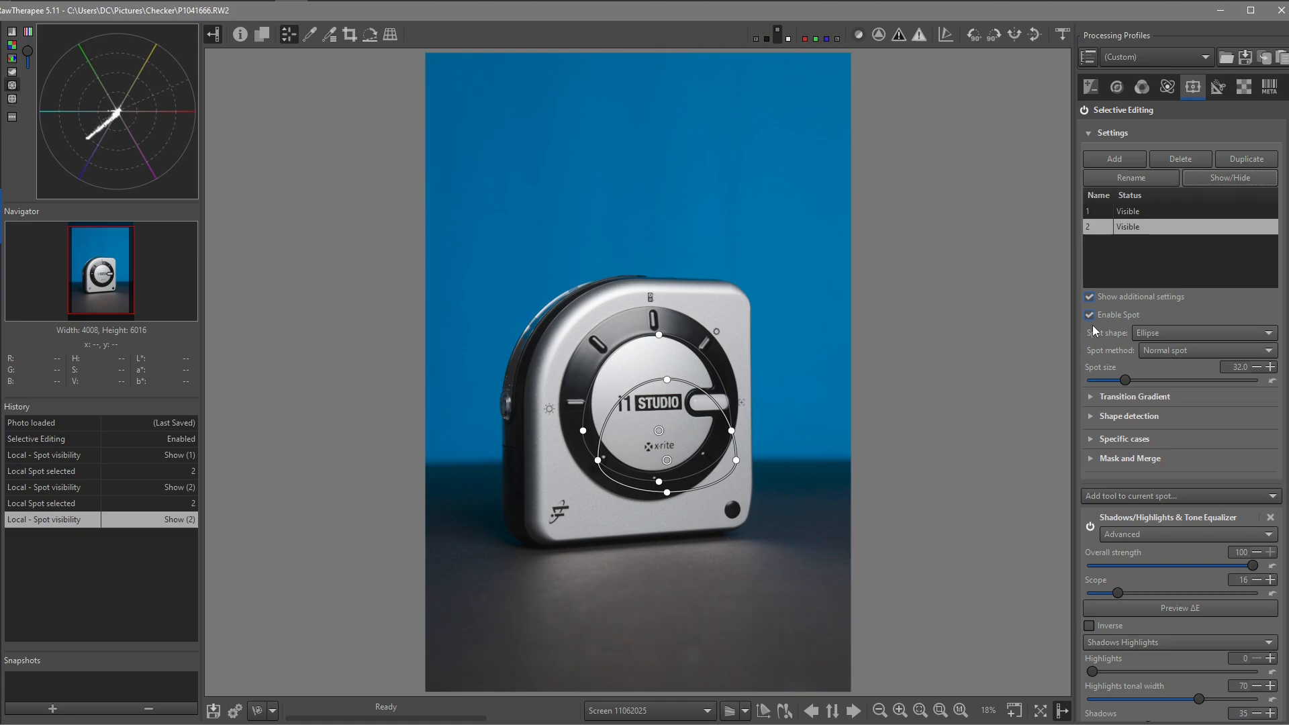
Delete the existing spots, cycle Selective Editing off and on, and add a fresh spot
click(1179, 158)
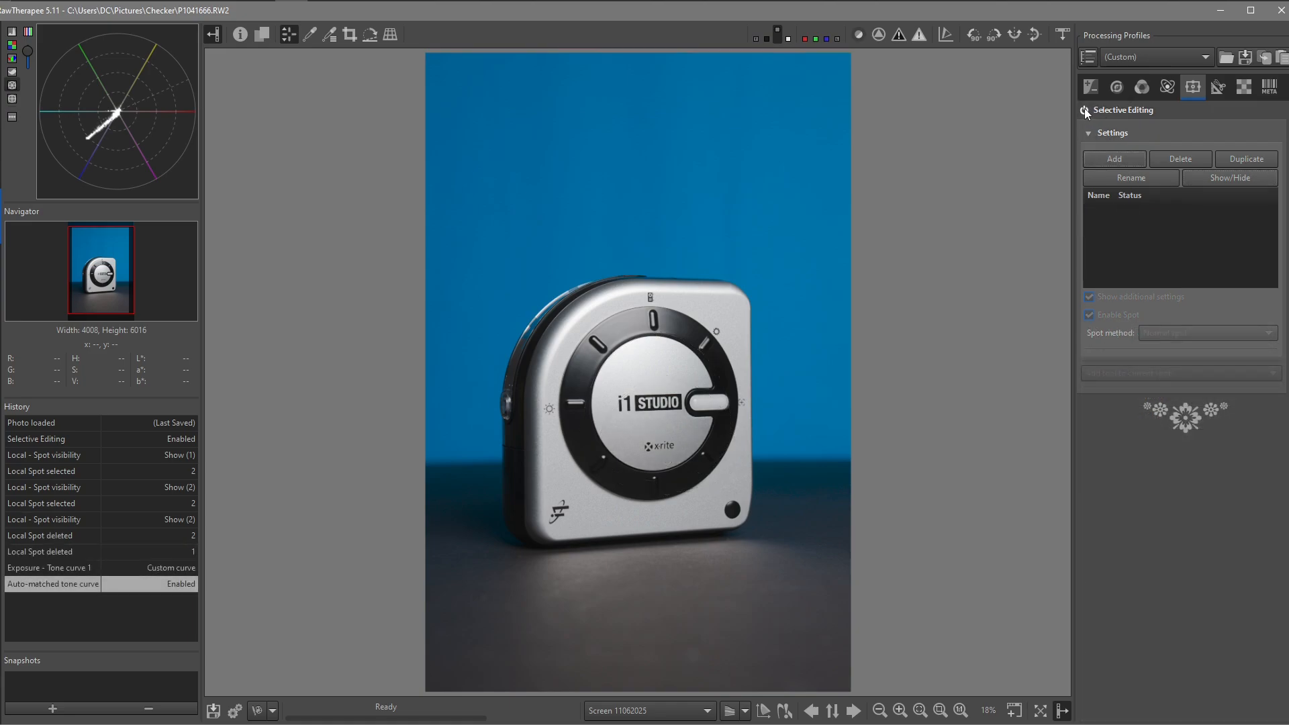
click(1084, 108)
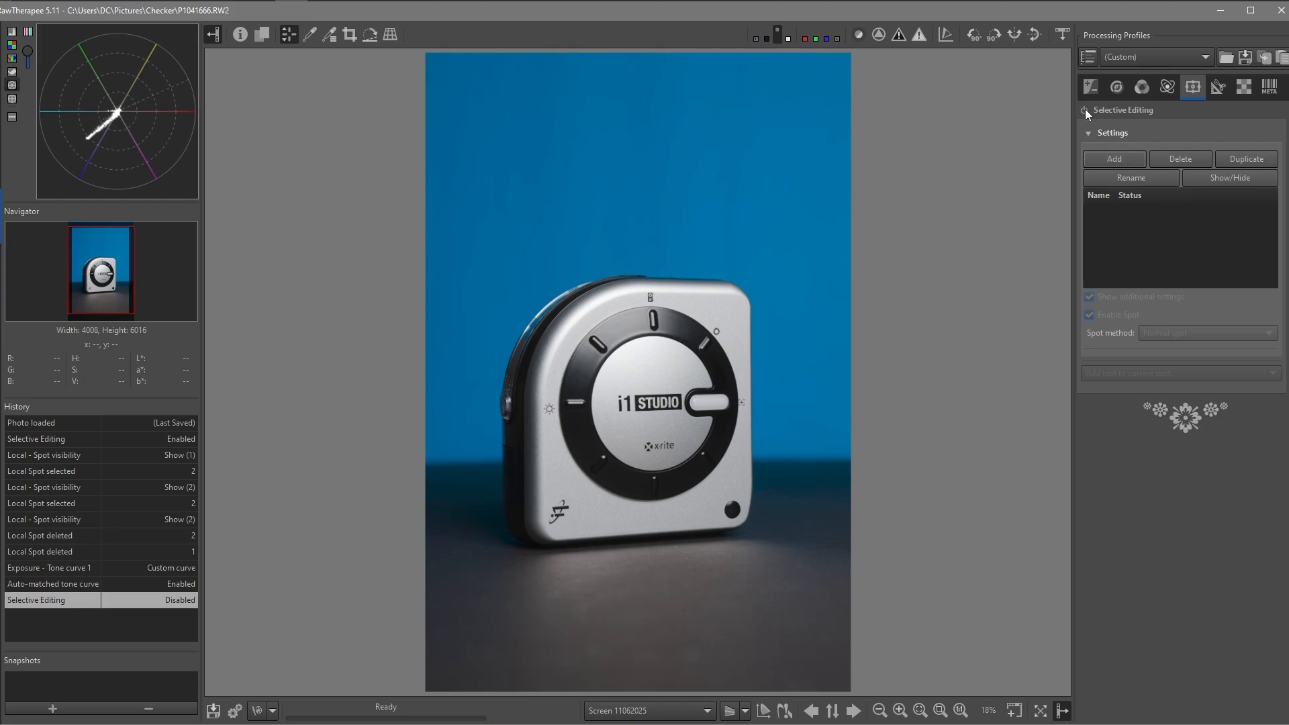
click(1083, 109)
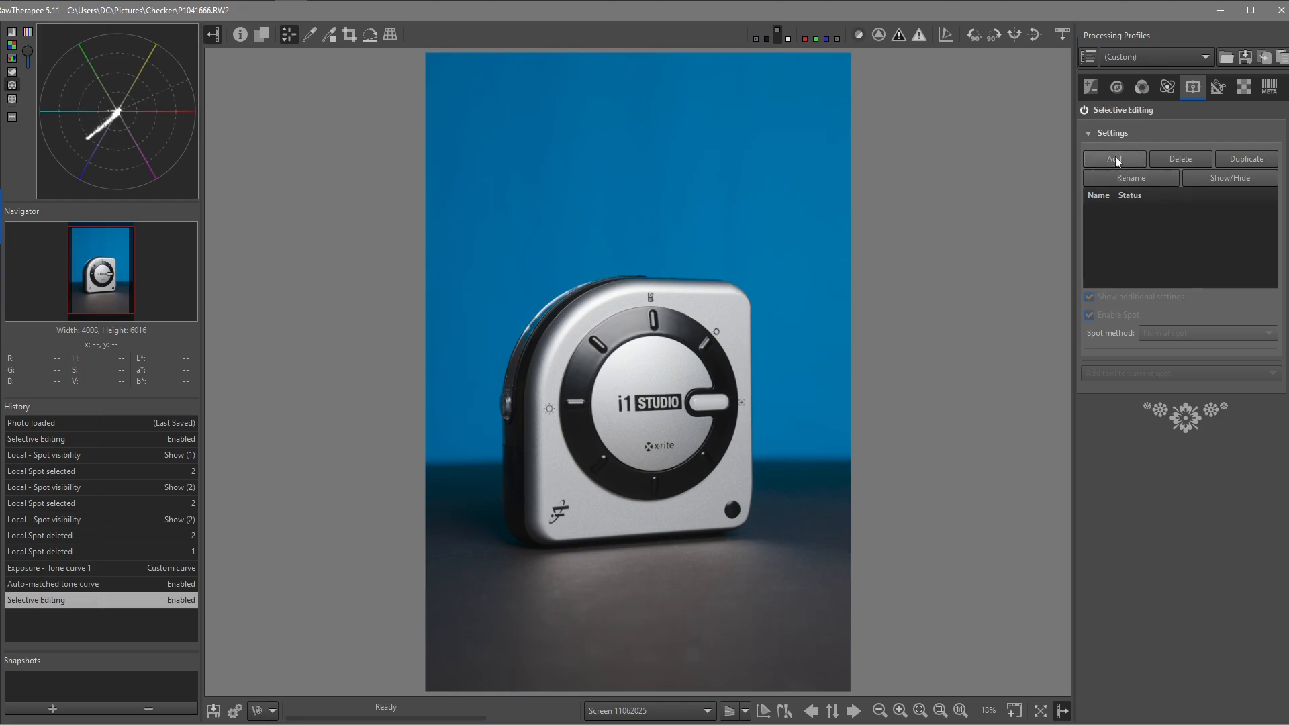
click(1113, 159)
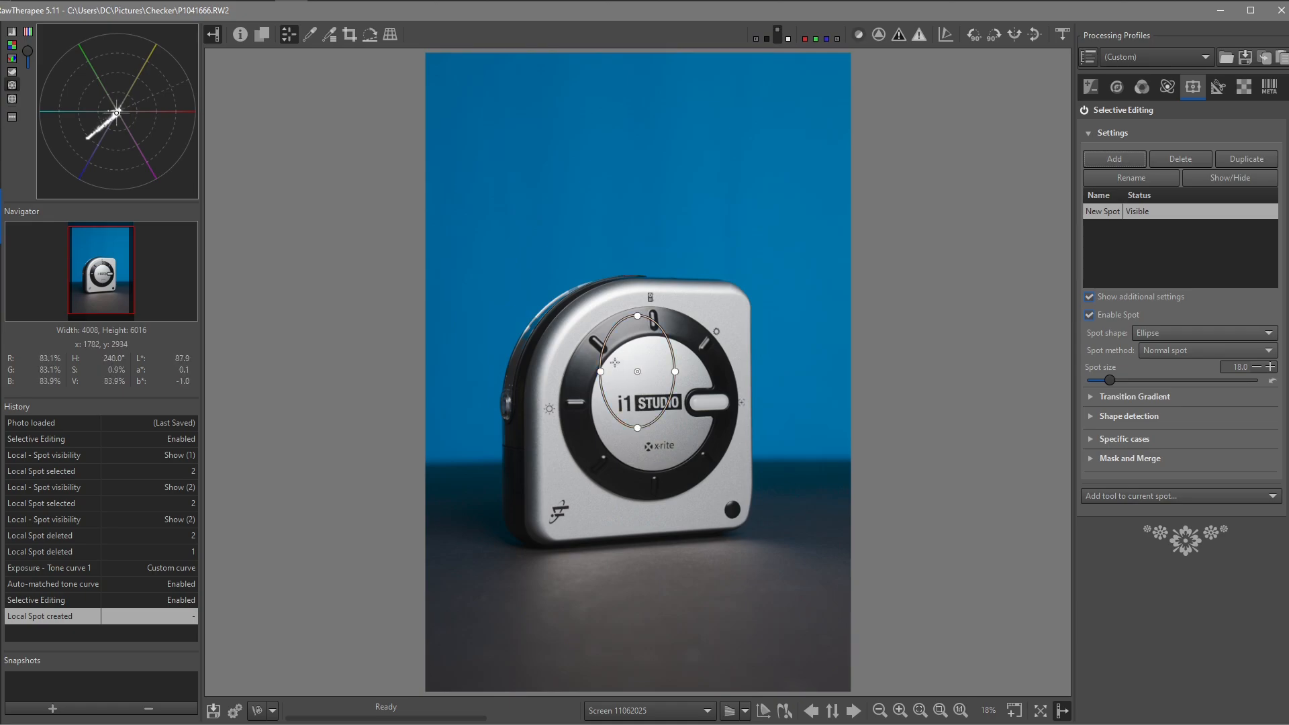
Drag the new spot's centre onto the dial centre and zoom in on the dial
drag(635, 371, 674, 360)
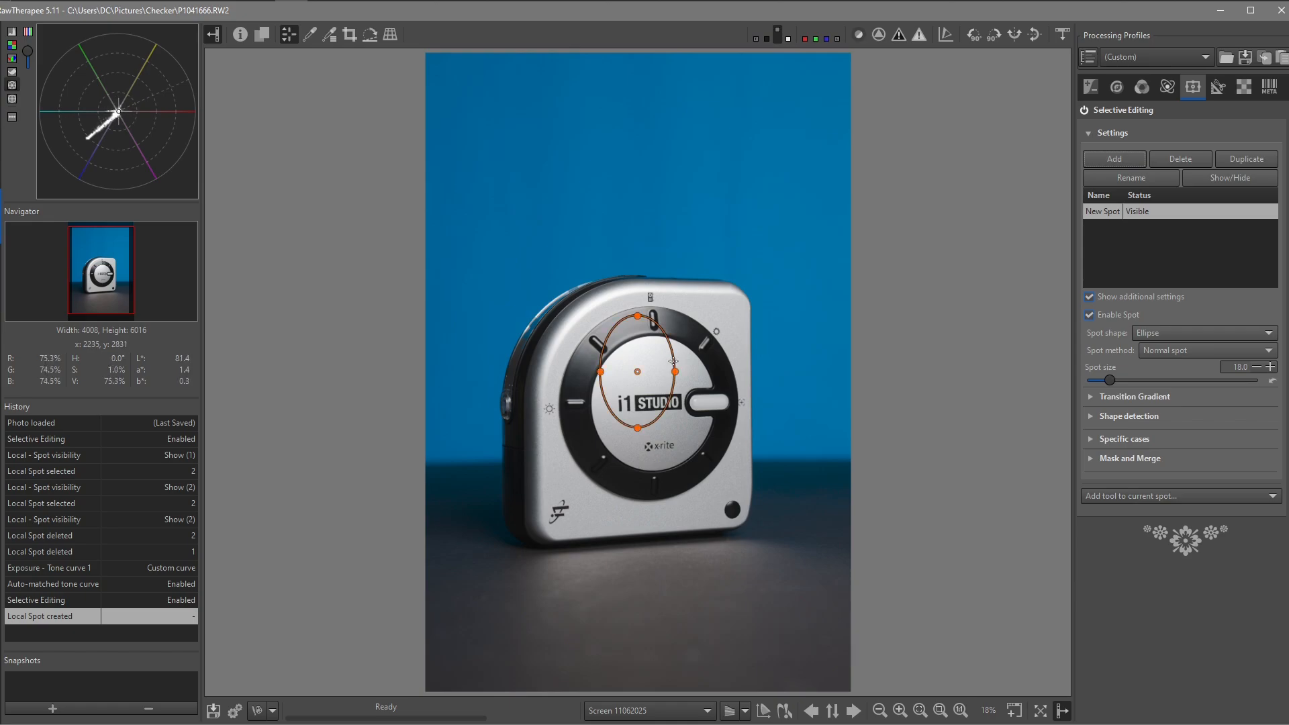
drag(654, 371, 674, 403)
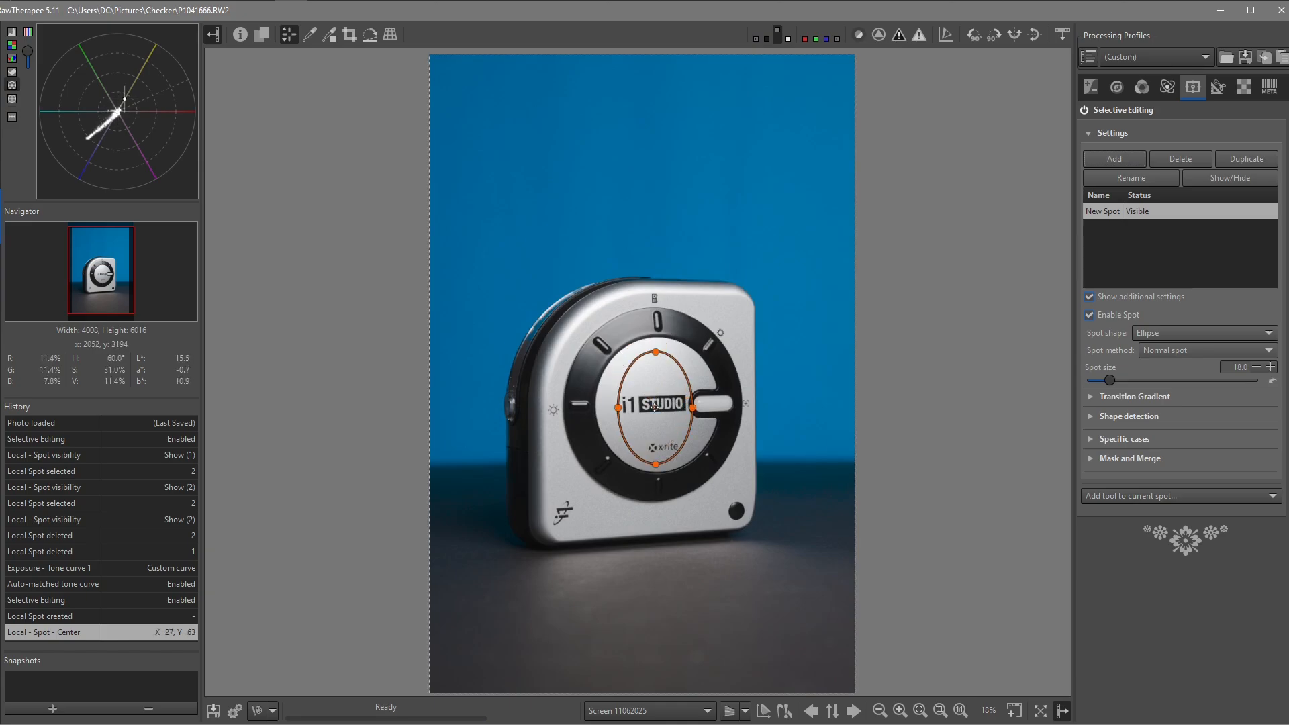
drag(655, 408, 655, 435)
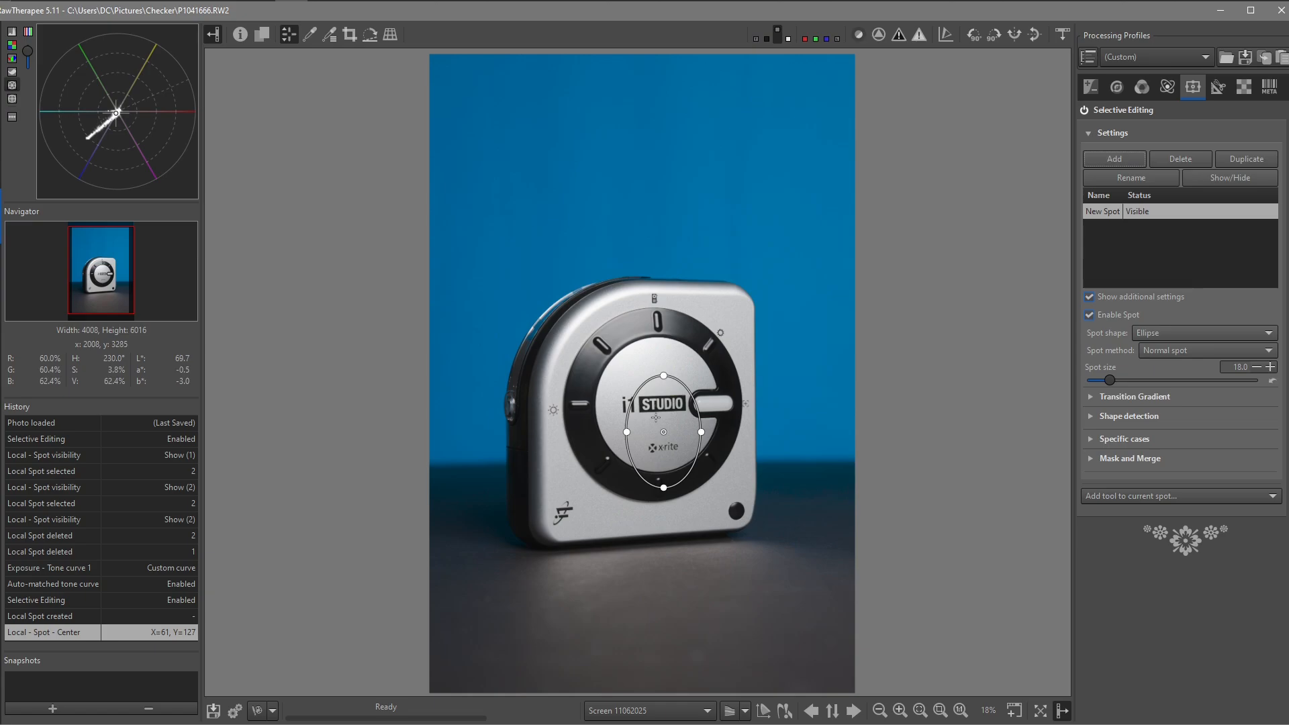
mouse_move(654, 415)
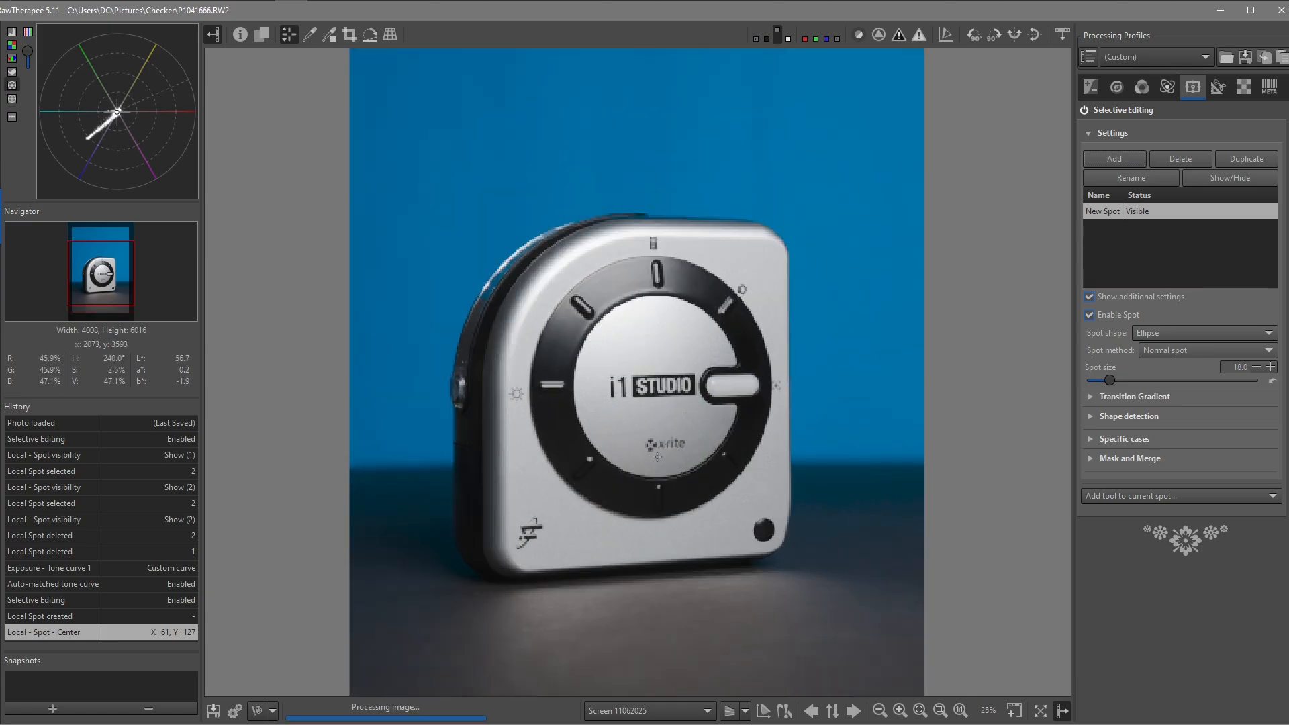
click(898, 709)
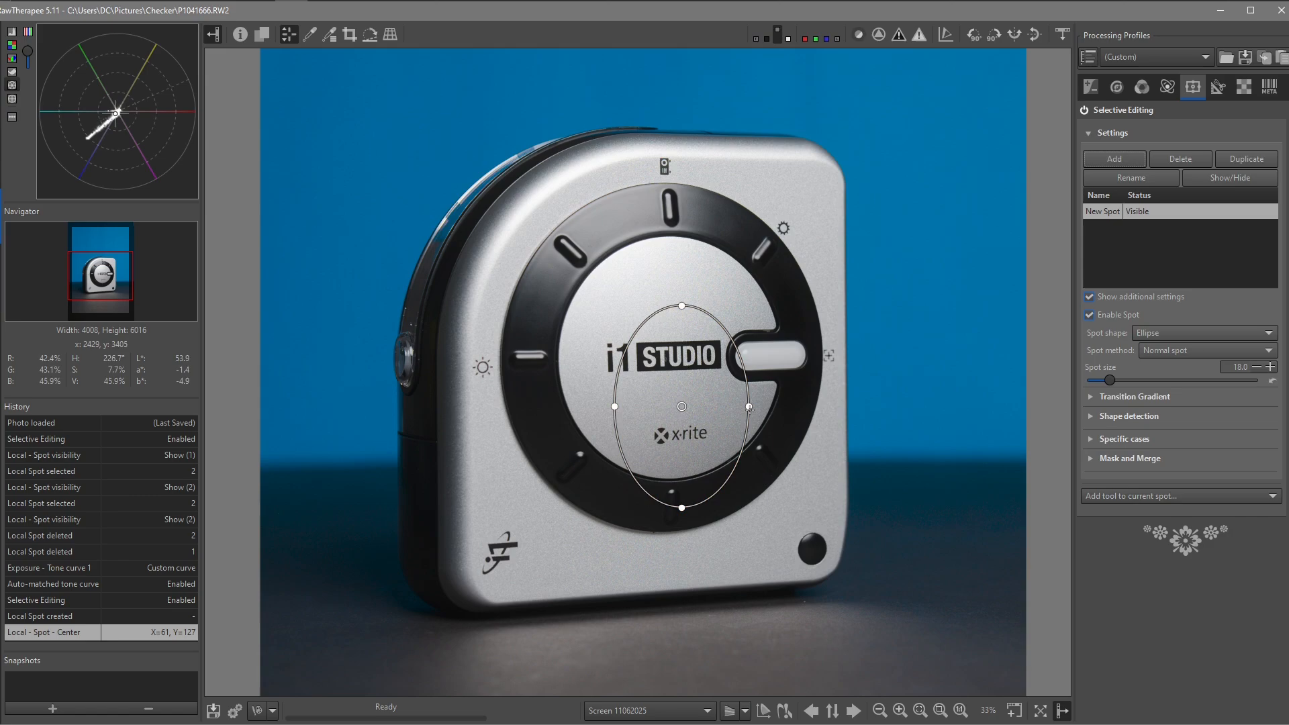
Stretch the spot's right, left and top edges out to the inner dial disc rim
drag(748, 407, 792, 407)
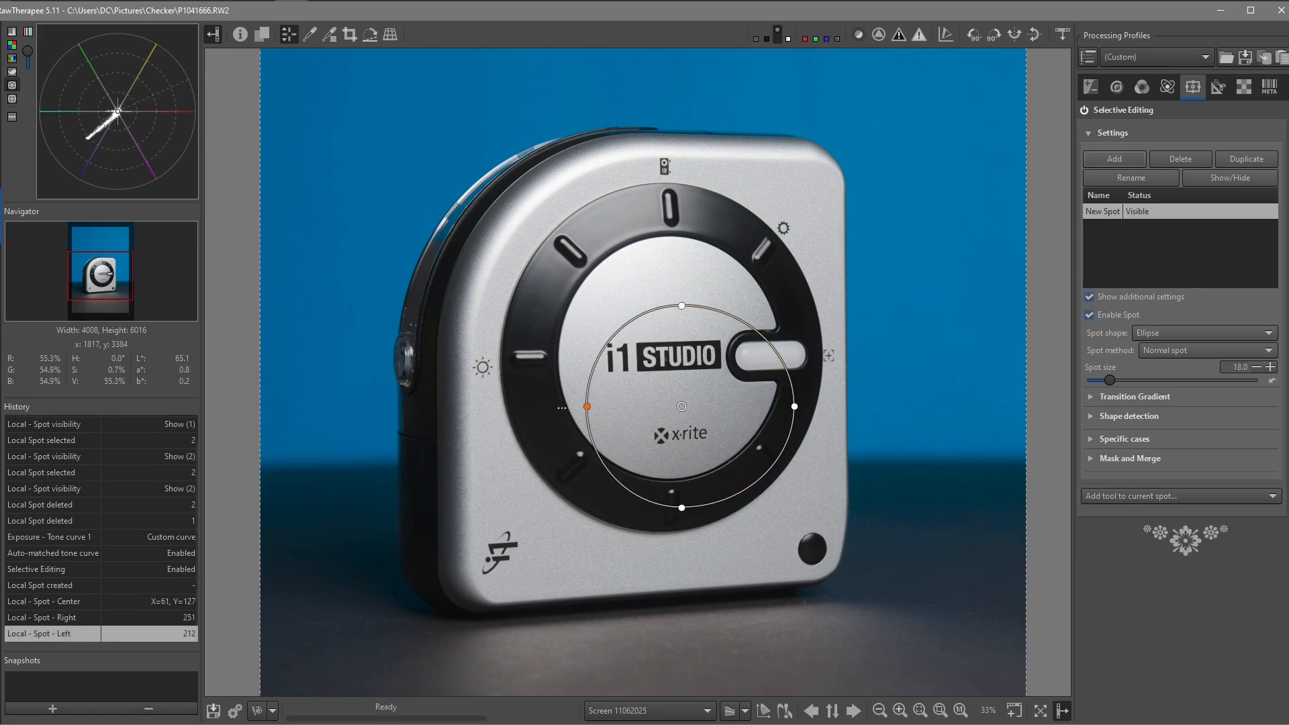
drag(561, 407, 584, 407)
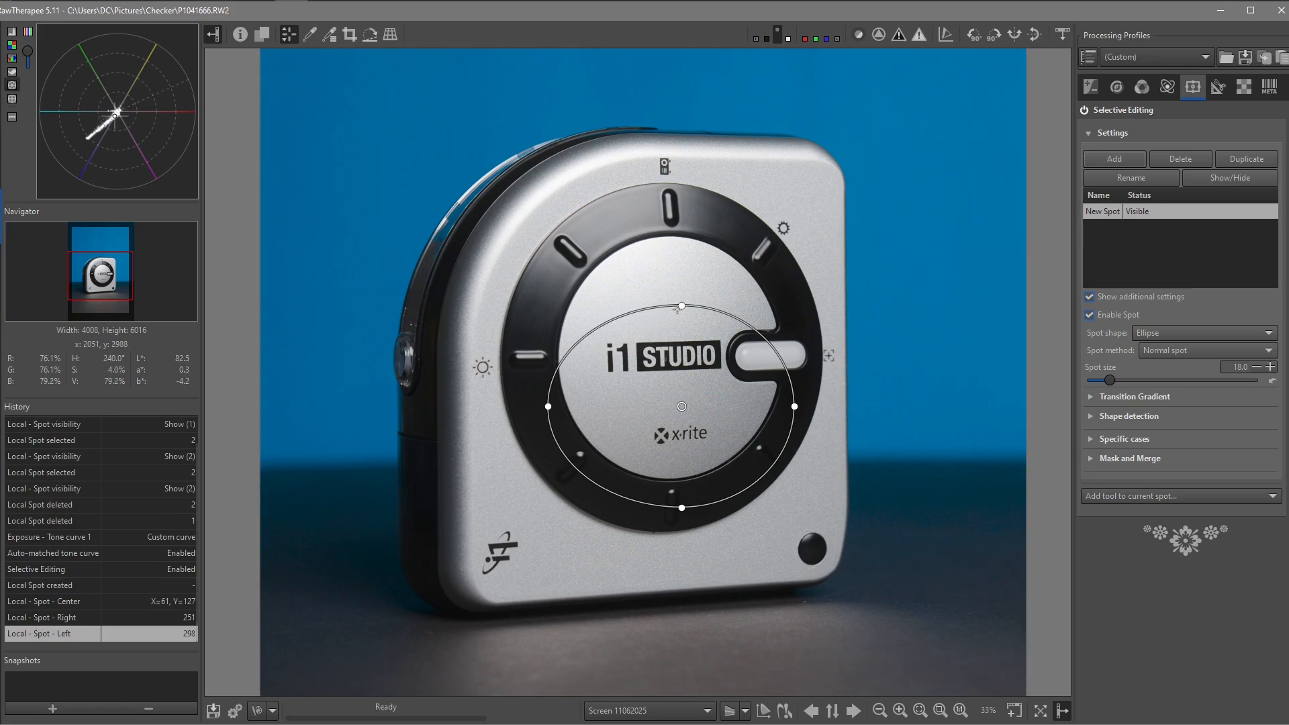
drag(681, 306, 681, 259)
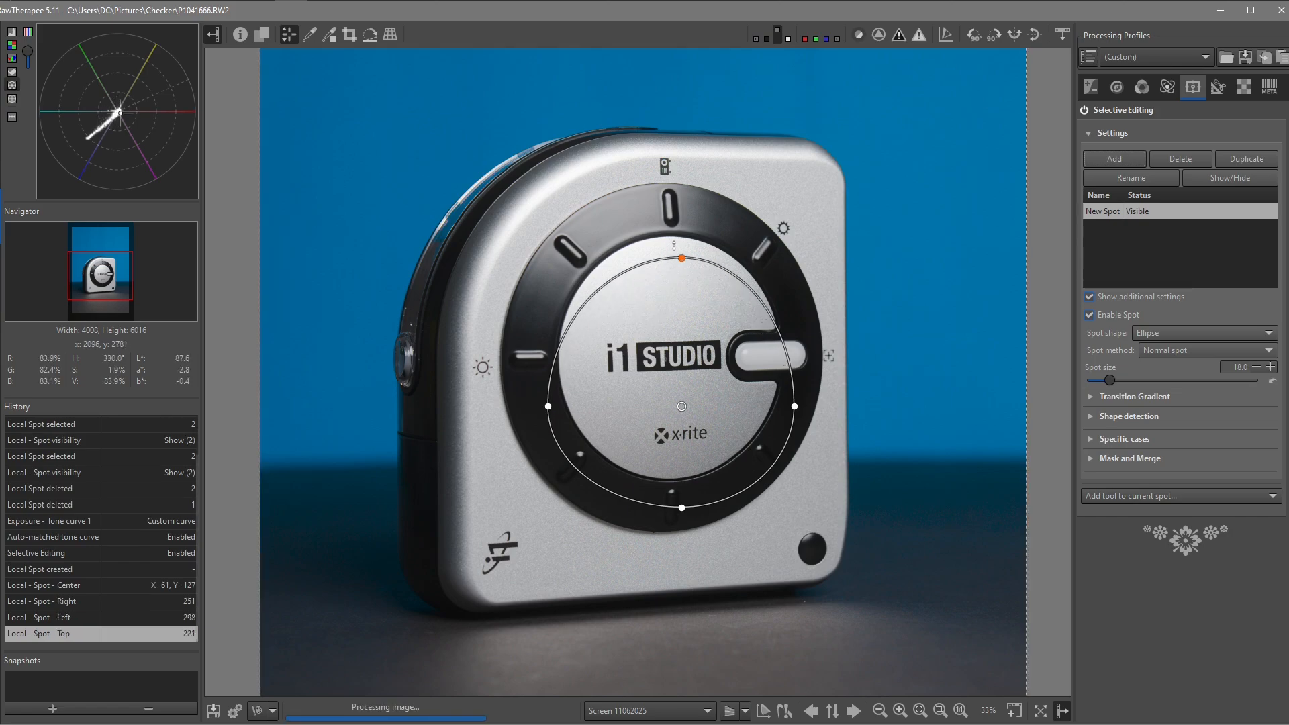
drag(680, 268, 679, 224)
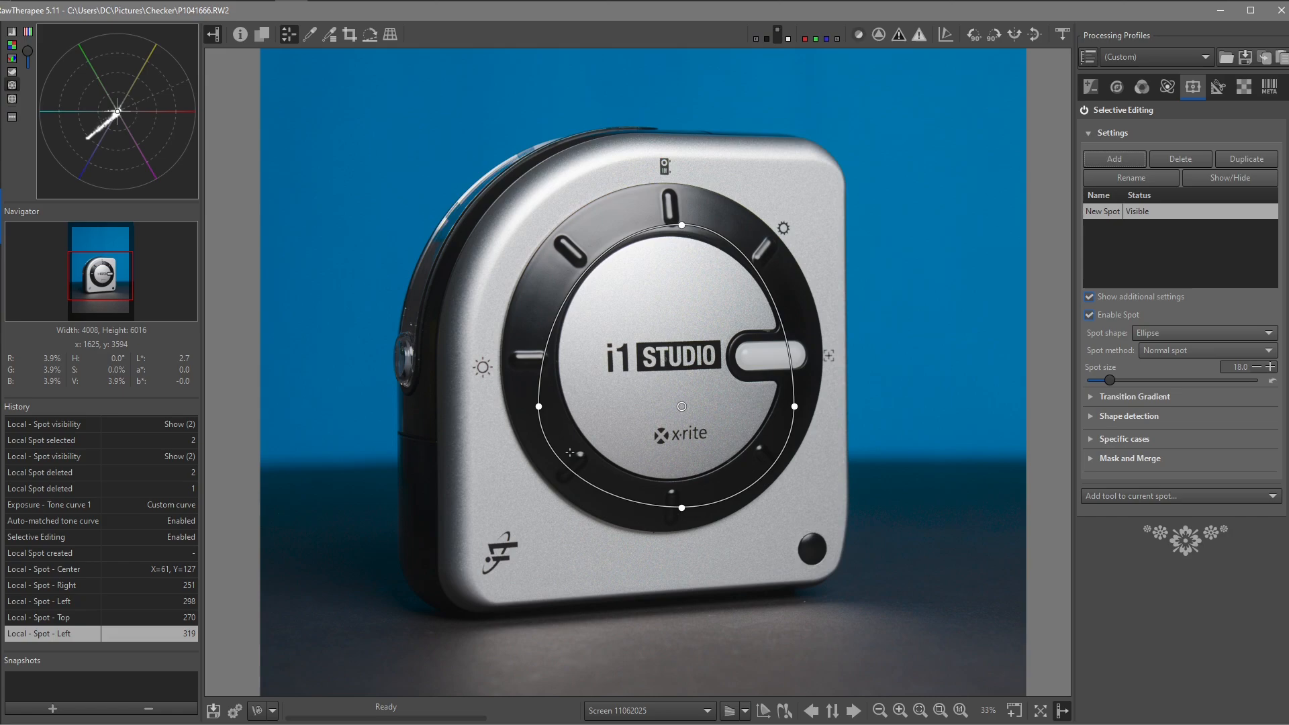
mouse_move(655, 334)
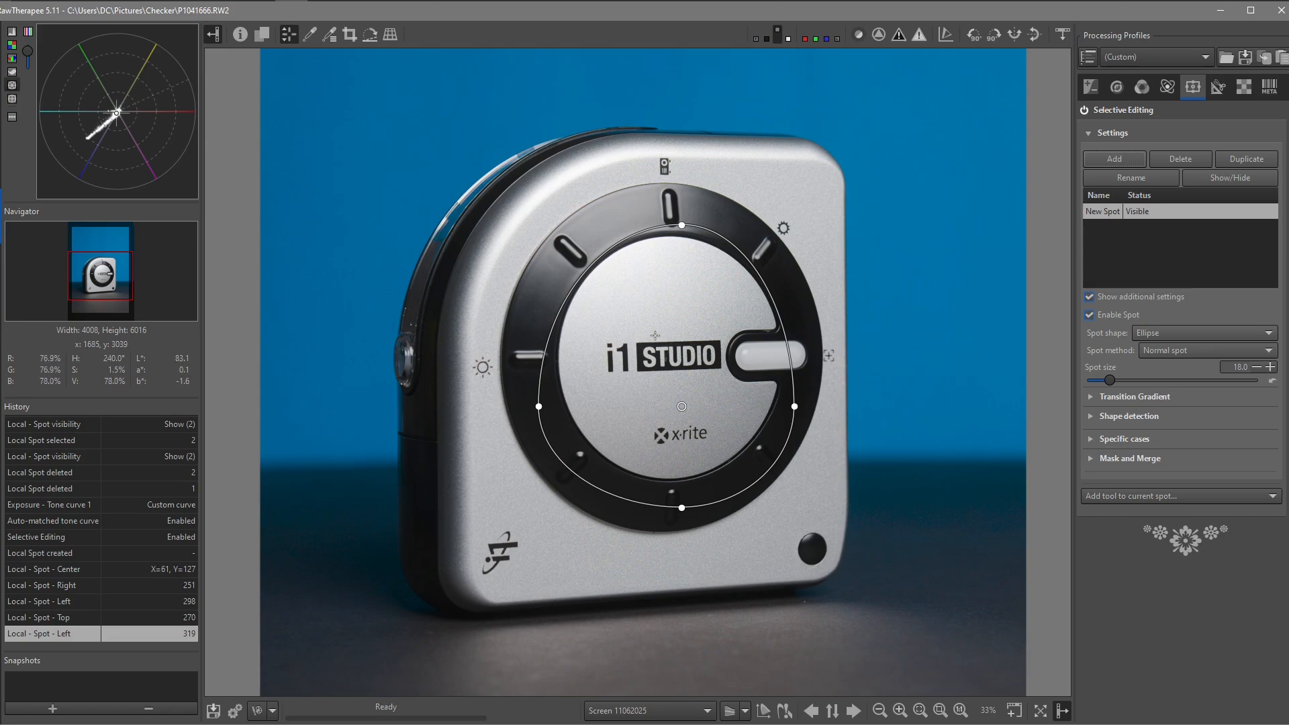
mouse_move(642, 251)
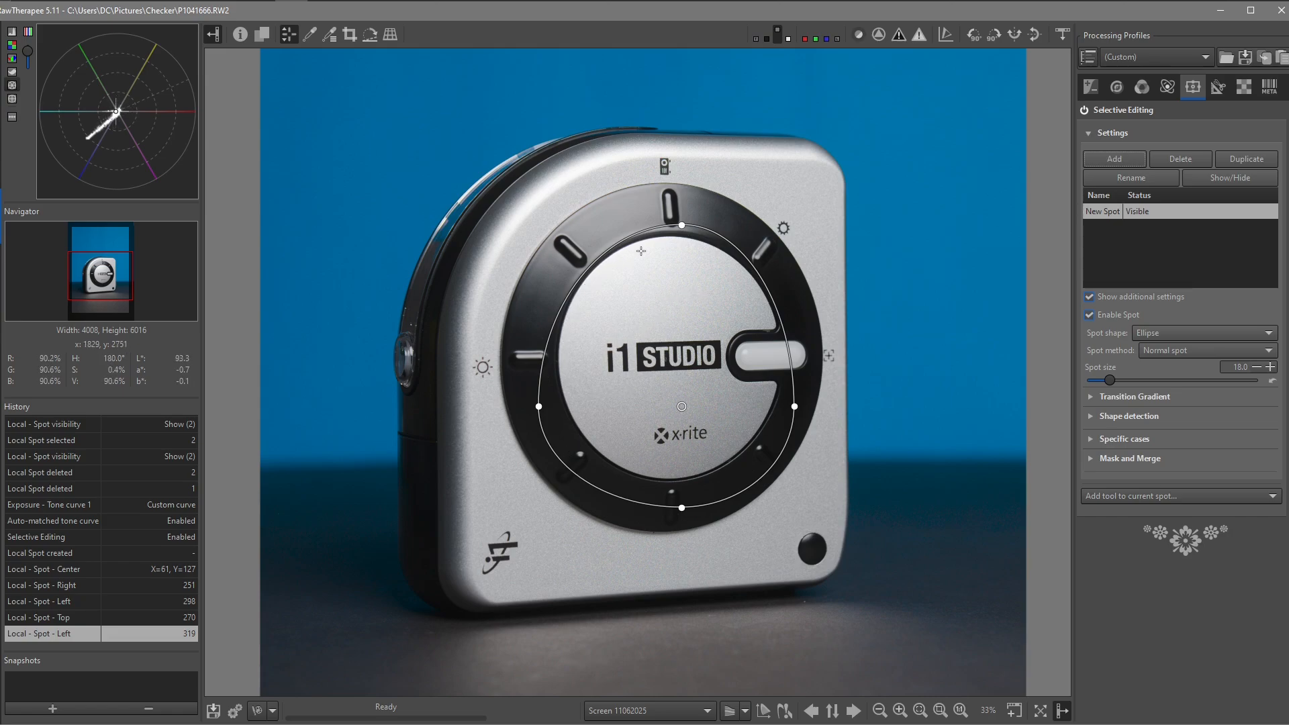
mouse_move(643, 251)
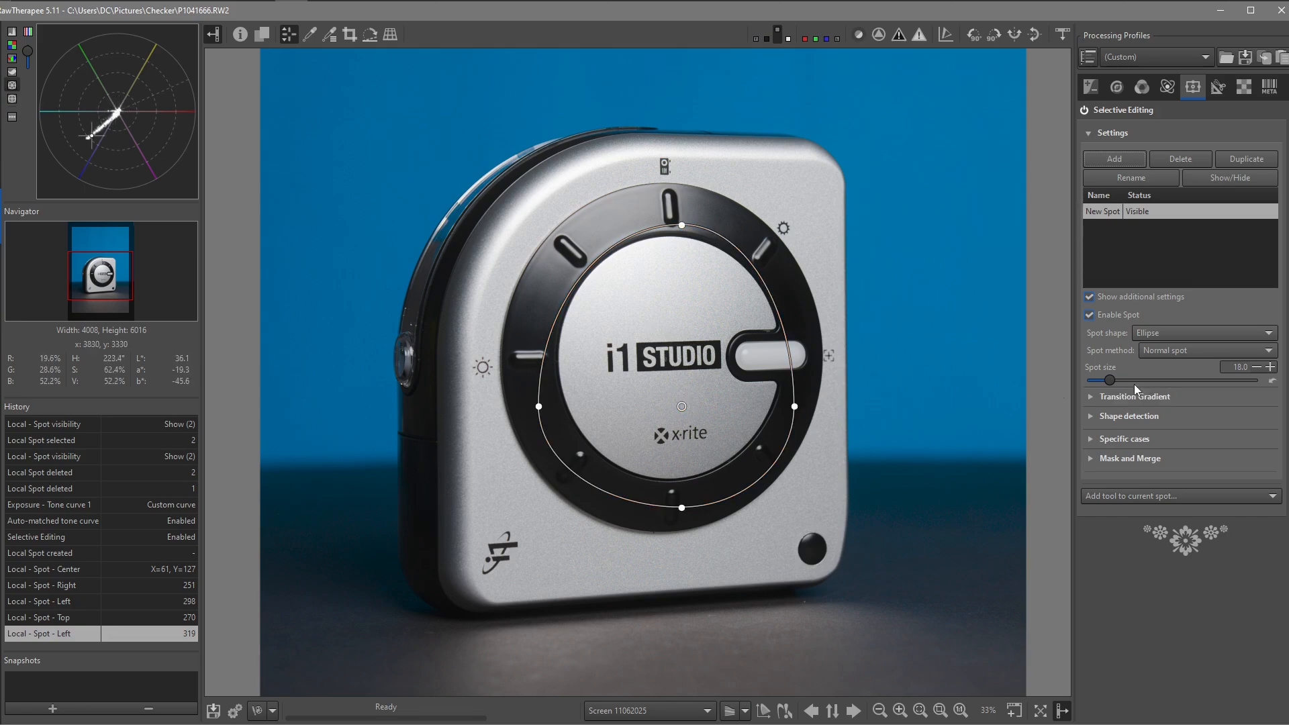
Set the spot size slider to 25.9
drag(1112, 380, 1126, 379)
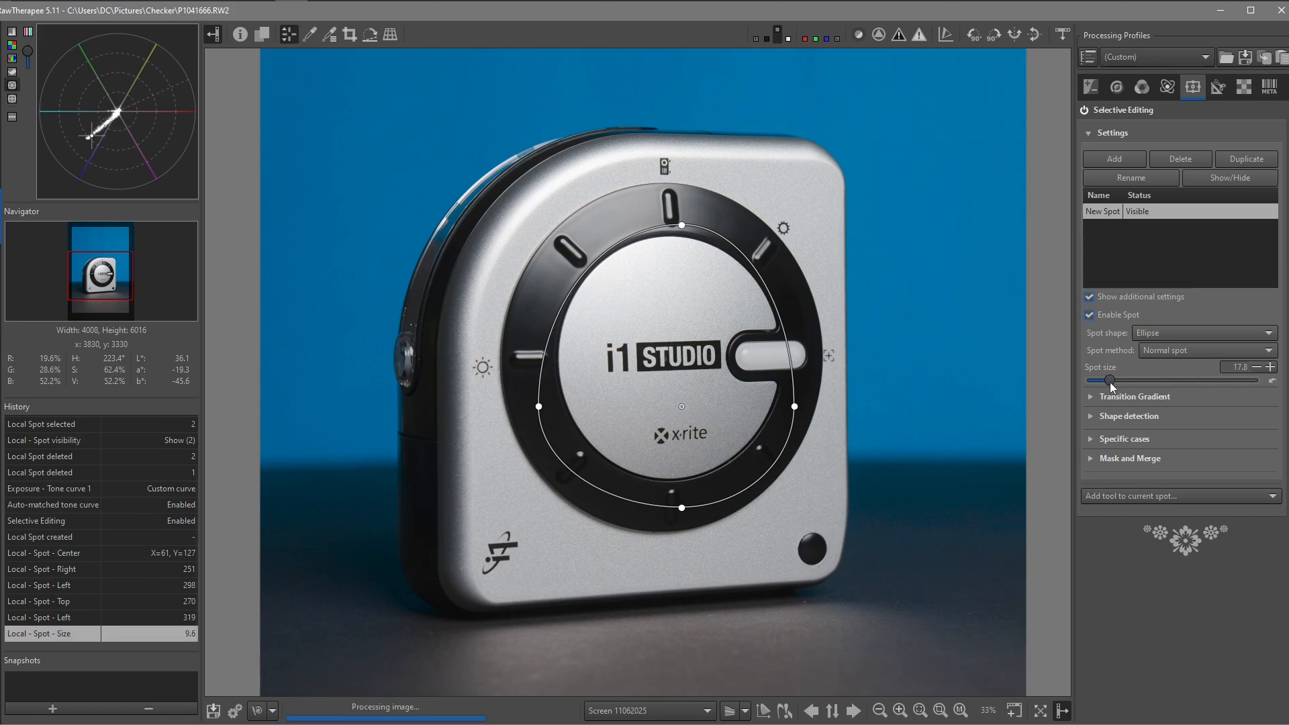
drag(1110, 380, 1122, 380)
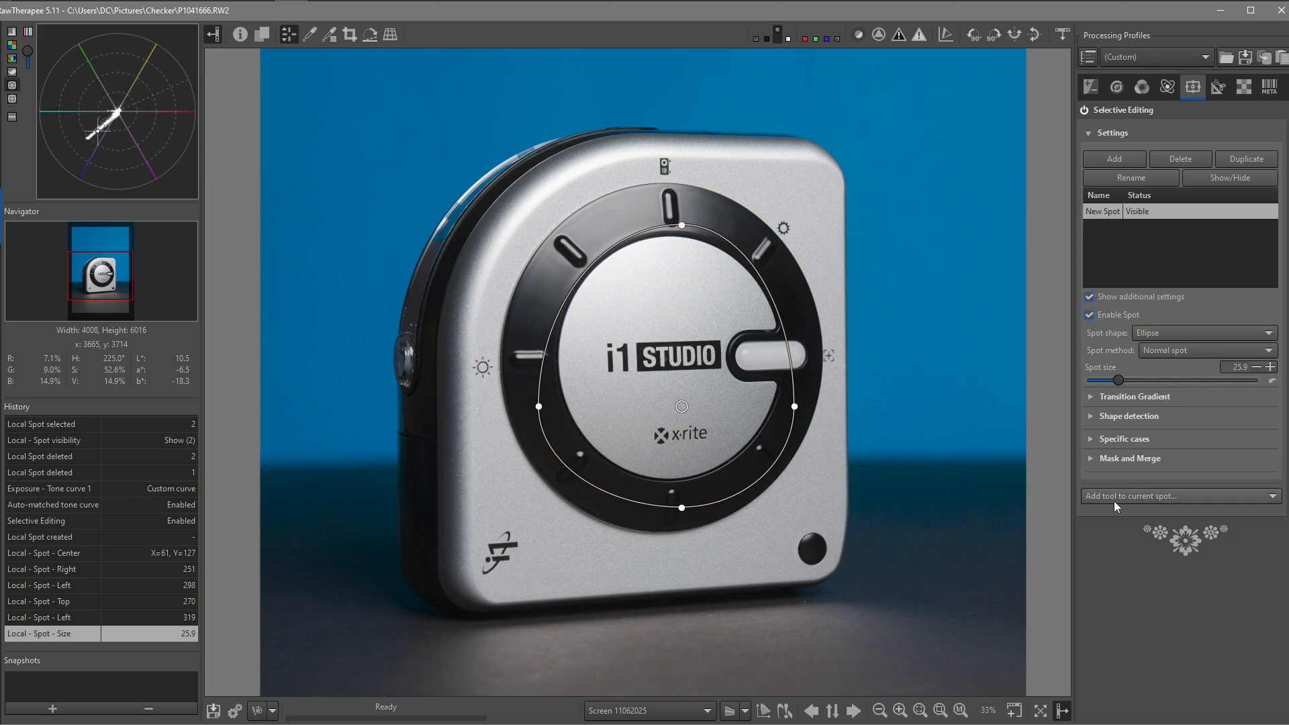
Add the Shadows/Highlights & Tone Equalizer tool to the current spot
click(1178, 495)
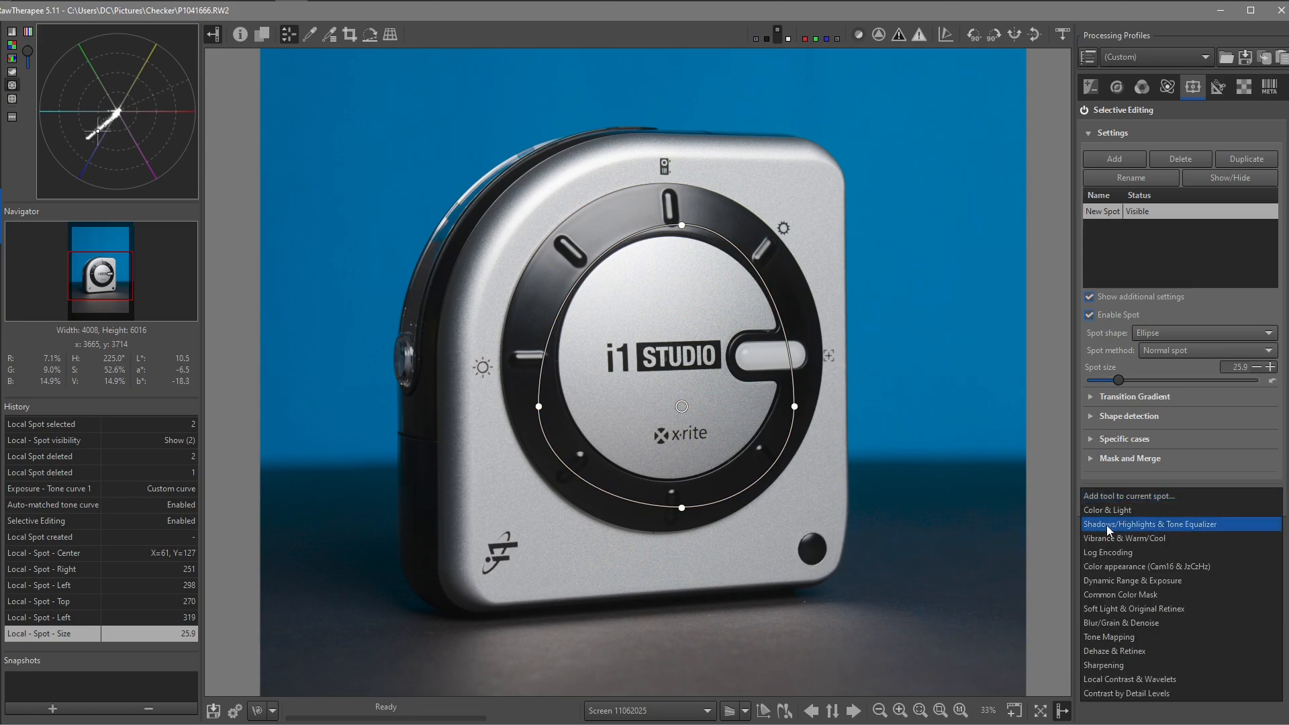
click(1149, 524)
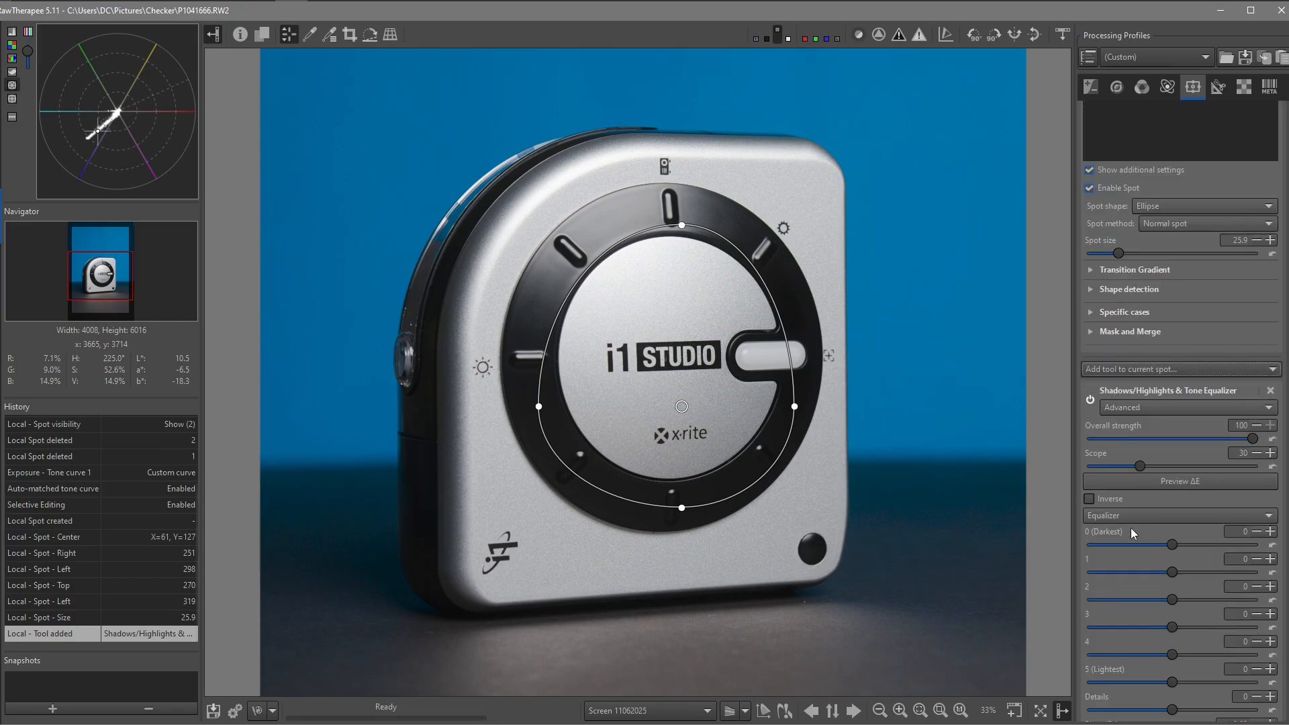
mouse_move(1102, 533)
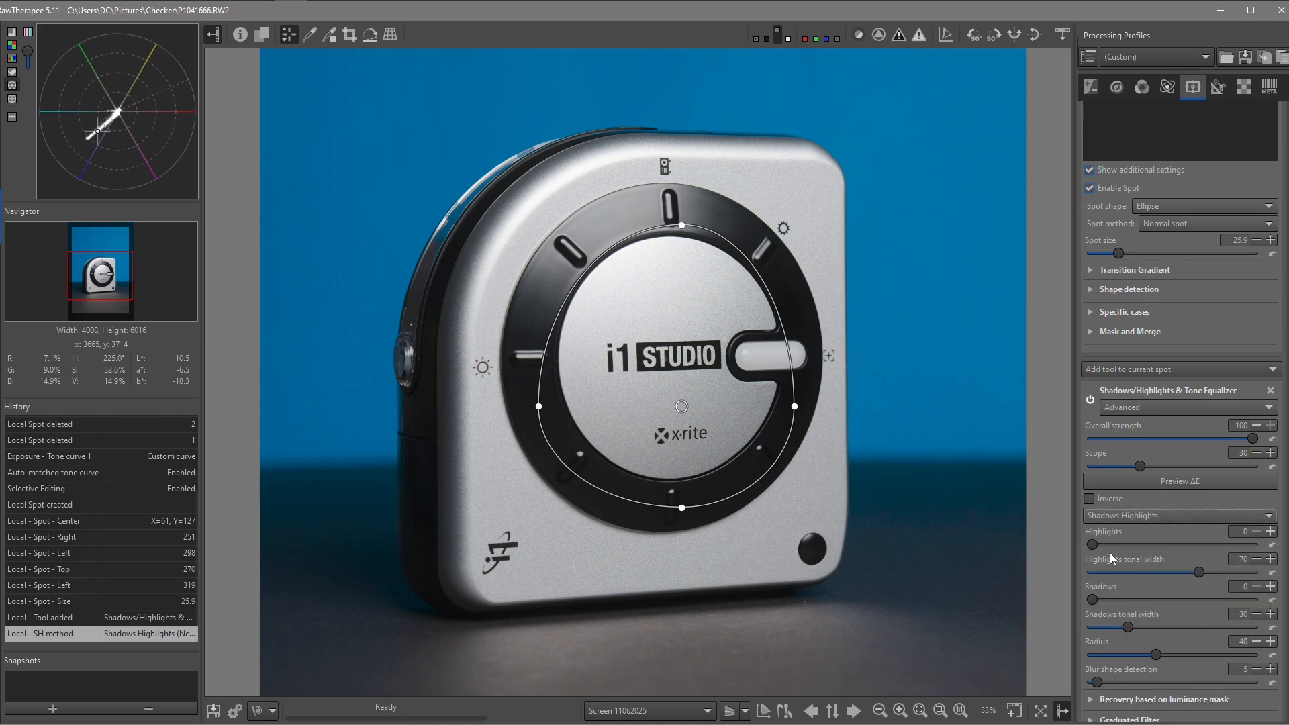
mouse_move(1119, 599)
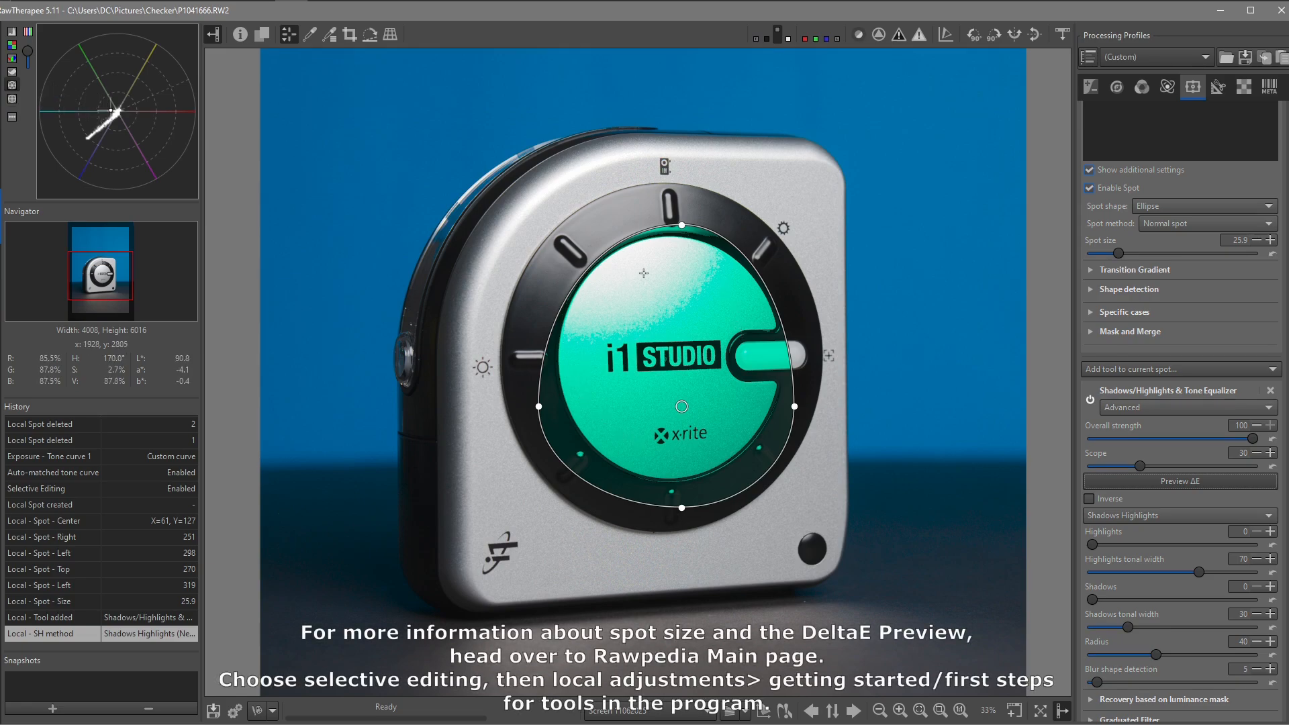
mouse_move(724, 400)
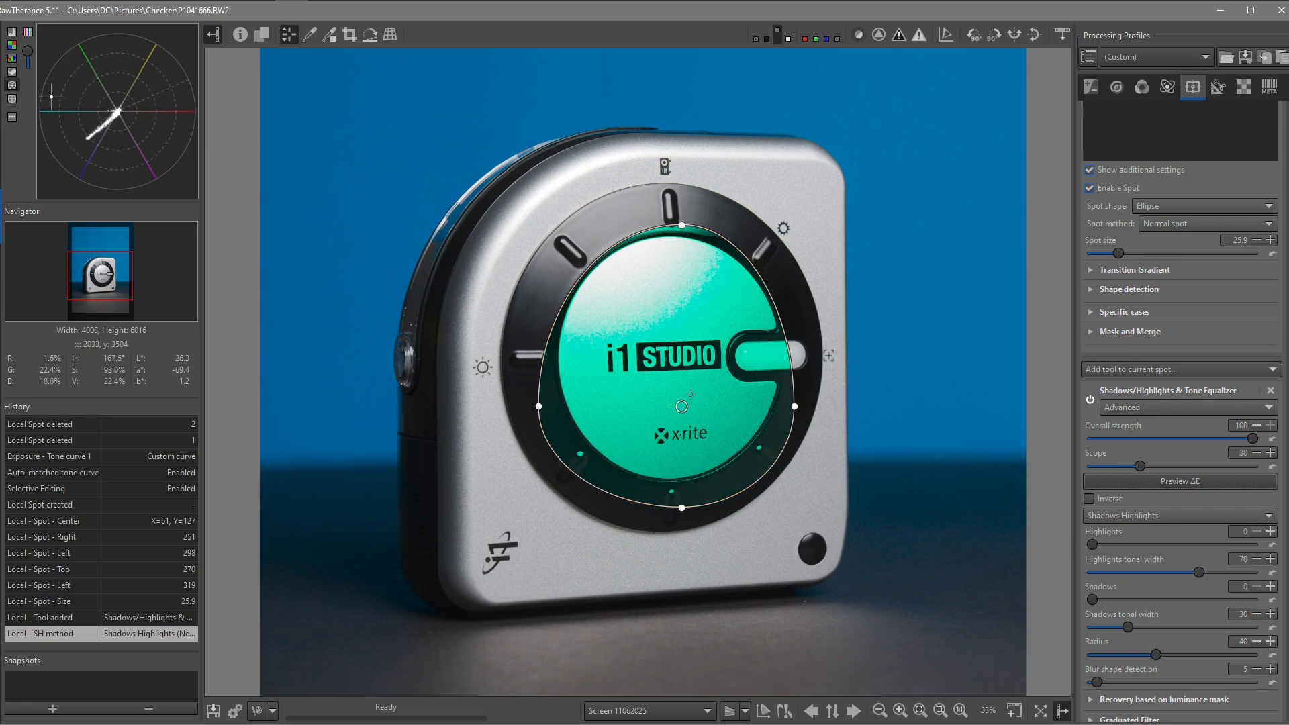
mouse_move(732, 307)
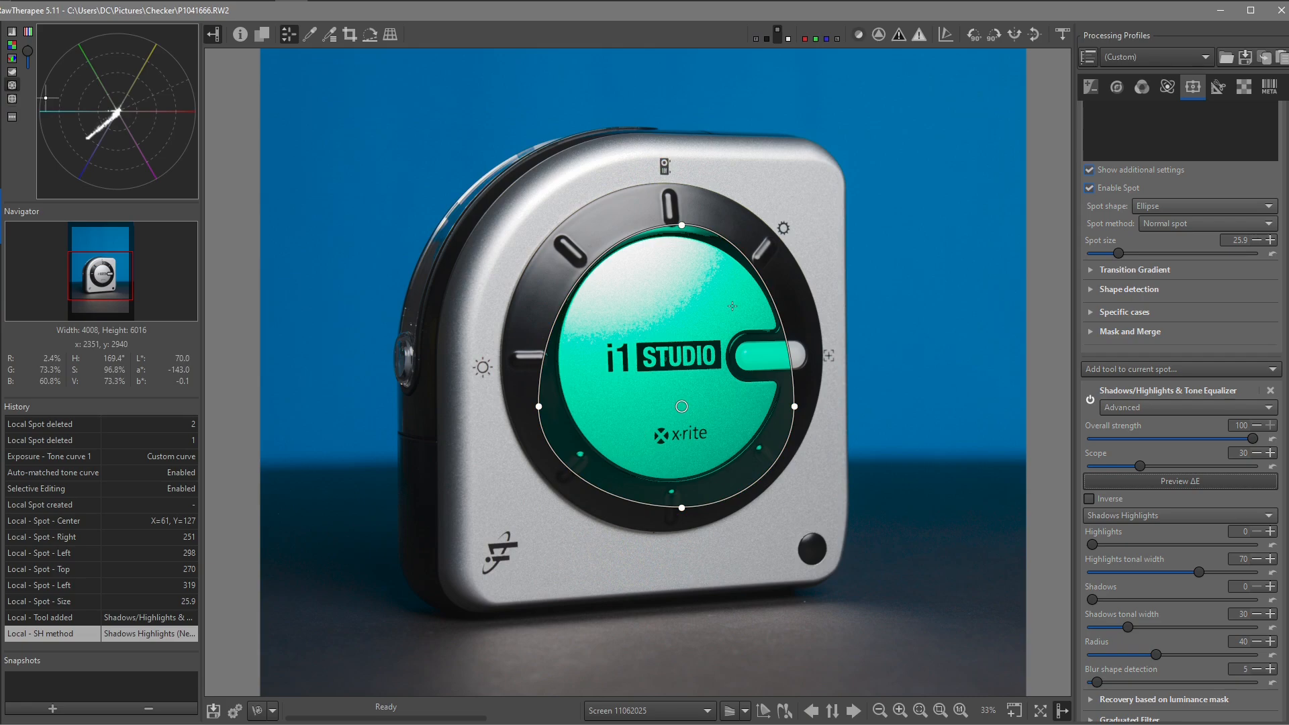
Expand the spot's Shape detection settings after previewing the affected area
click(1129, 289)
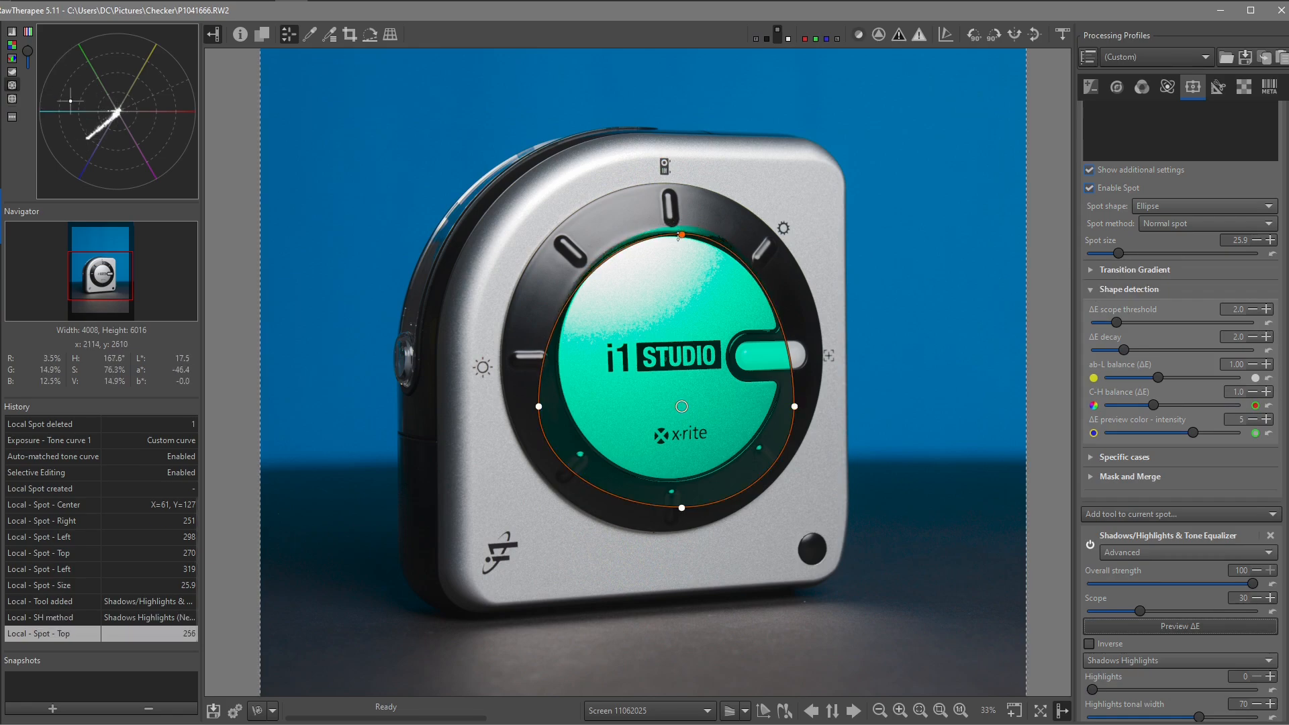
Refine the spot's top and bottom edges to the disc and hide the ΔE preview
drag(679, 234, 679, 248)
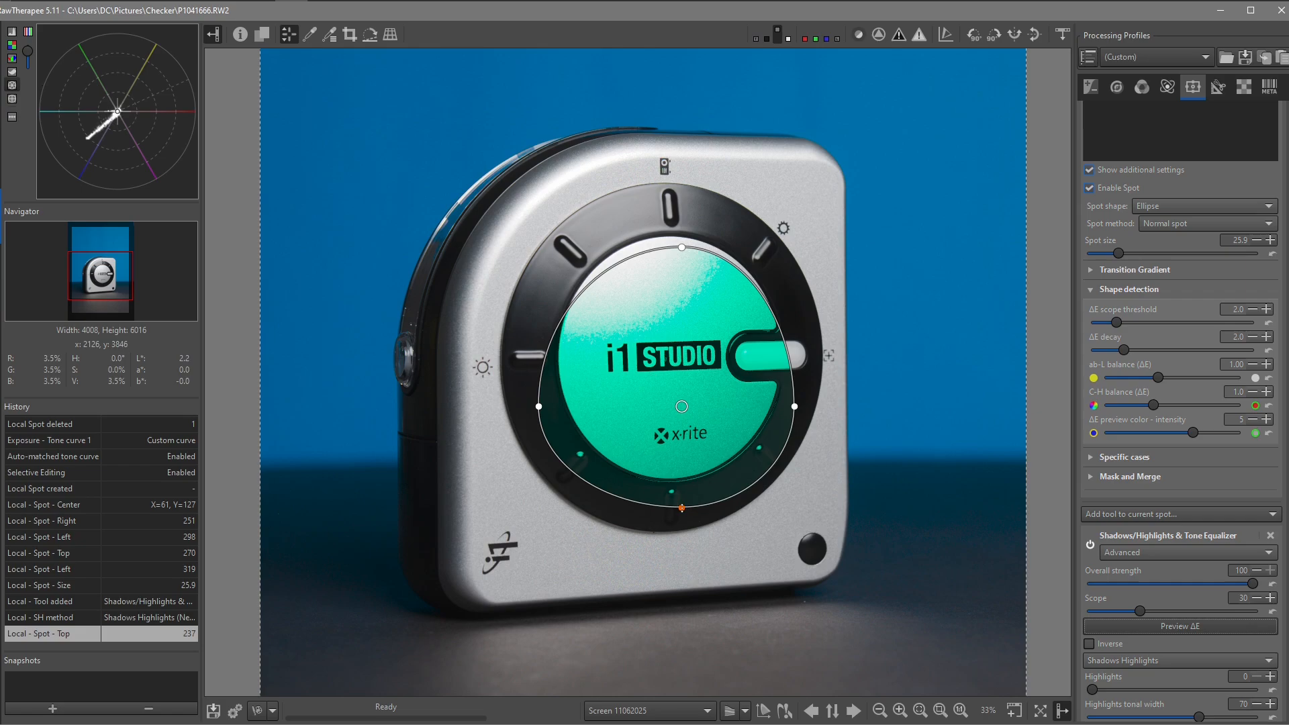
drag(682, 507, 682, 502)
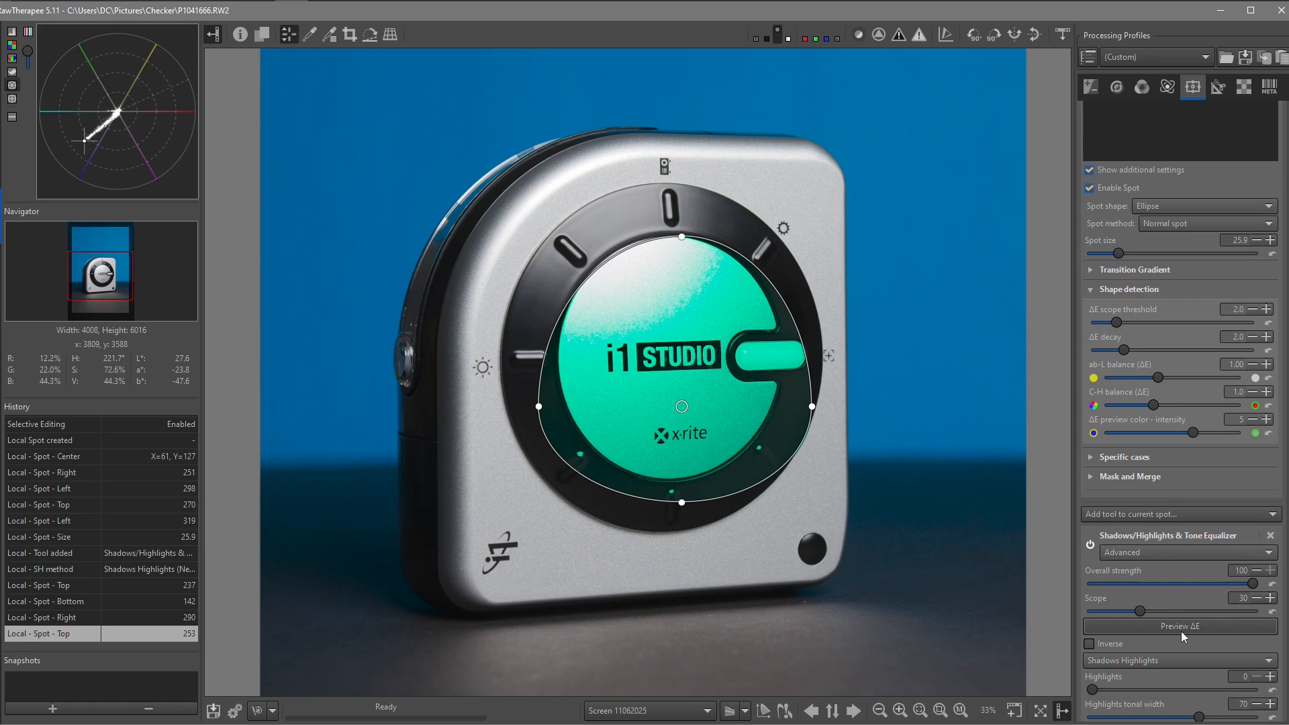
click(1179, 626)
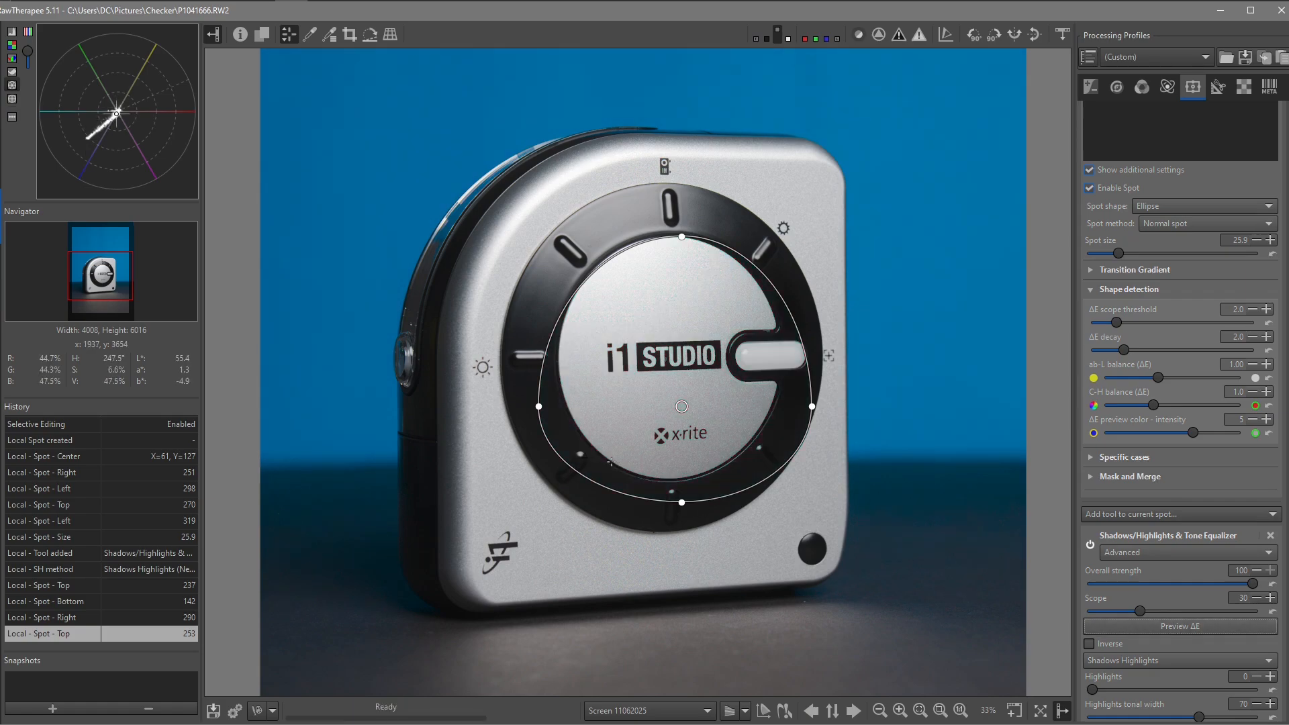
mouse_move(757, 315)
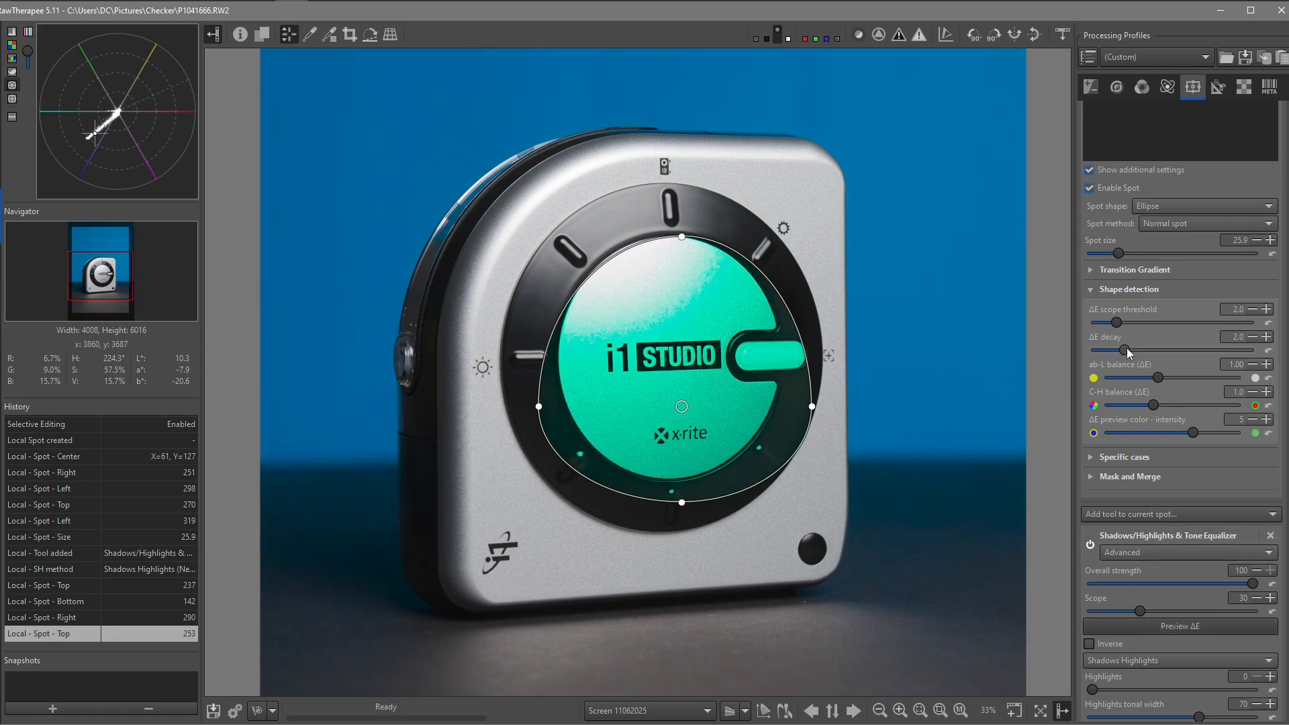
Set the shadows spot's colour scope to 19 and its ΔE decay to 7
drag(1129, 350, 1192, 350)
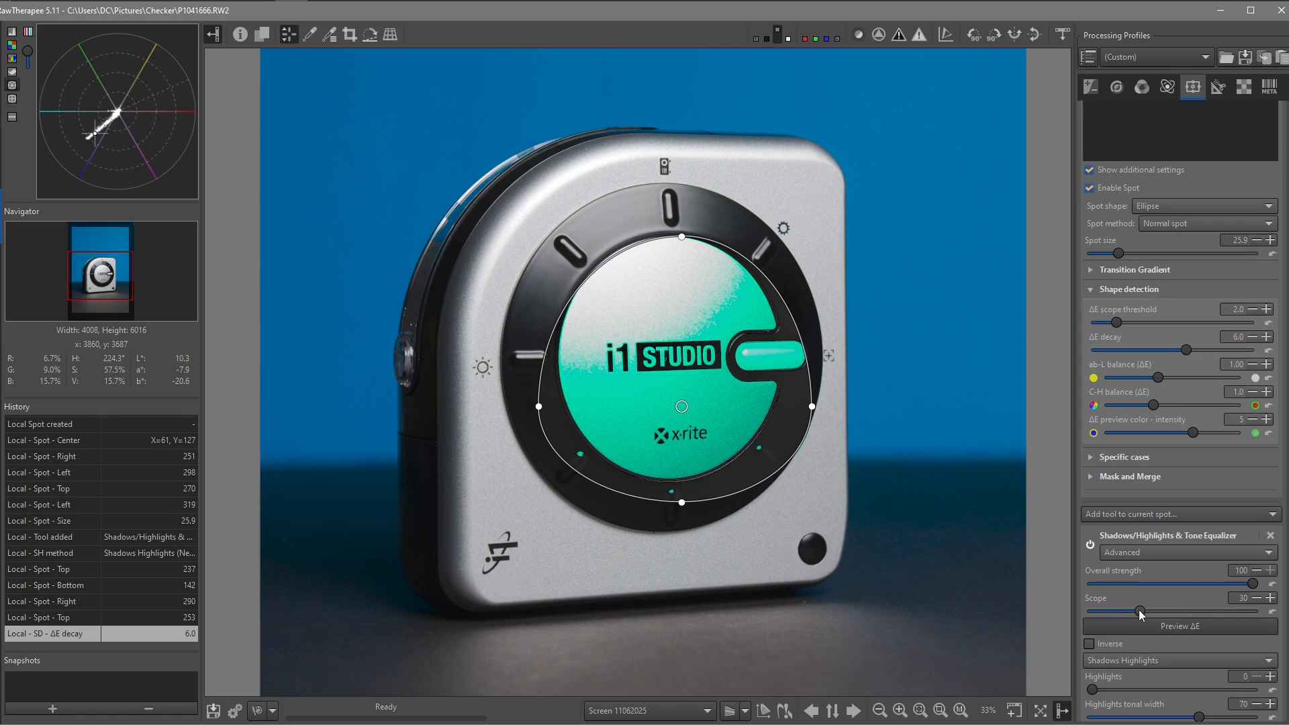
drag(1140, 611, 1125, 610)
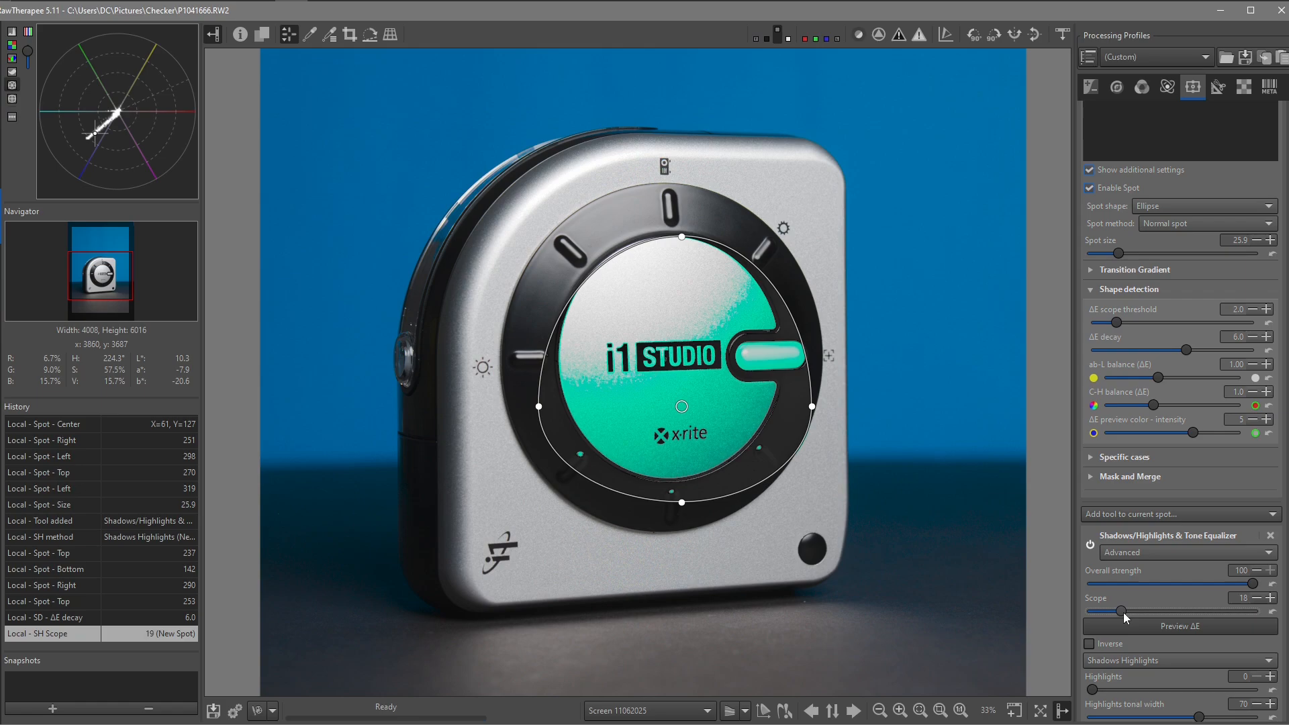
drag(1126, 611, 1116, 611)
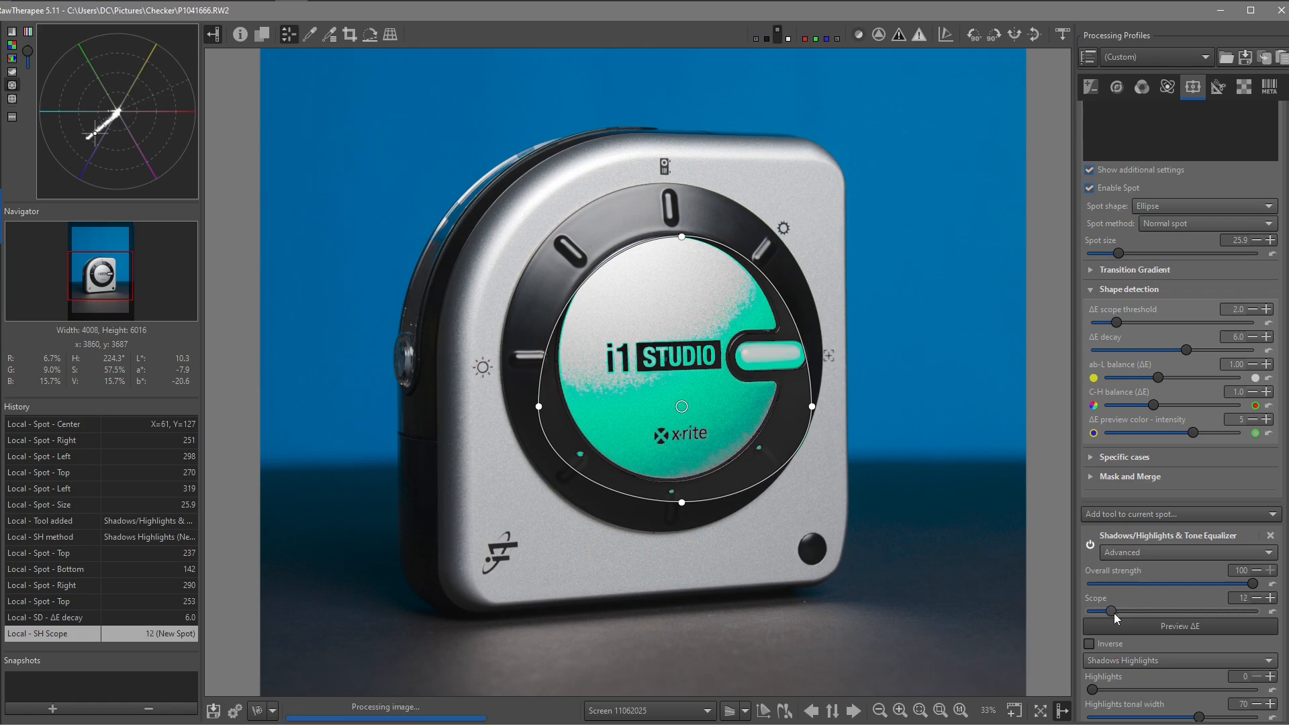
drag(1110, 611, 1120, 610)
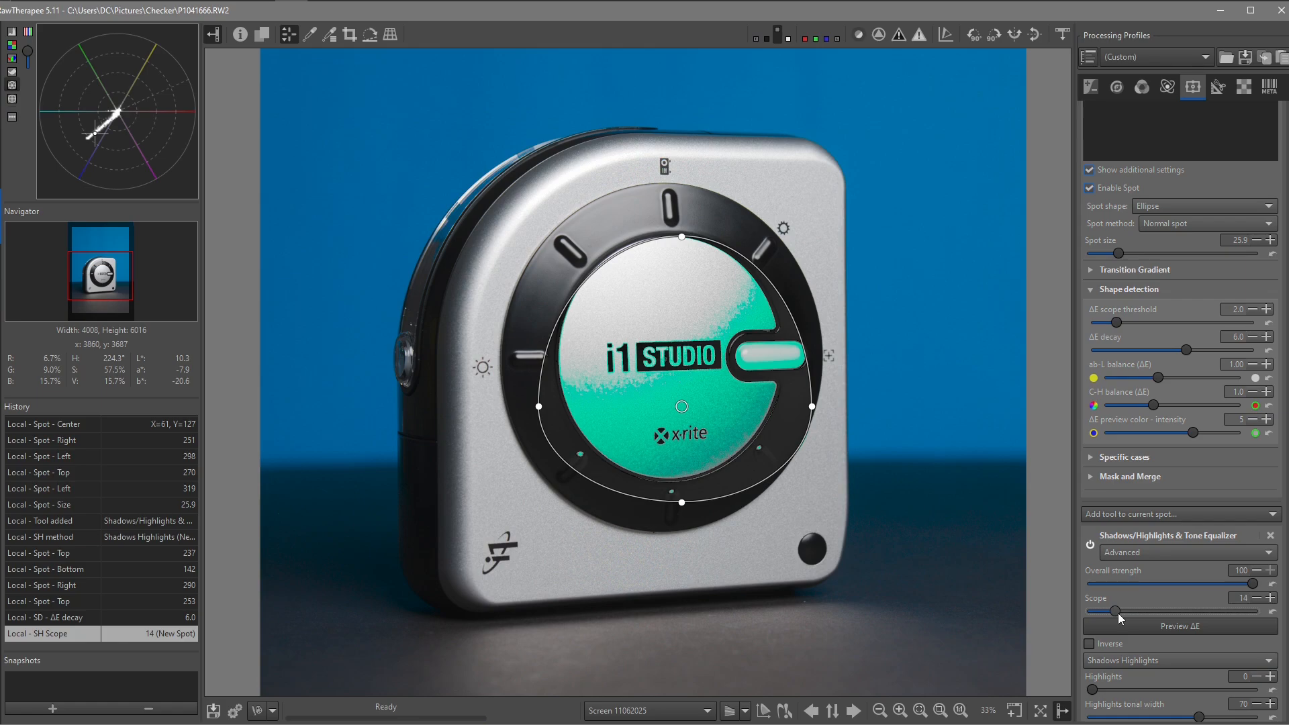
drag(1128, 611, 1142, 611)
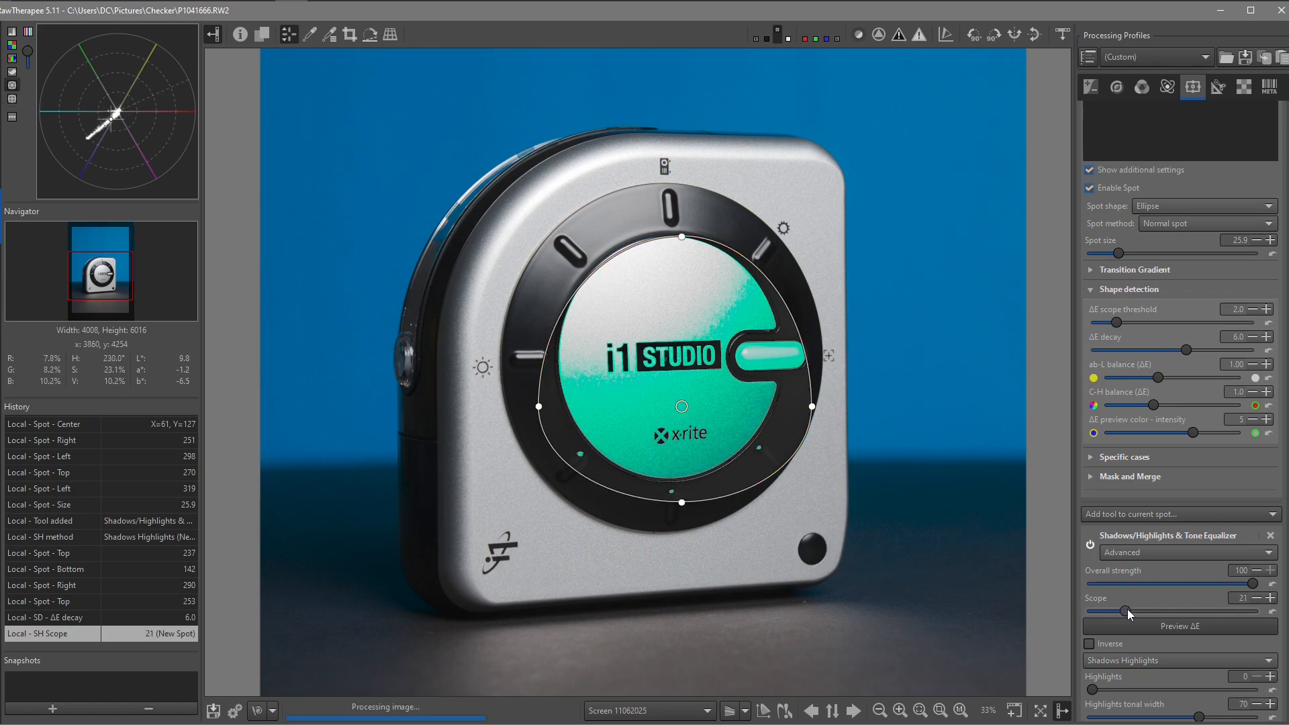
drag(1133, 612, 1128, 613)
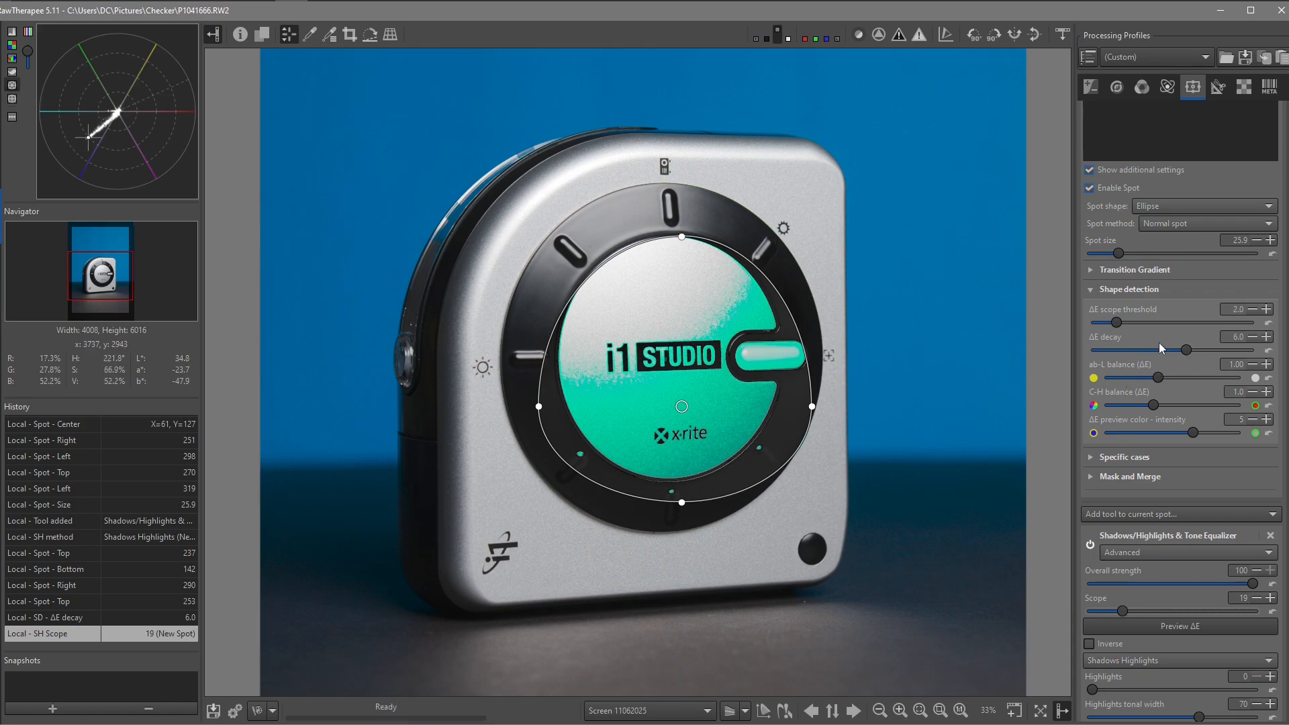
drag(1185, 349, 1192, 349)
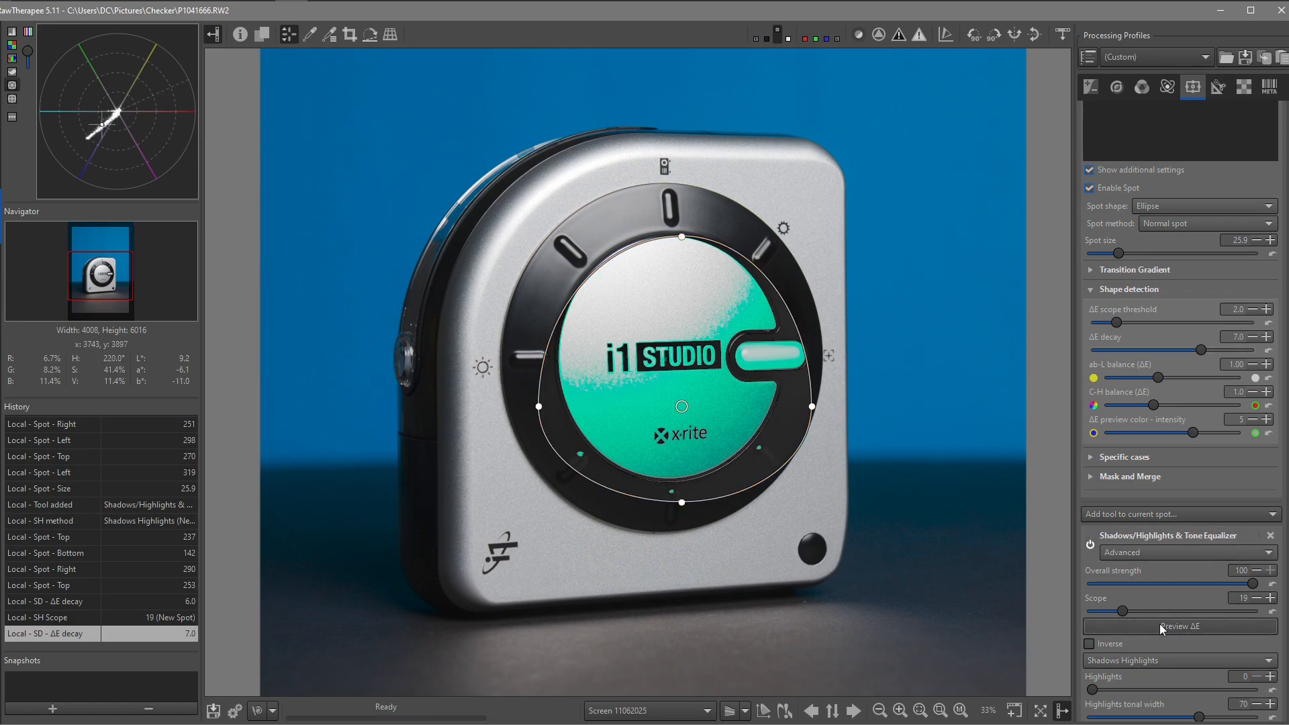
Toggle the ΔE preview on and off to check the affected area, leaving it hidden
click(1177, 626)
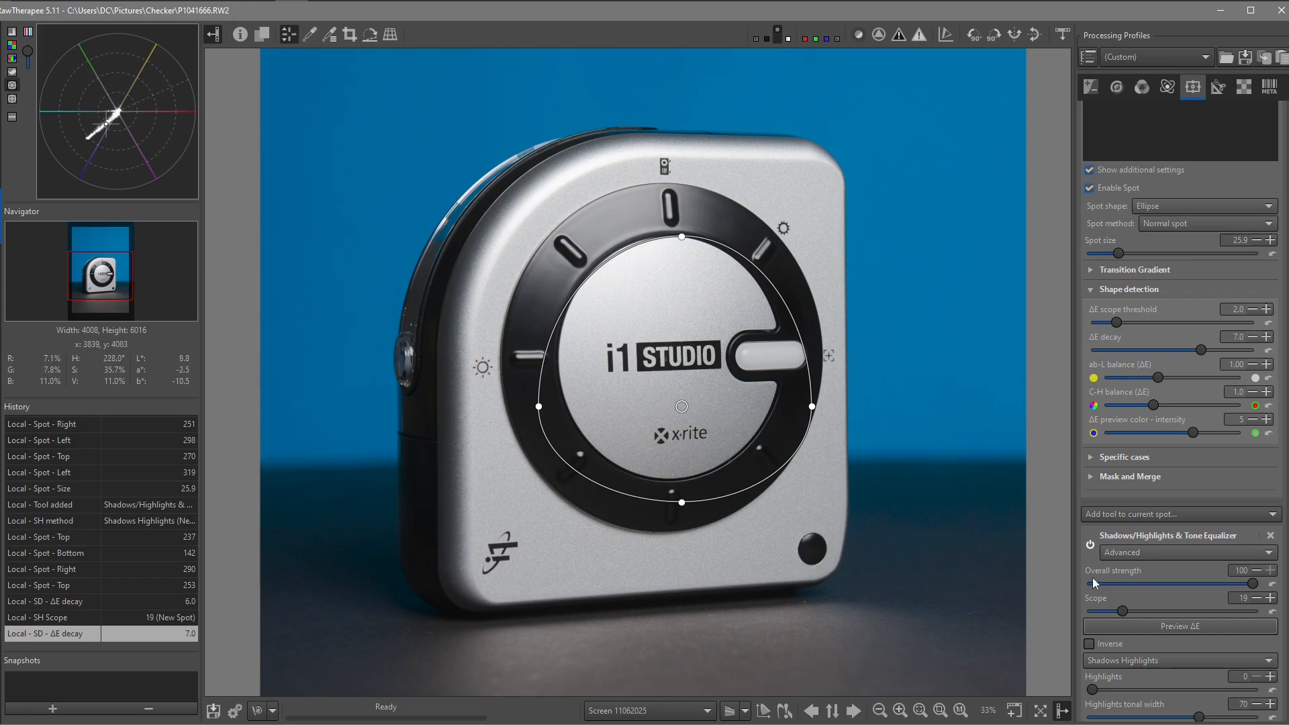
click(1179, 625)
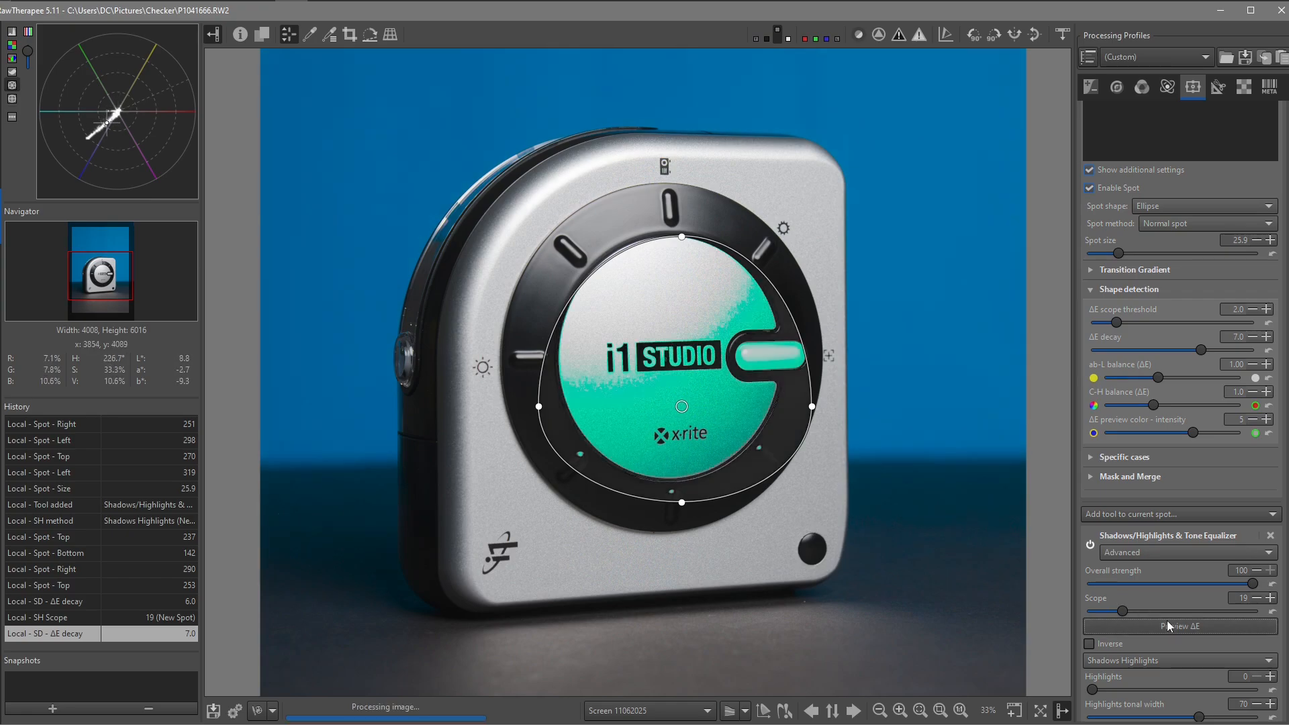
click(1179, 626)
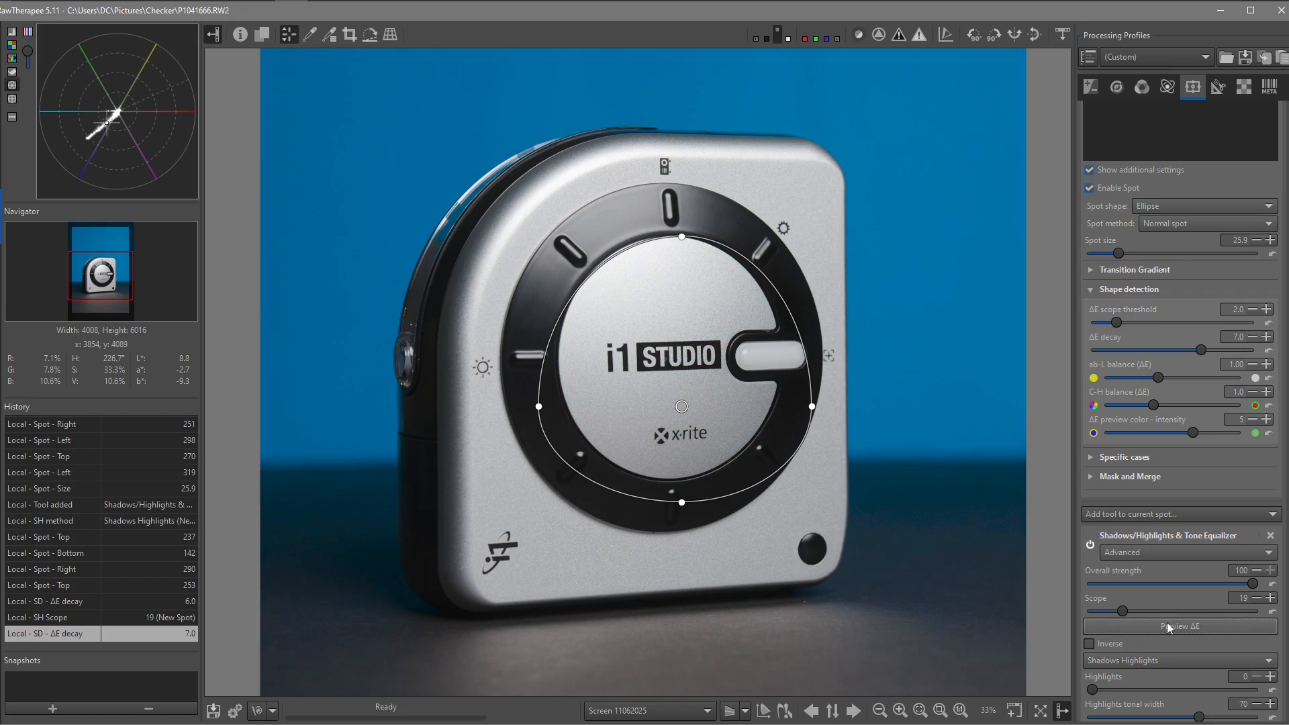
mouse_move(1167, 628)
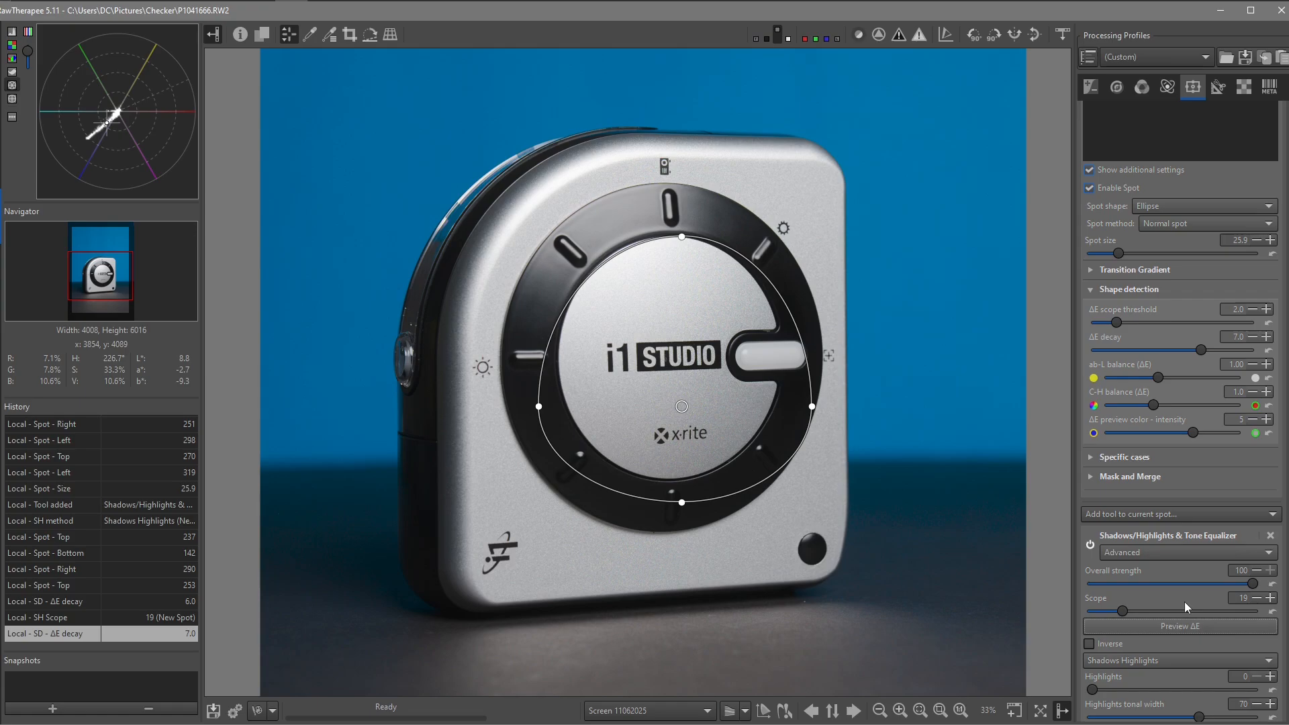
Raise the Shadows slider of the dial-face spot to 35
scroll(down, 3)
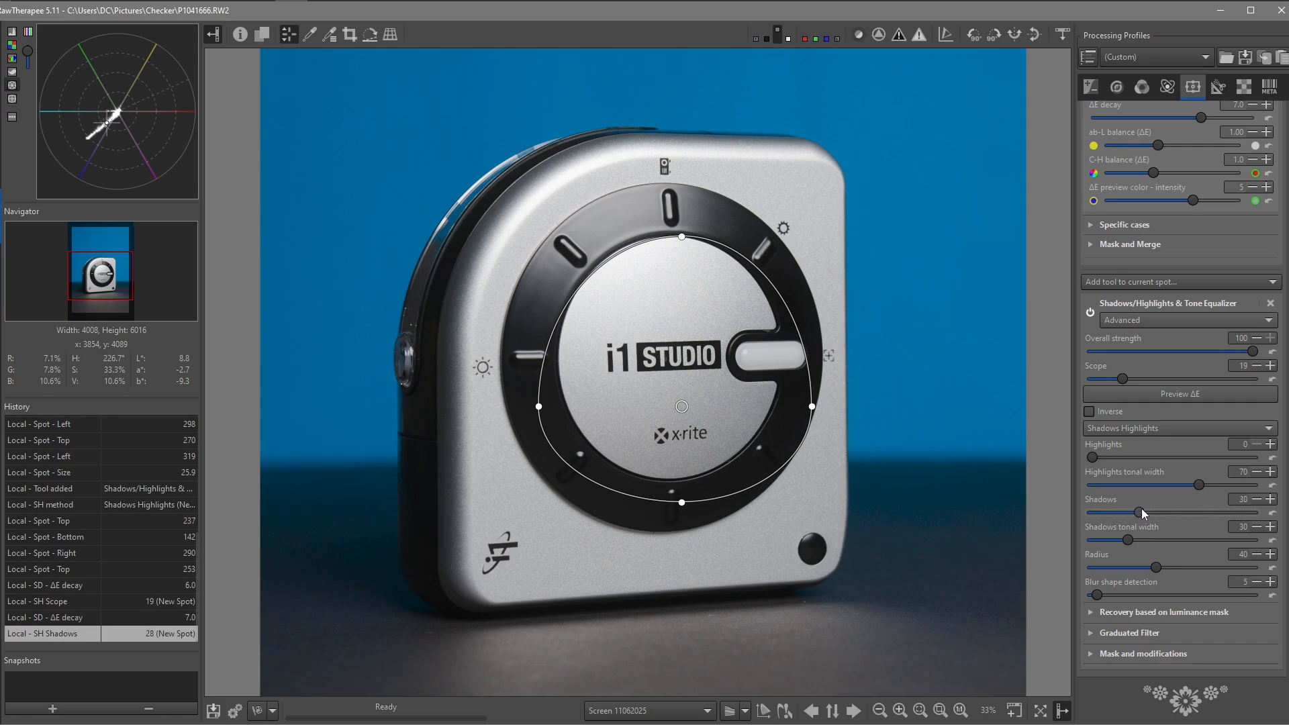
drag(1139, 512, 1152, 513)
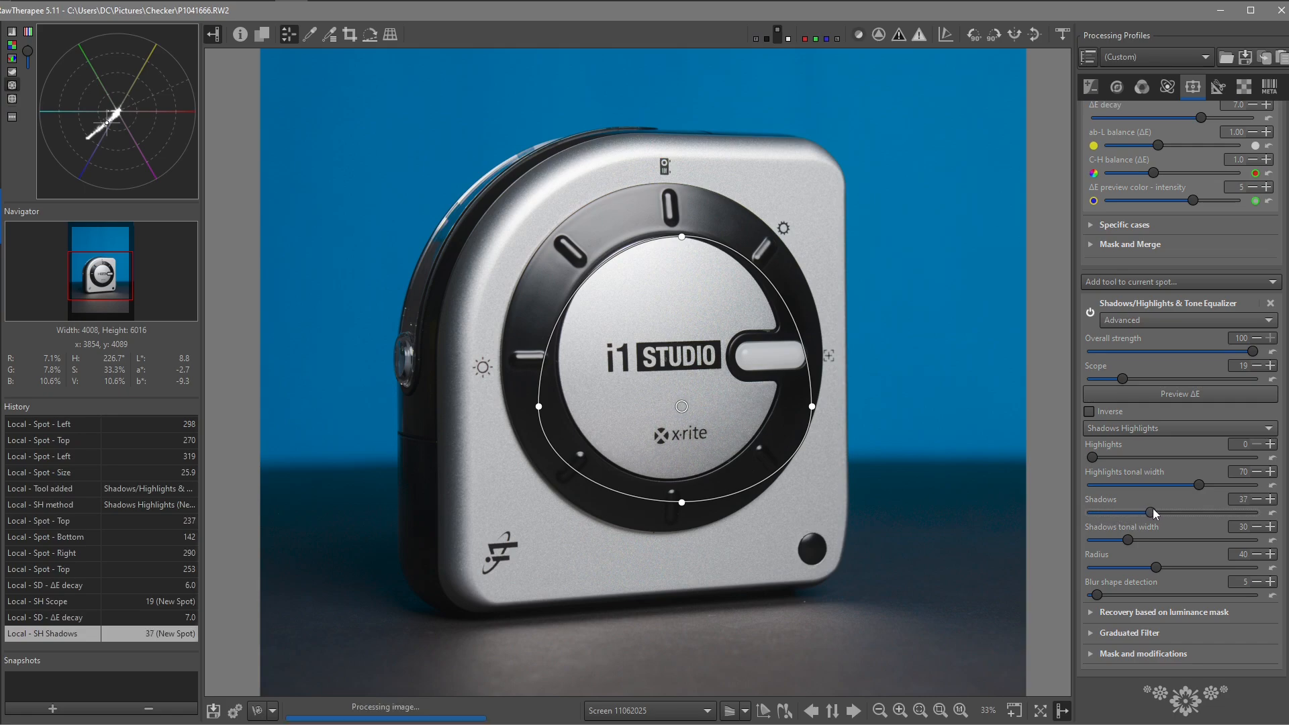
drag(1153, 512, 1148, 511)
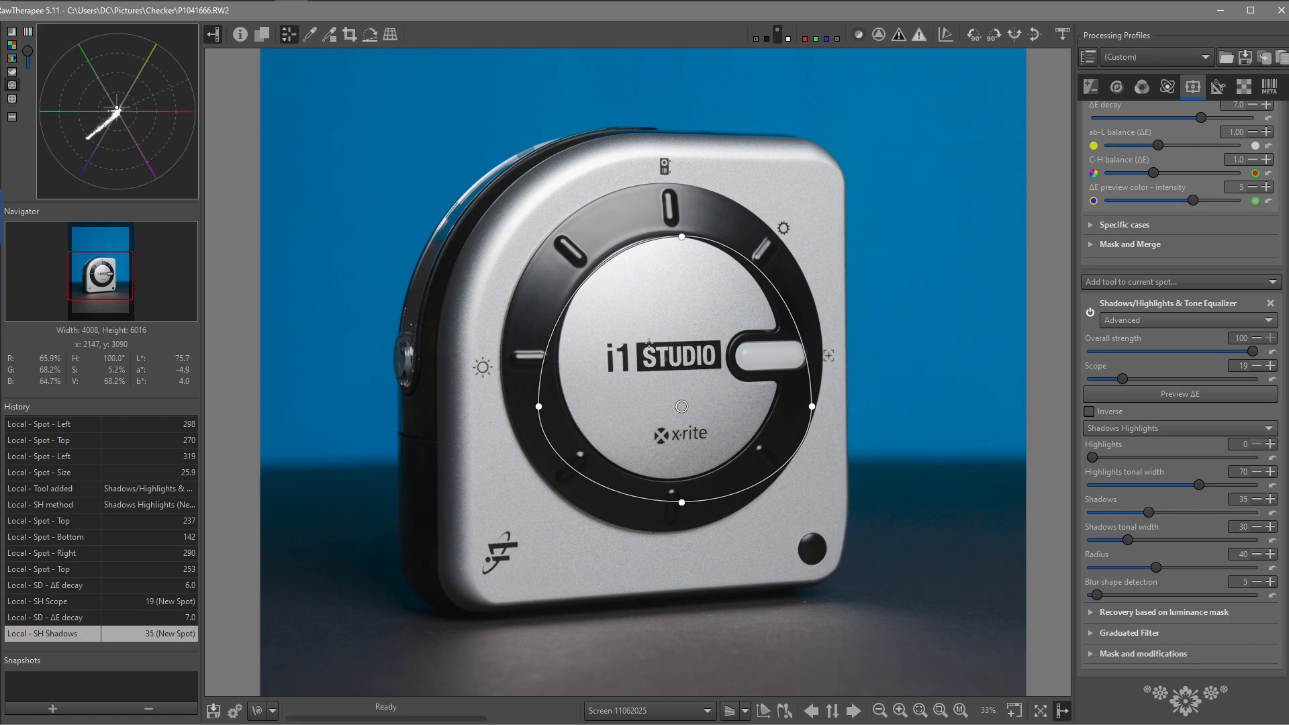
mouse_move(679, 332)
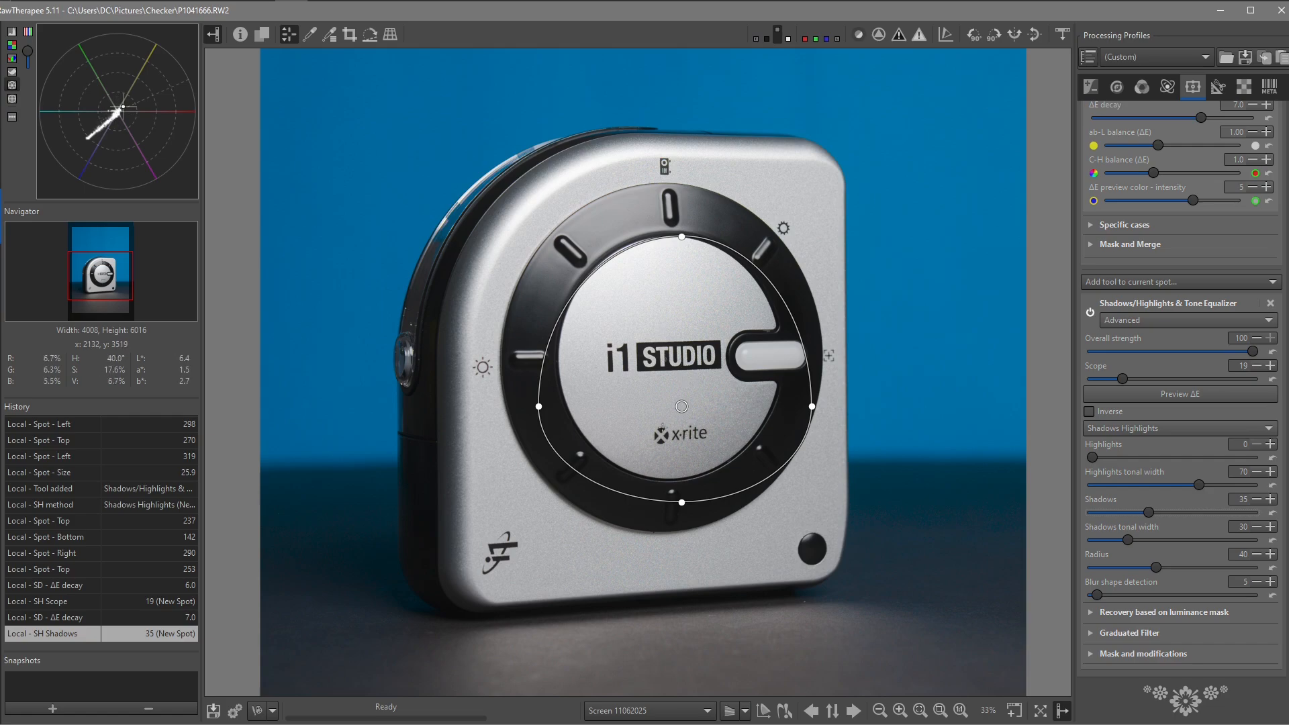
mouse_move(674, 431)
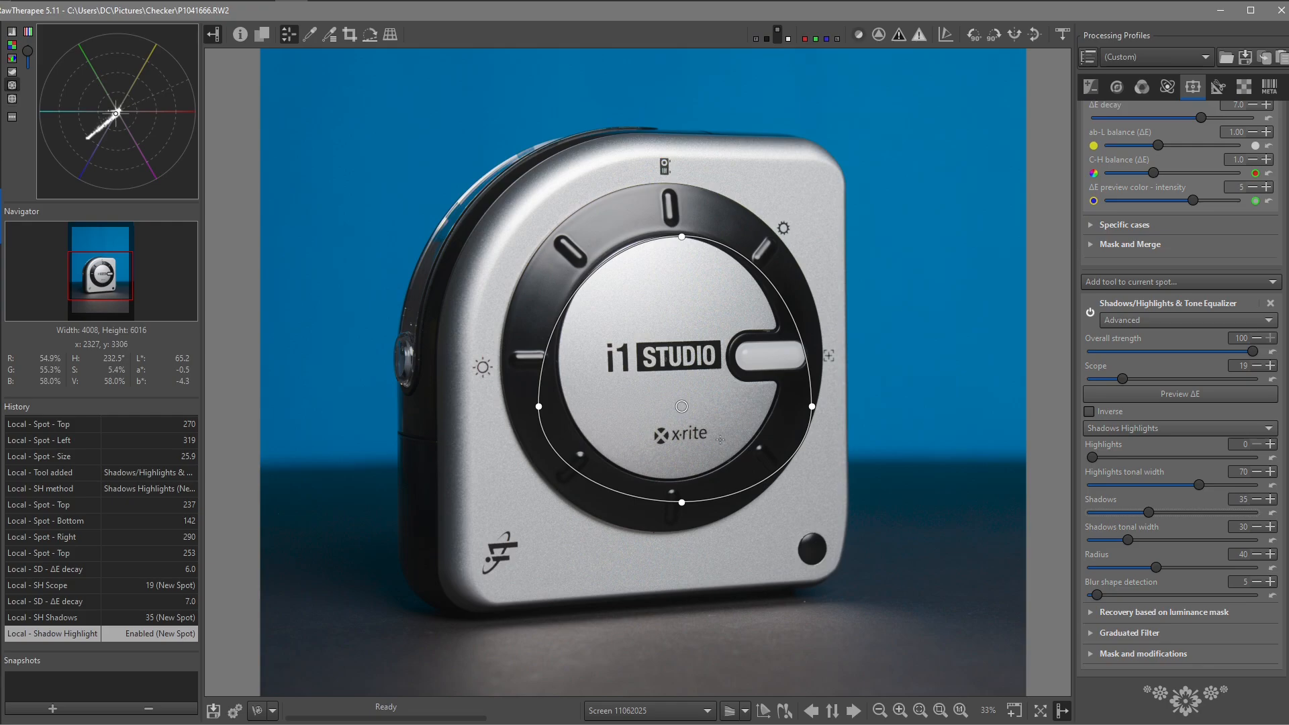
Rename the New Spot entry to 1
click(1192, 87)
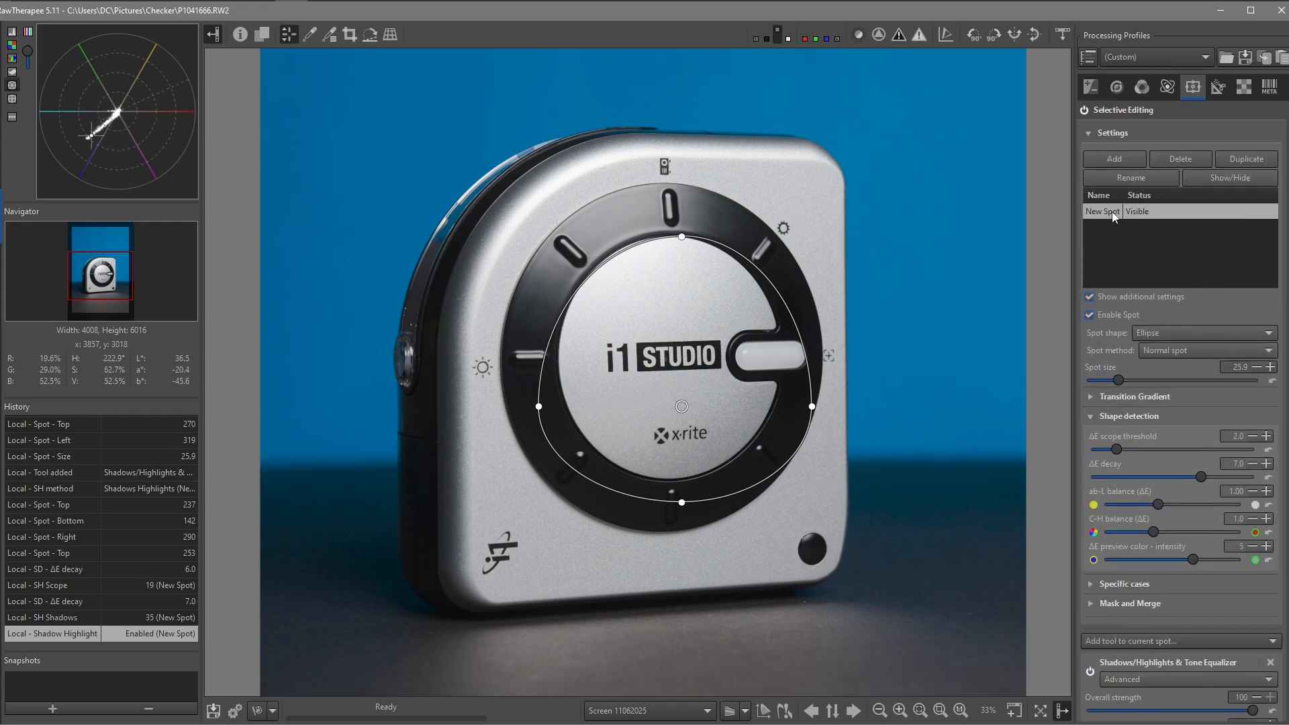
click(1129, 177)
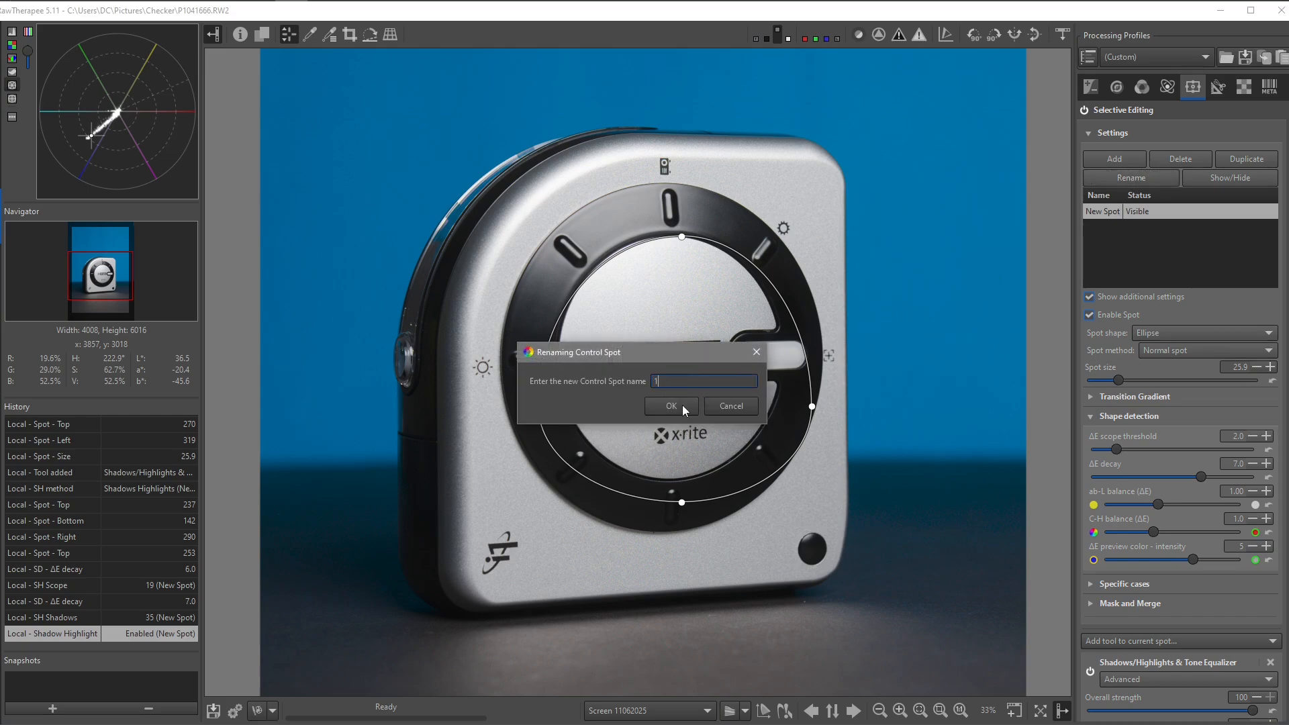
click(670, 405)
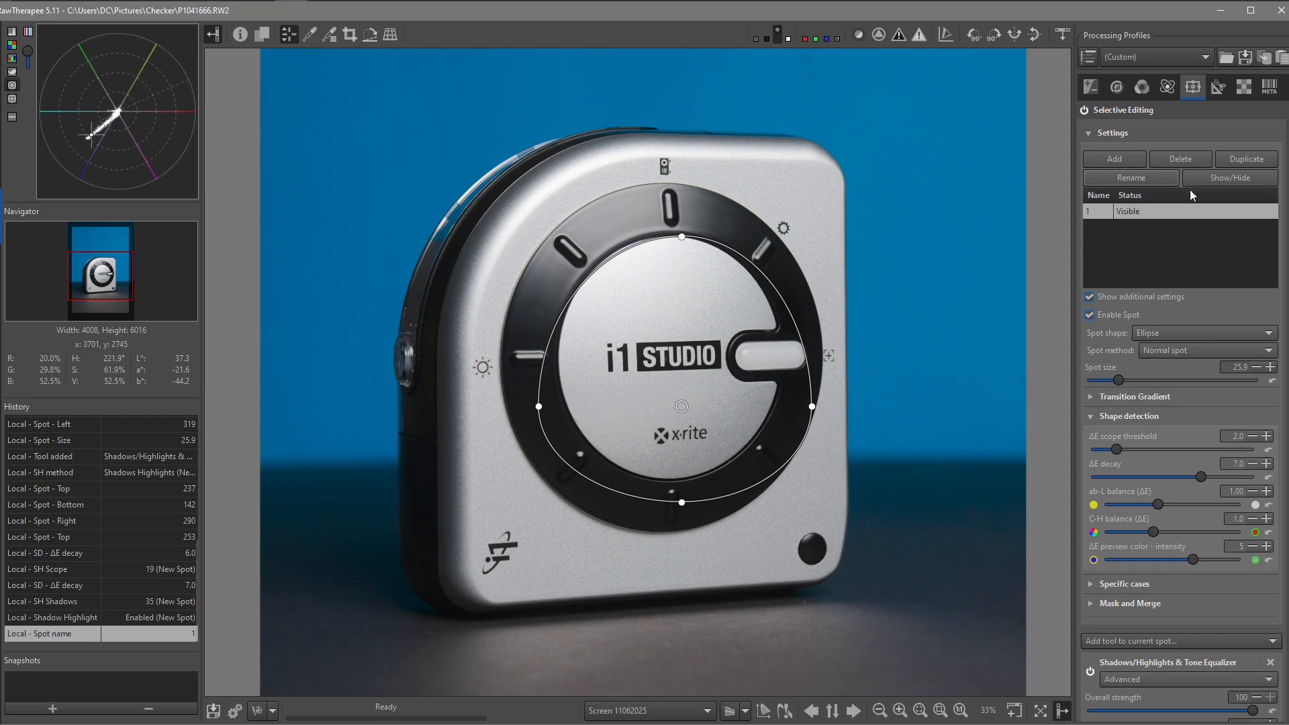
Duplicate spot 1 and name the copy 2
click(1246, 159)
text(2)
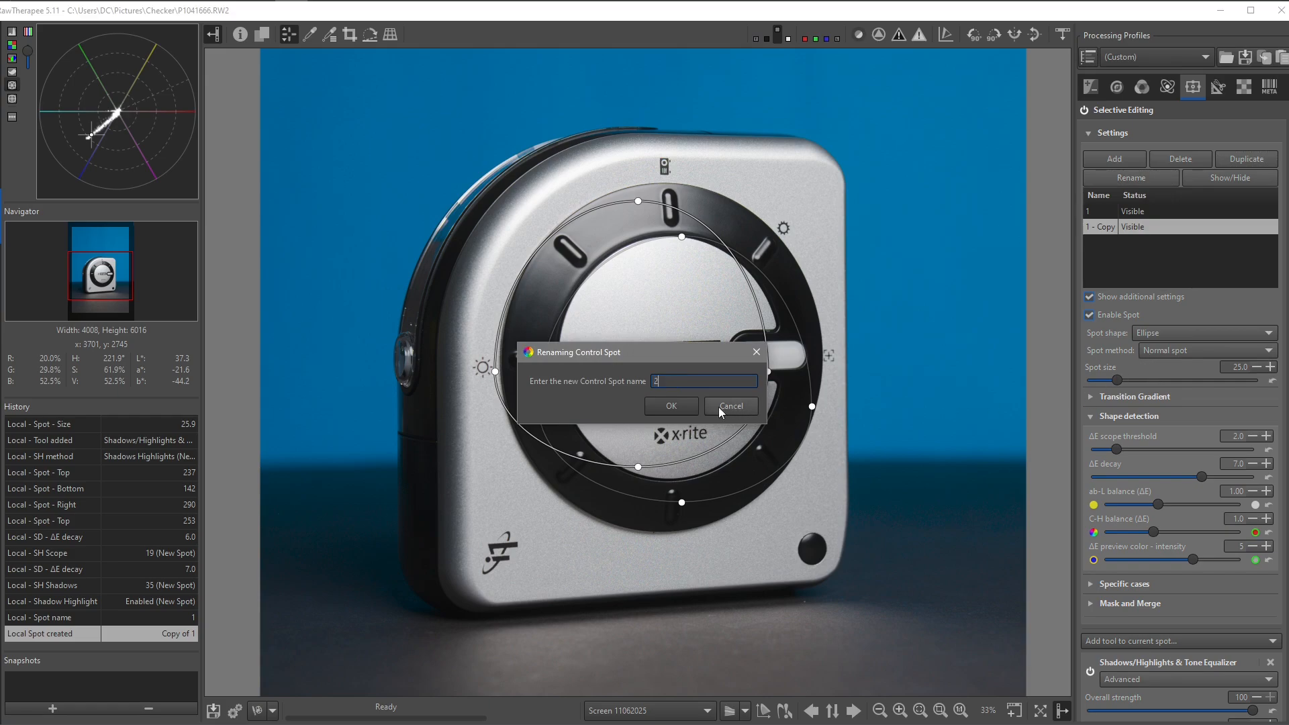
click(670, 405)
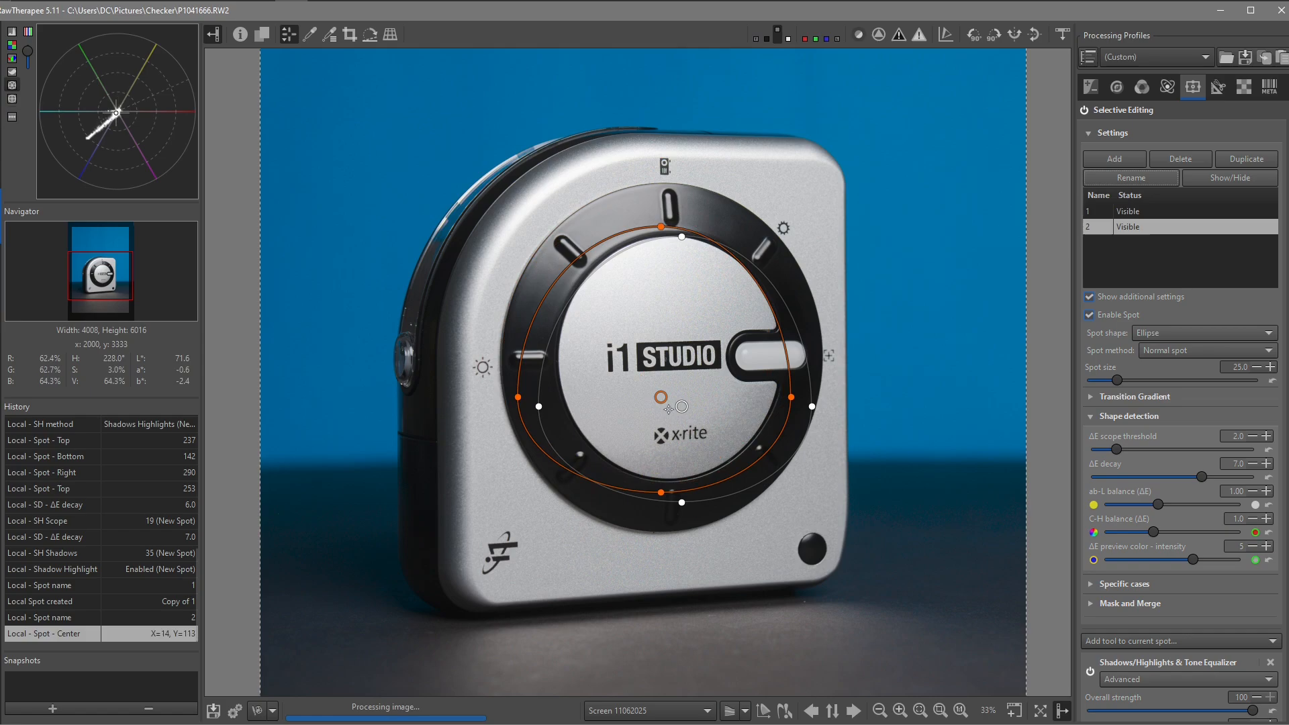
Move spot 2 lower over the dial's bottom half and pull its bottom edge up to the rim
drag(662, 399, 699, 449)
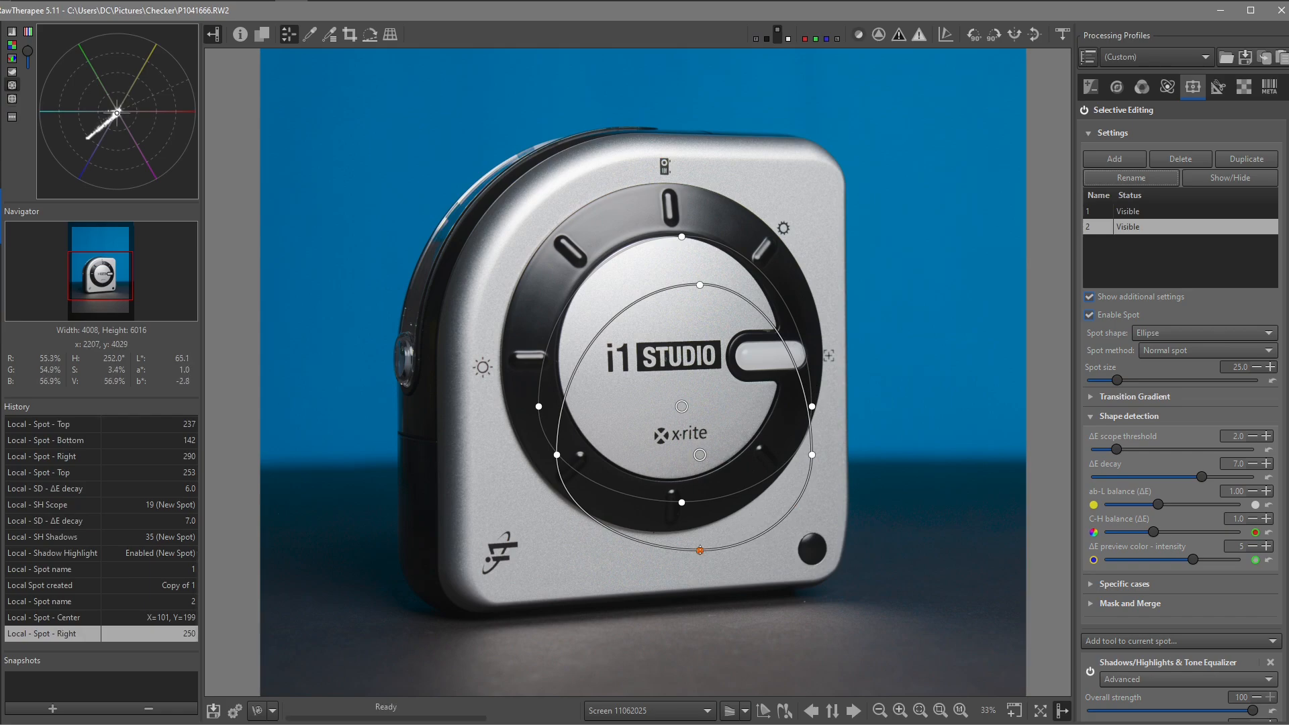
drag(699, 549, 699, 527)
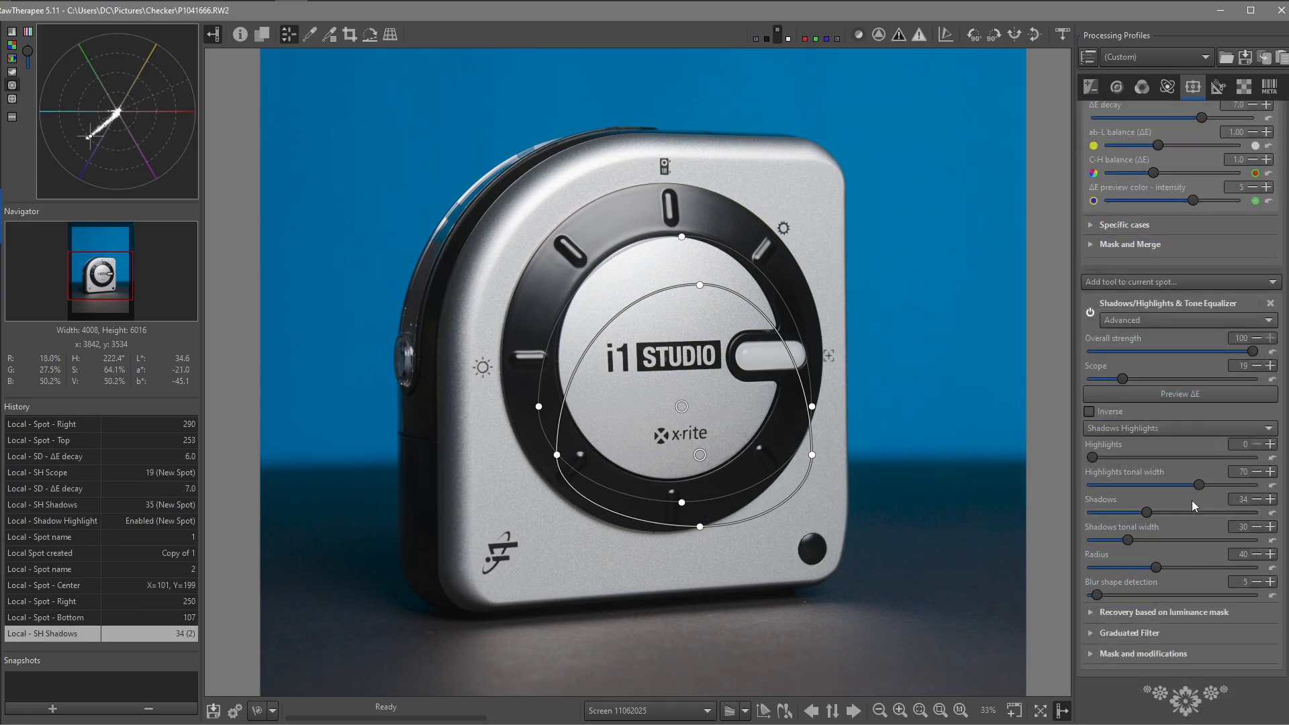
click(1192, 87)
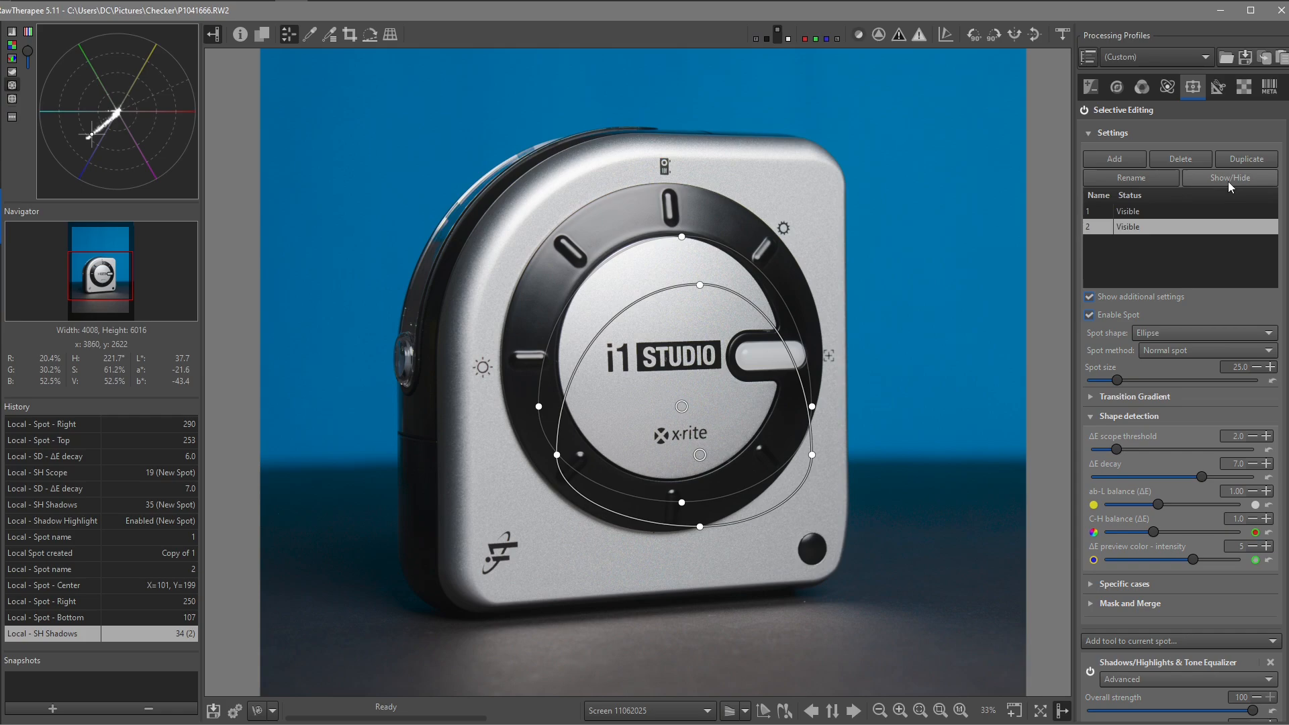
Hide spot 2's outline and toggle Selective Editing back on to compare the dial
click(1232, 177)
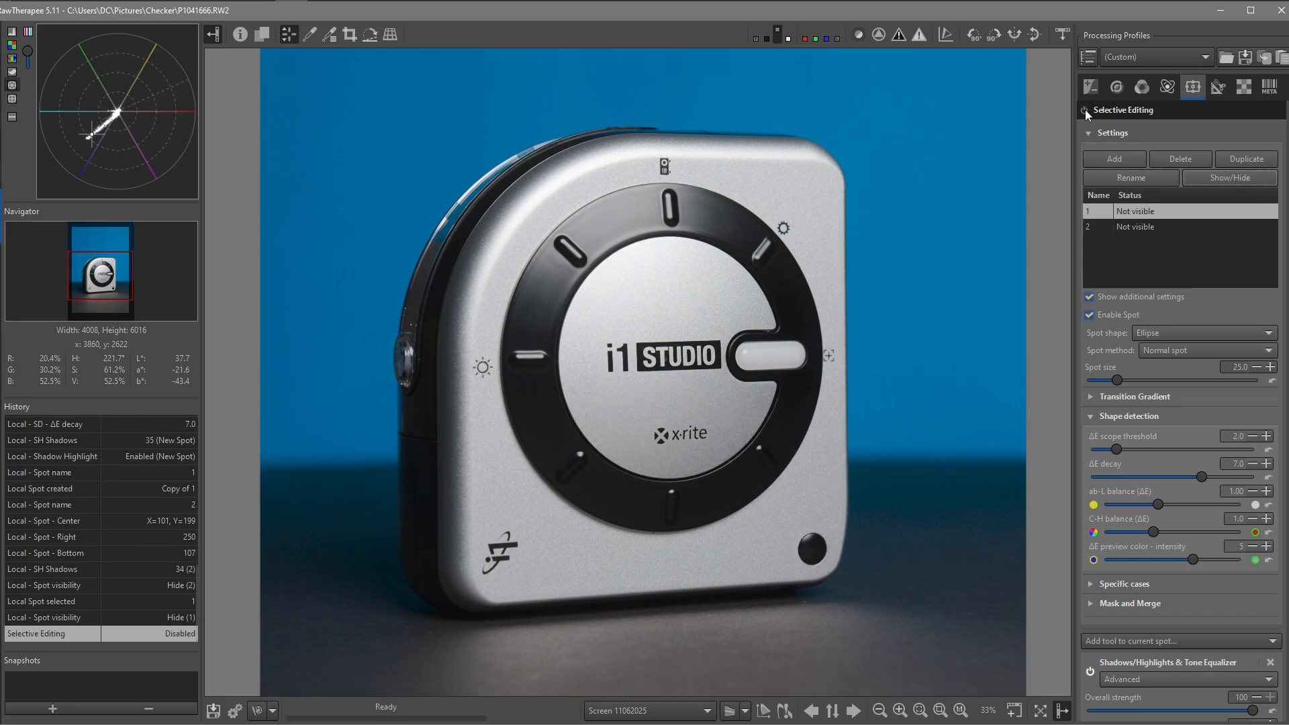
click(1085, 110)
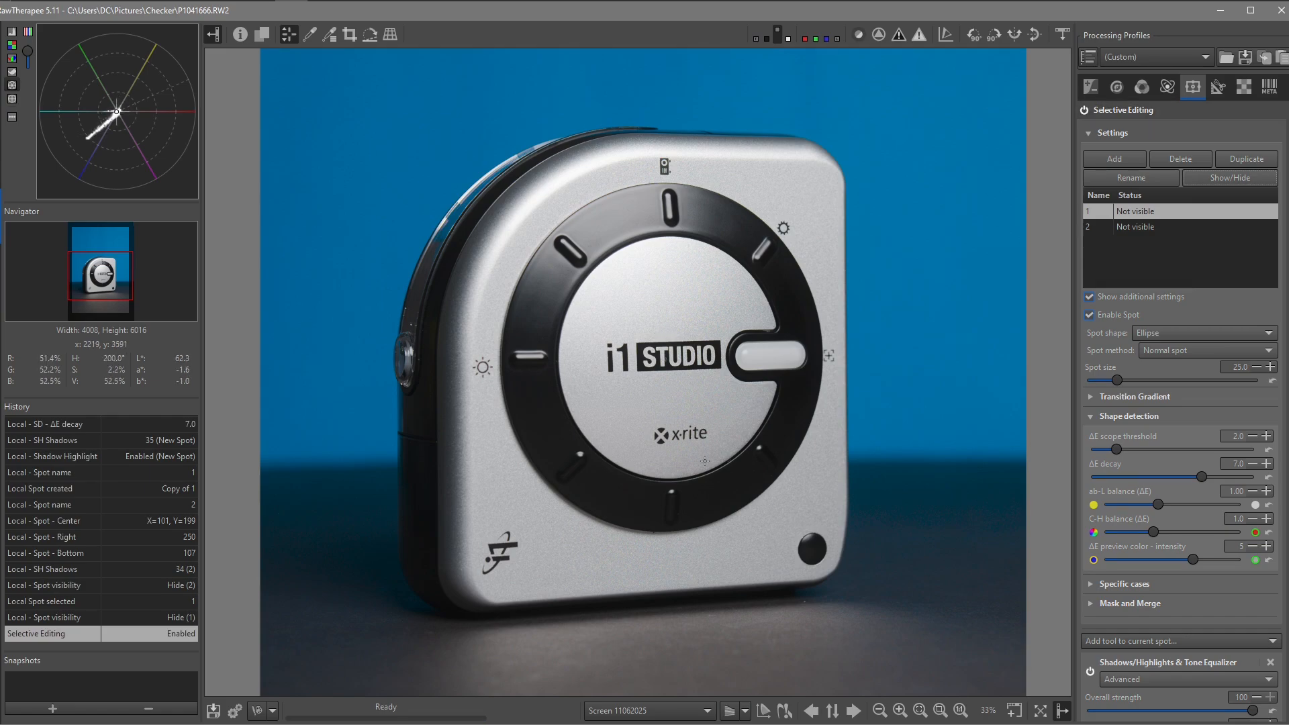
mouse_move(716, 321)
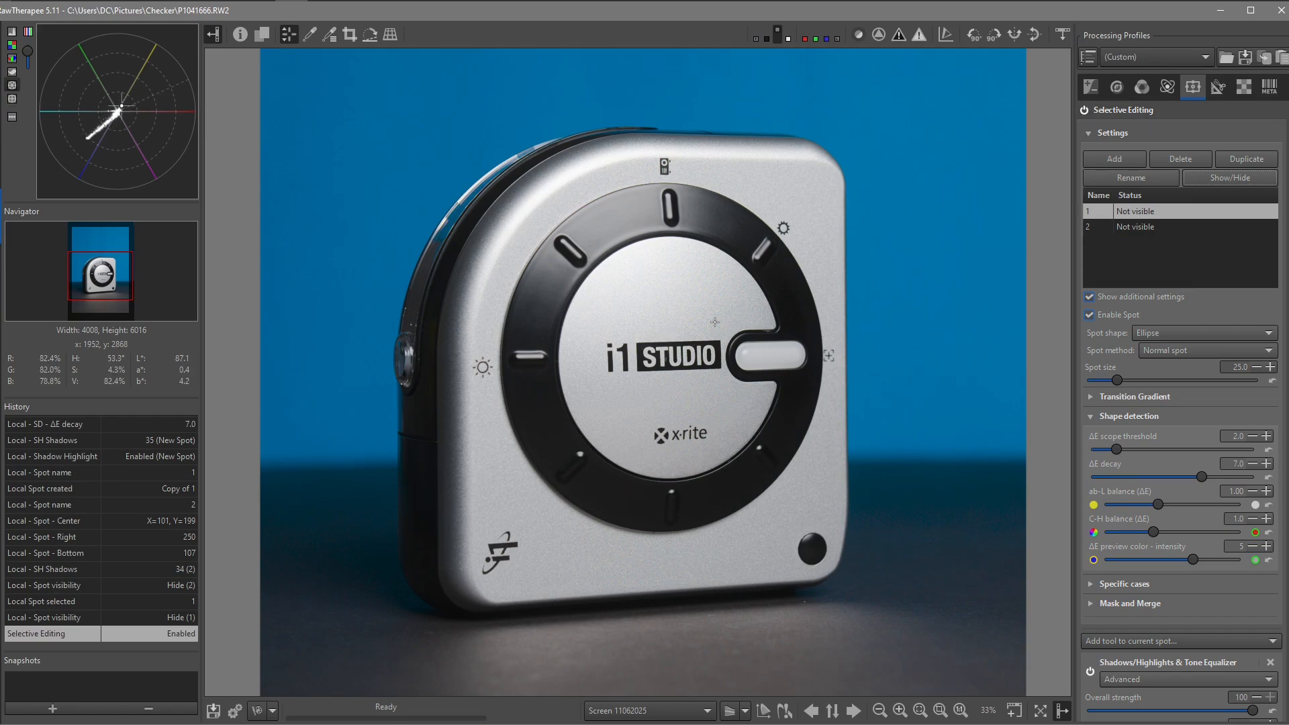